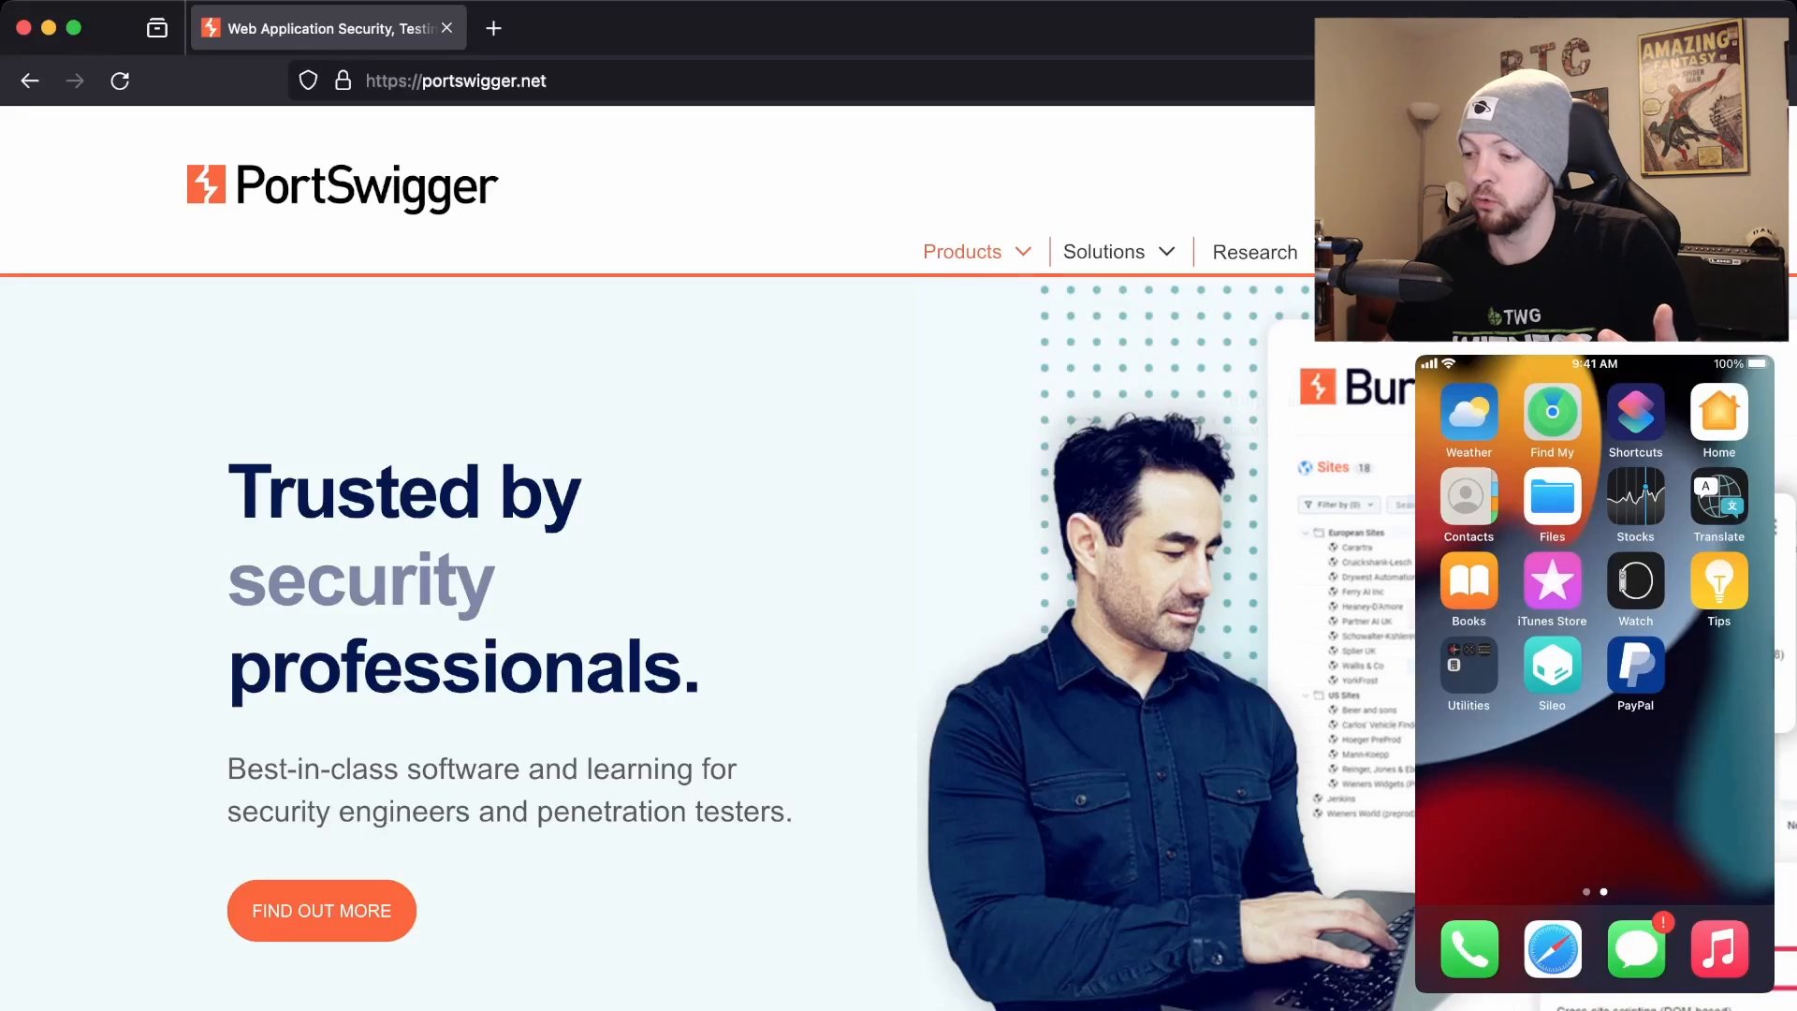
Reach the Burp Suite Community Edition downloads from the PortSwigger Products menu, skipping the email form.
click(962, 251)
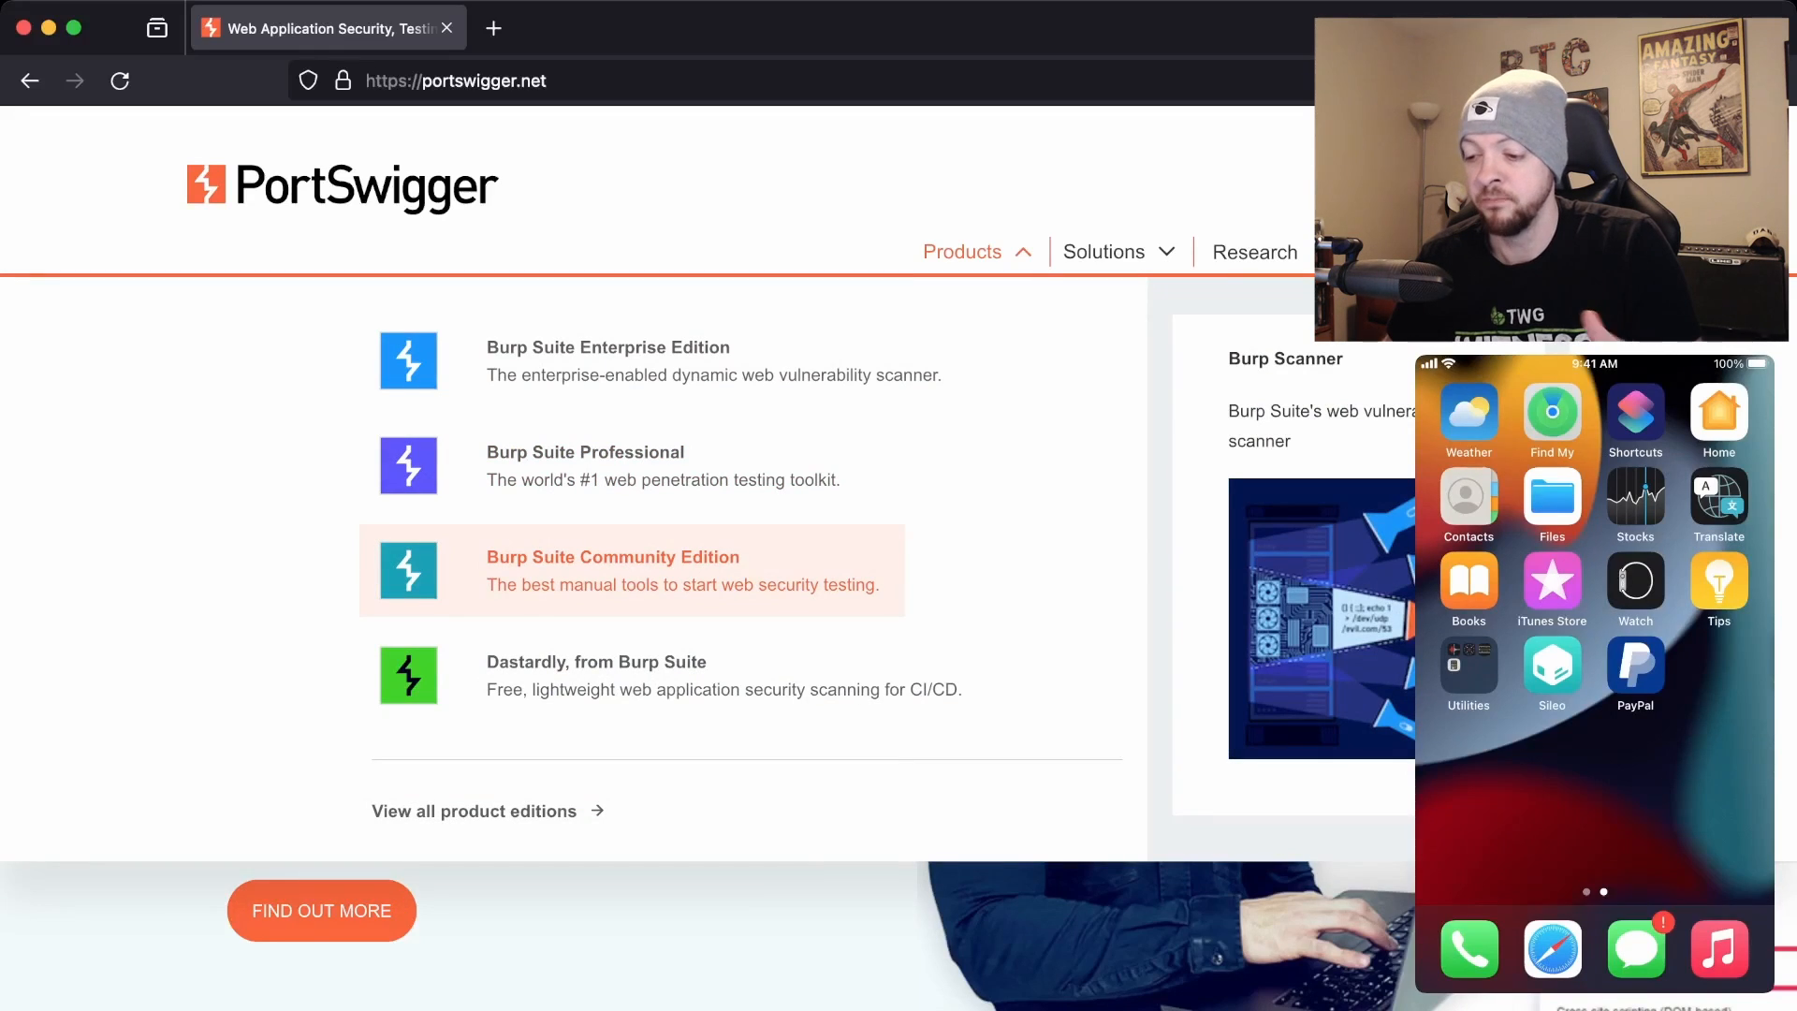
click(612, 558)
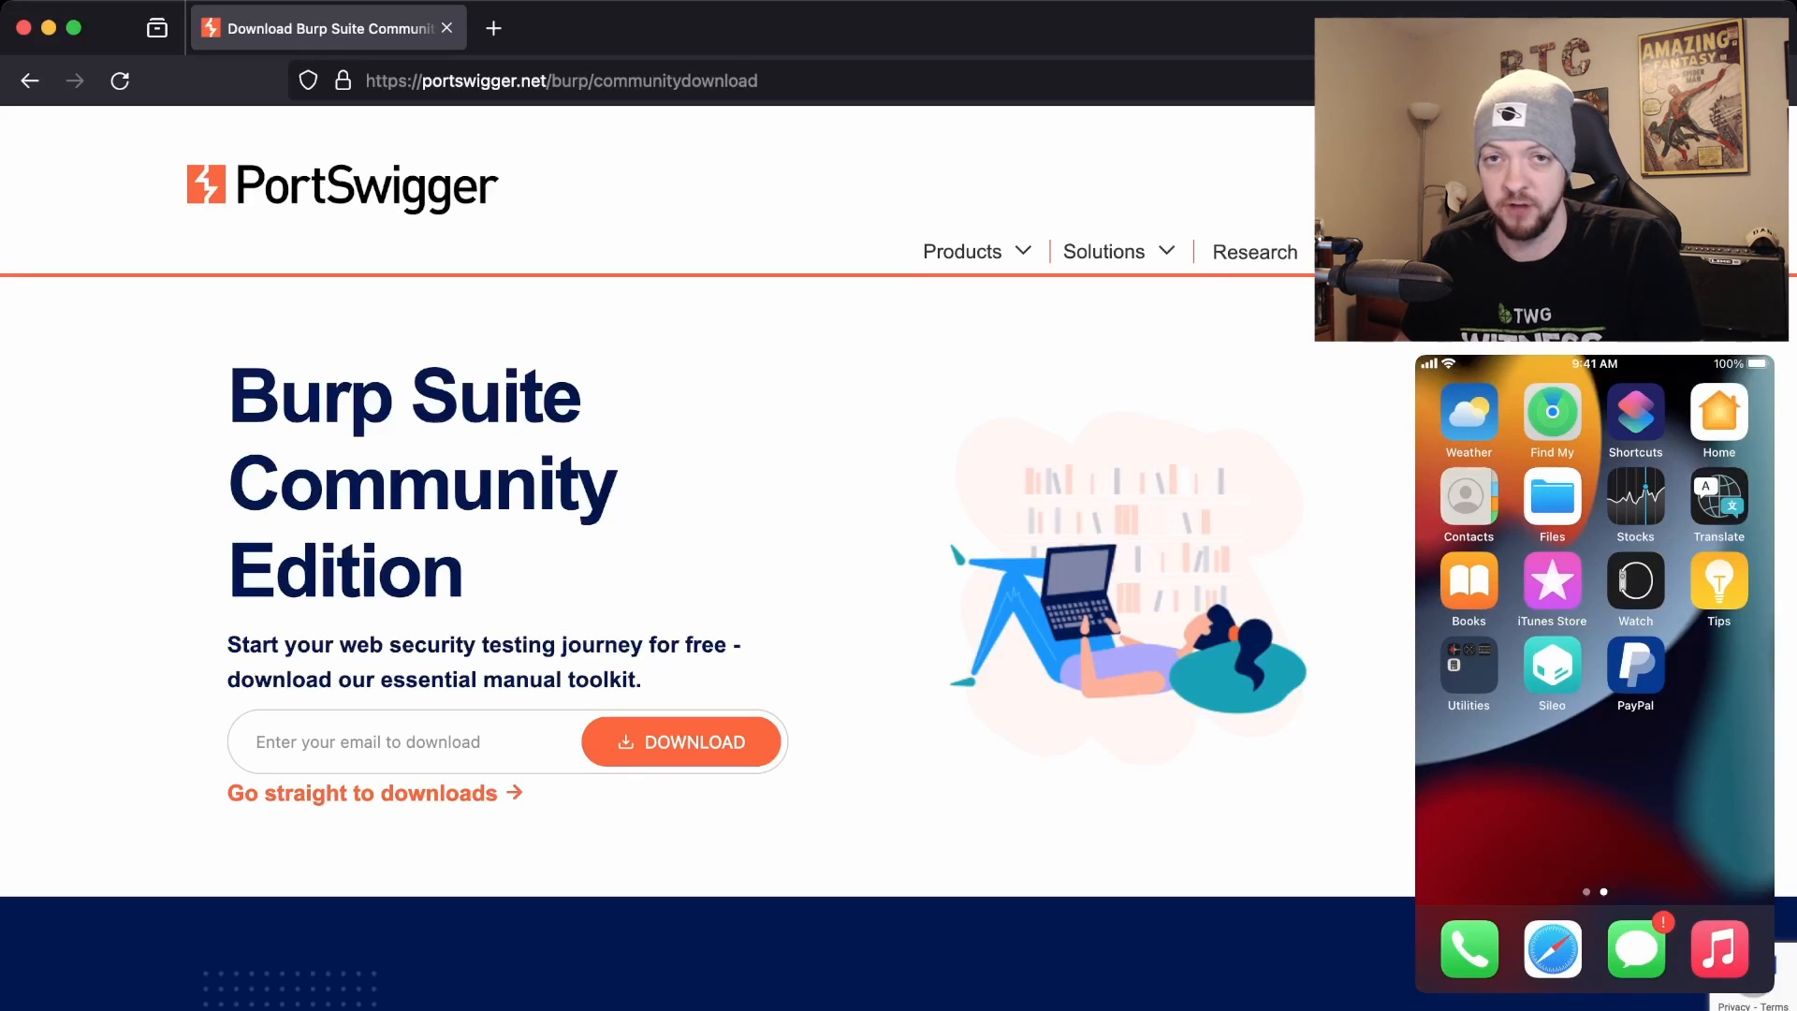
scroll(down, 3)
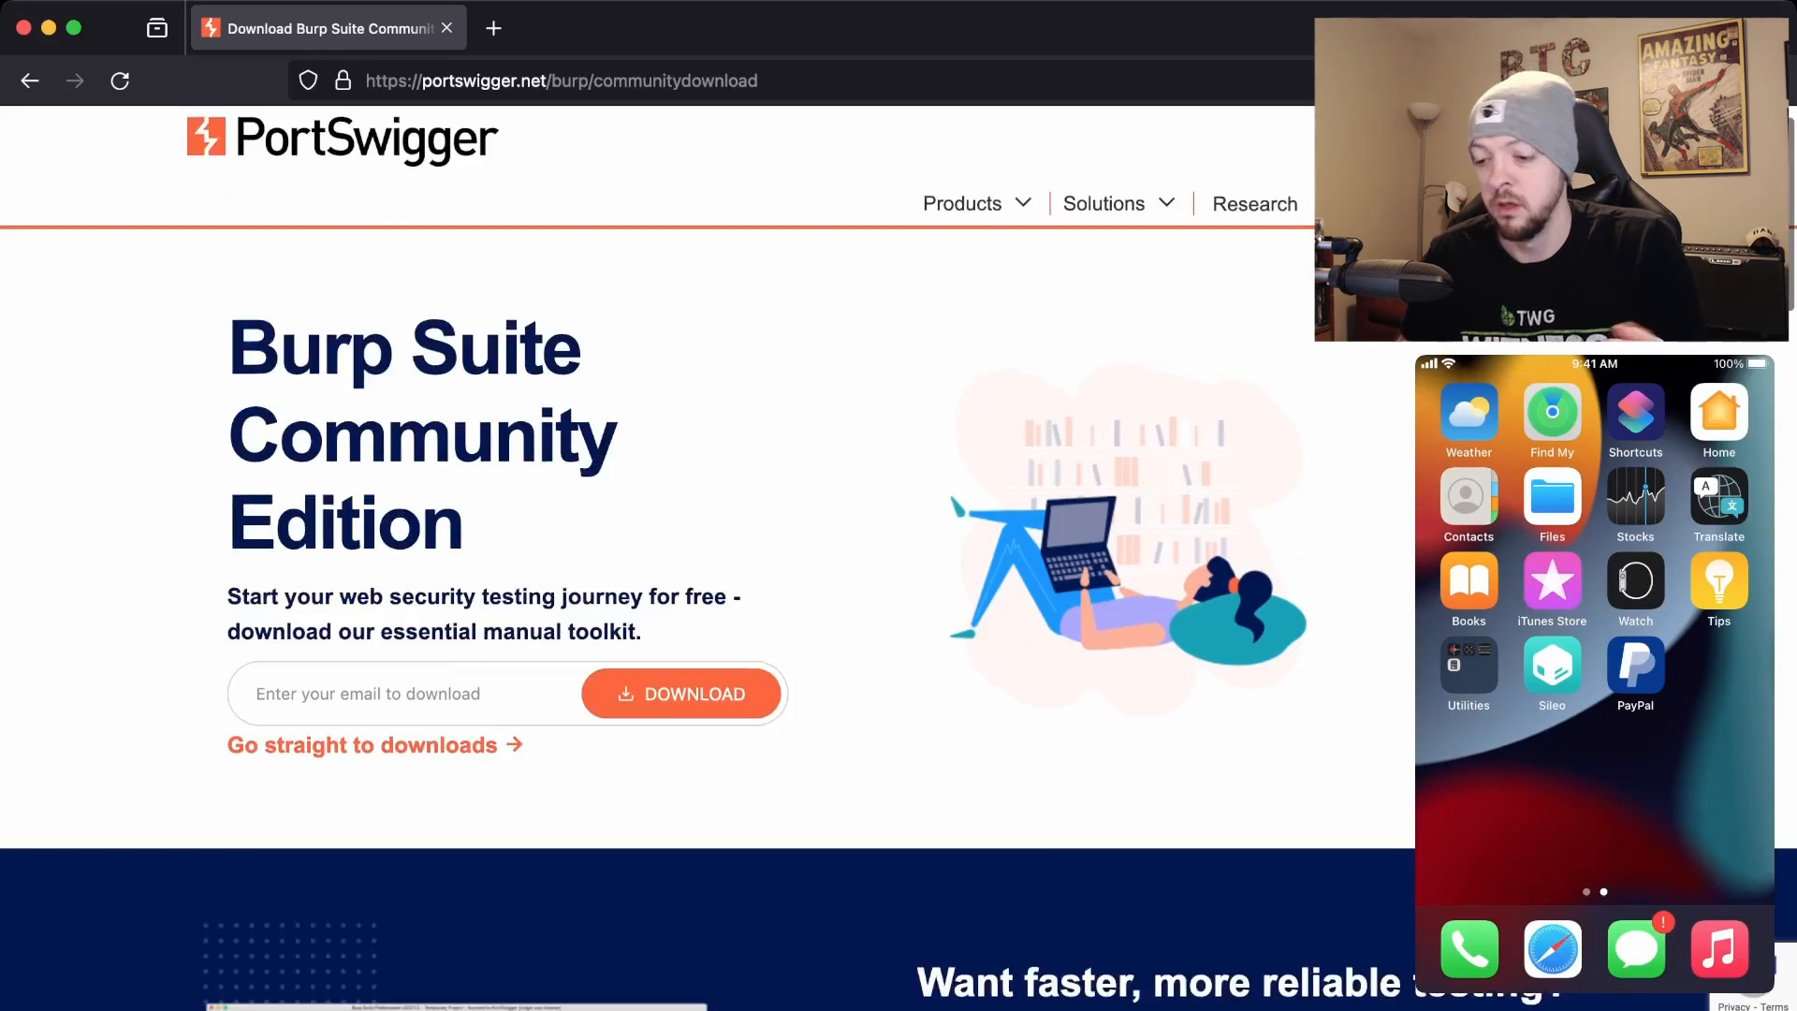
click(361, 745)
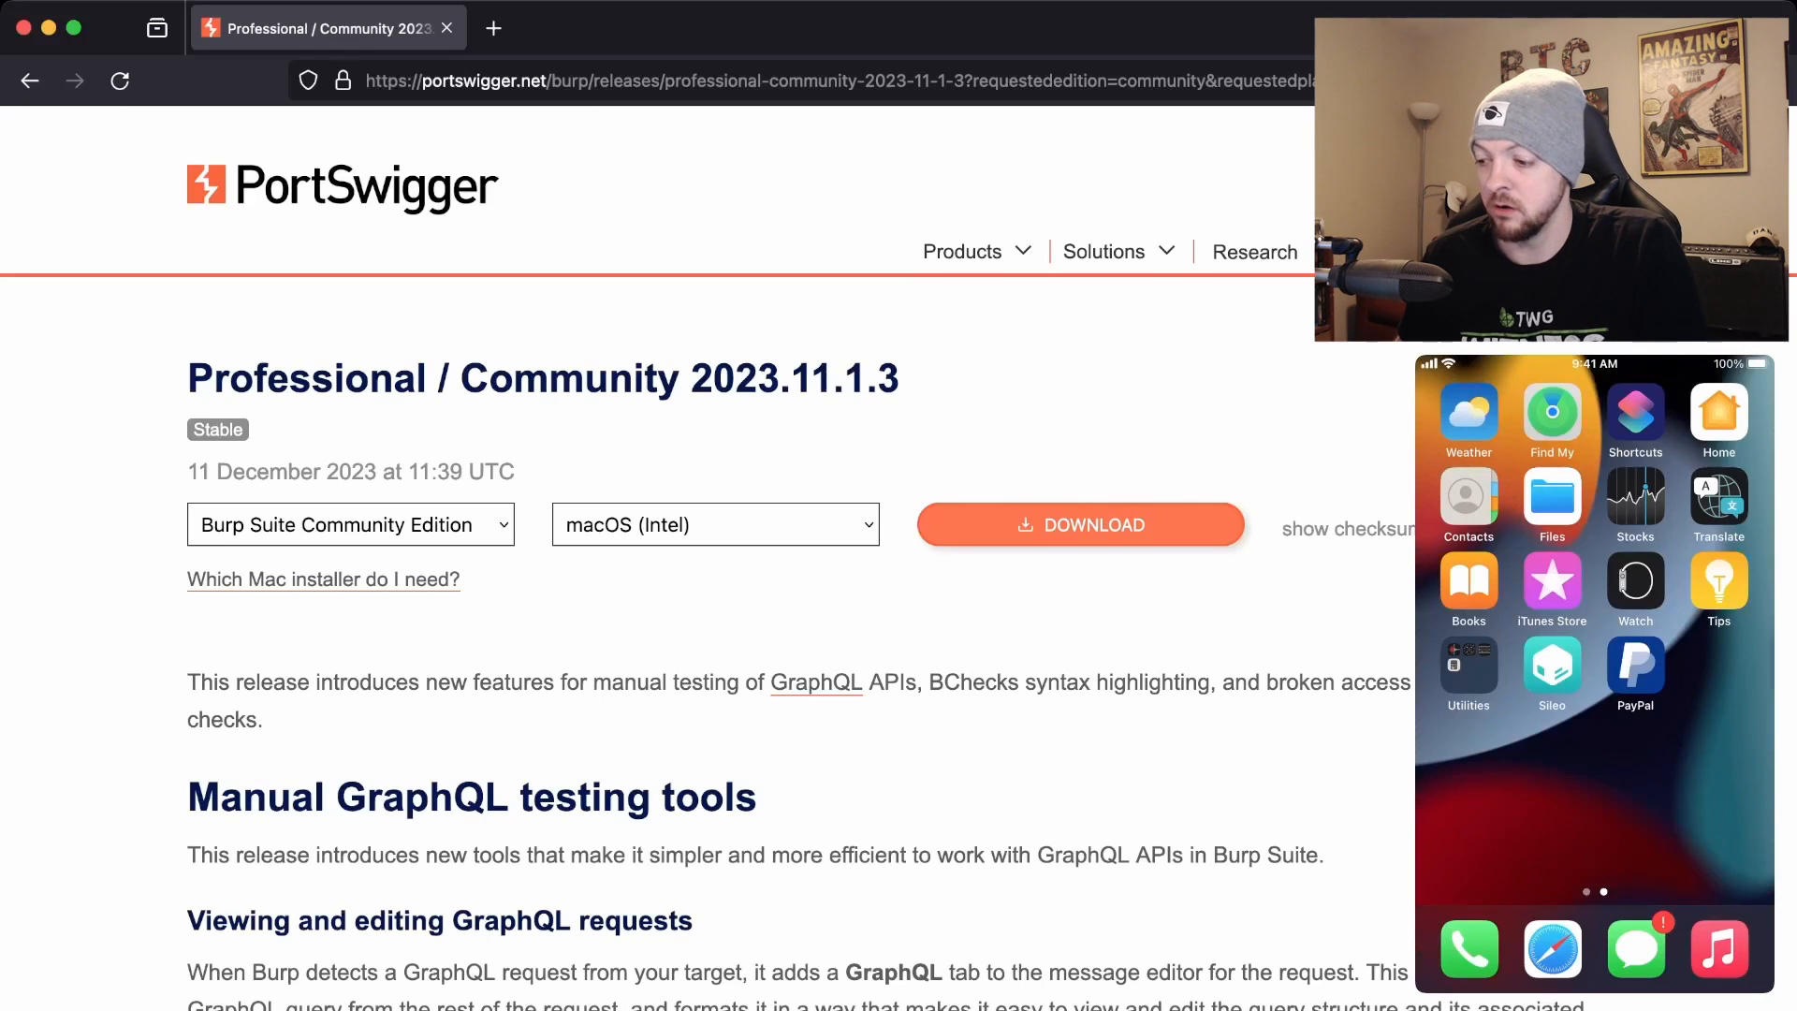
Download the macOS (Intel) installer and copy Burp into Applications, replacing the existing copy.
click(1081, 525)
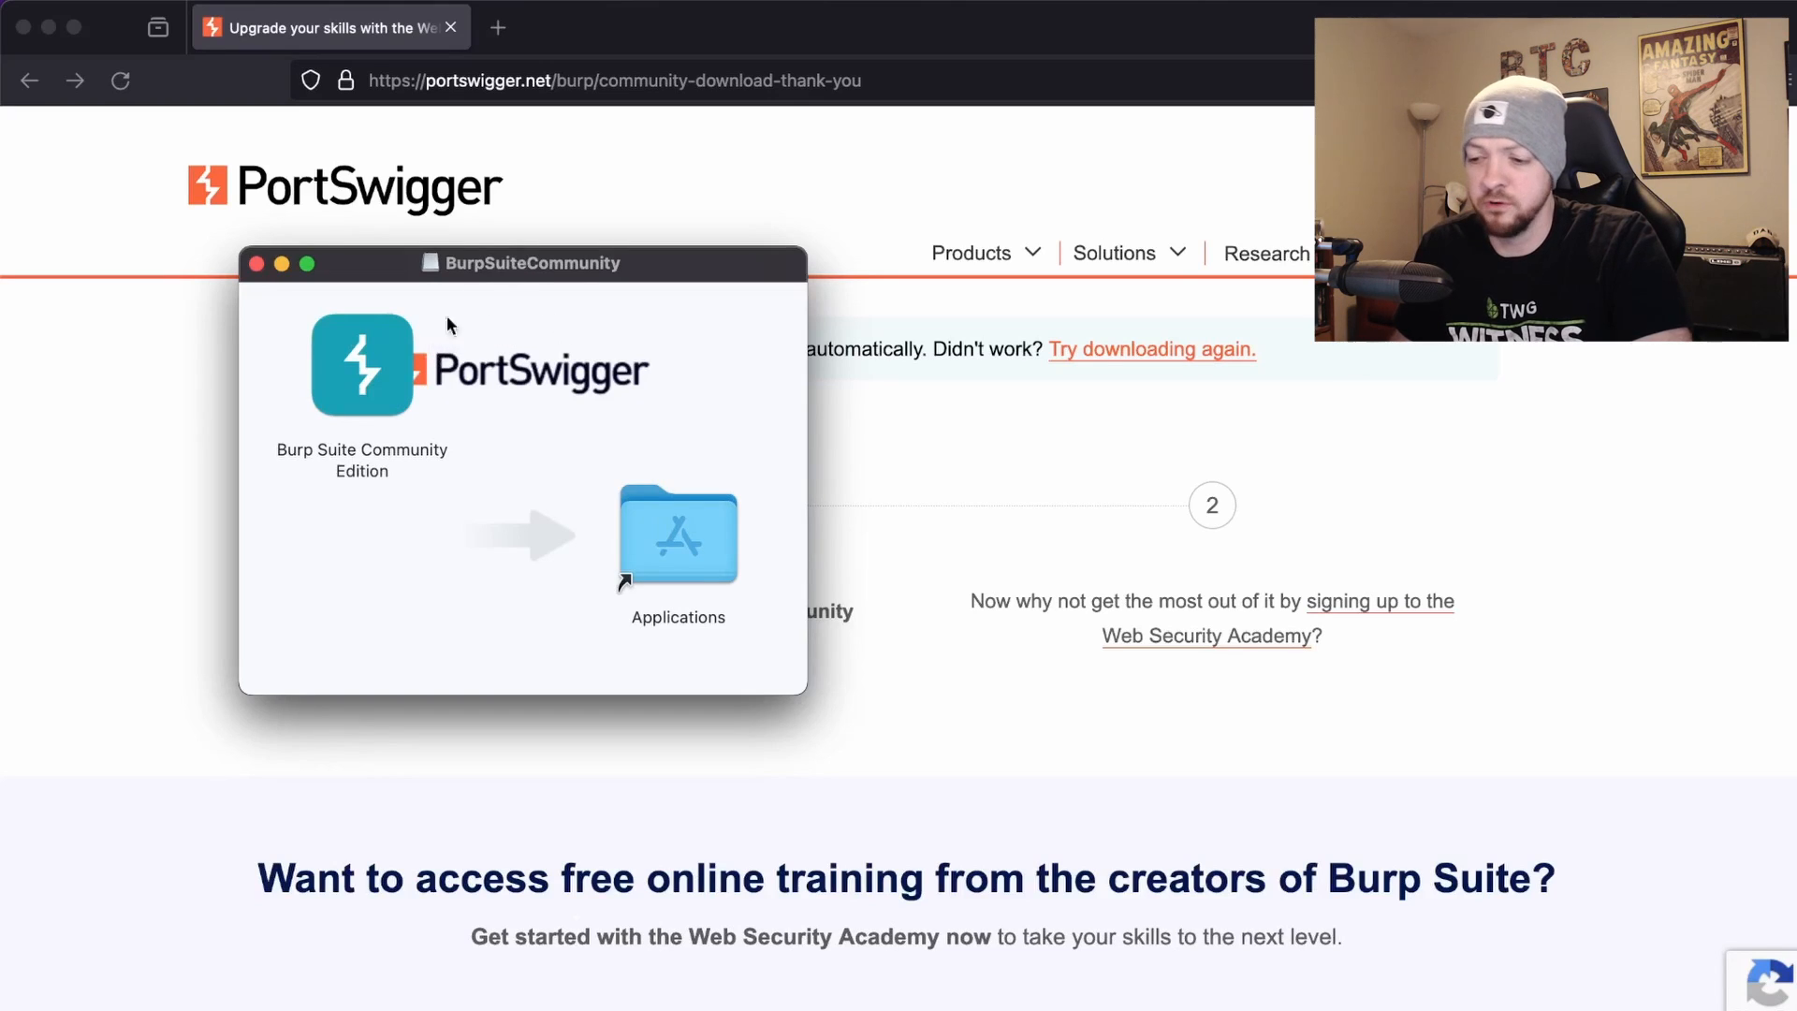
mouse_move(564, 390)
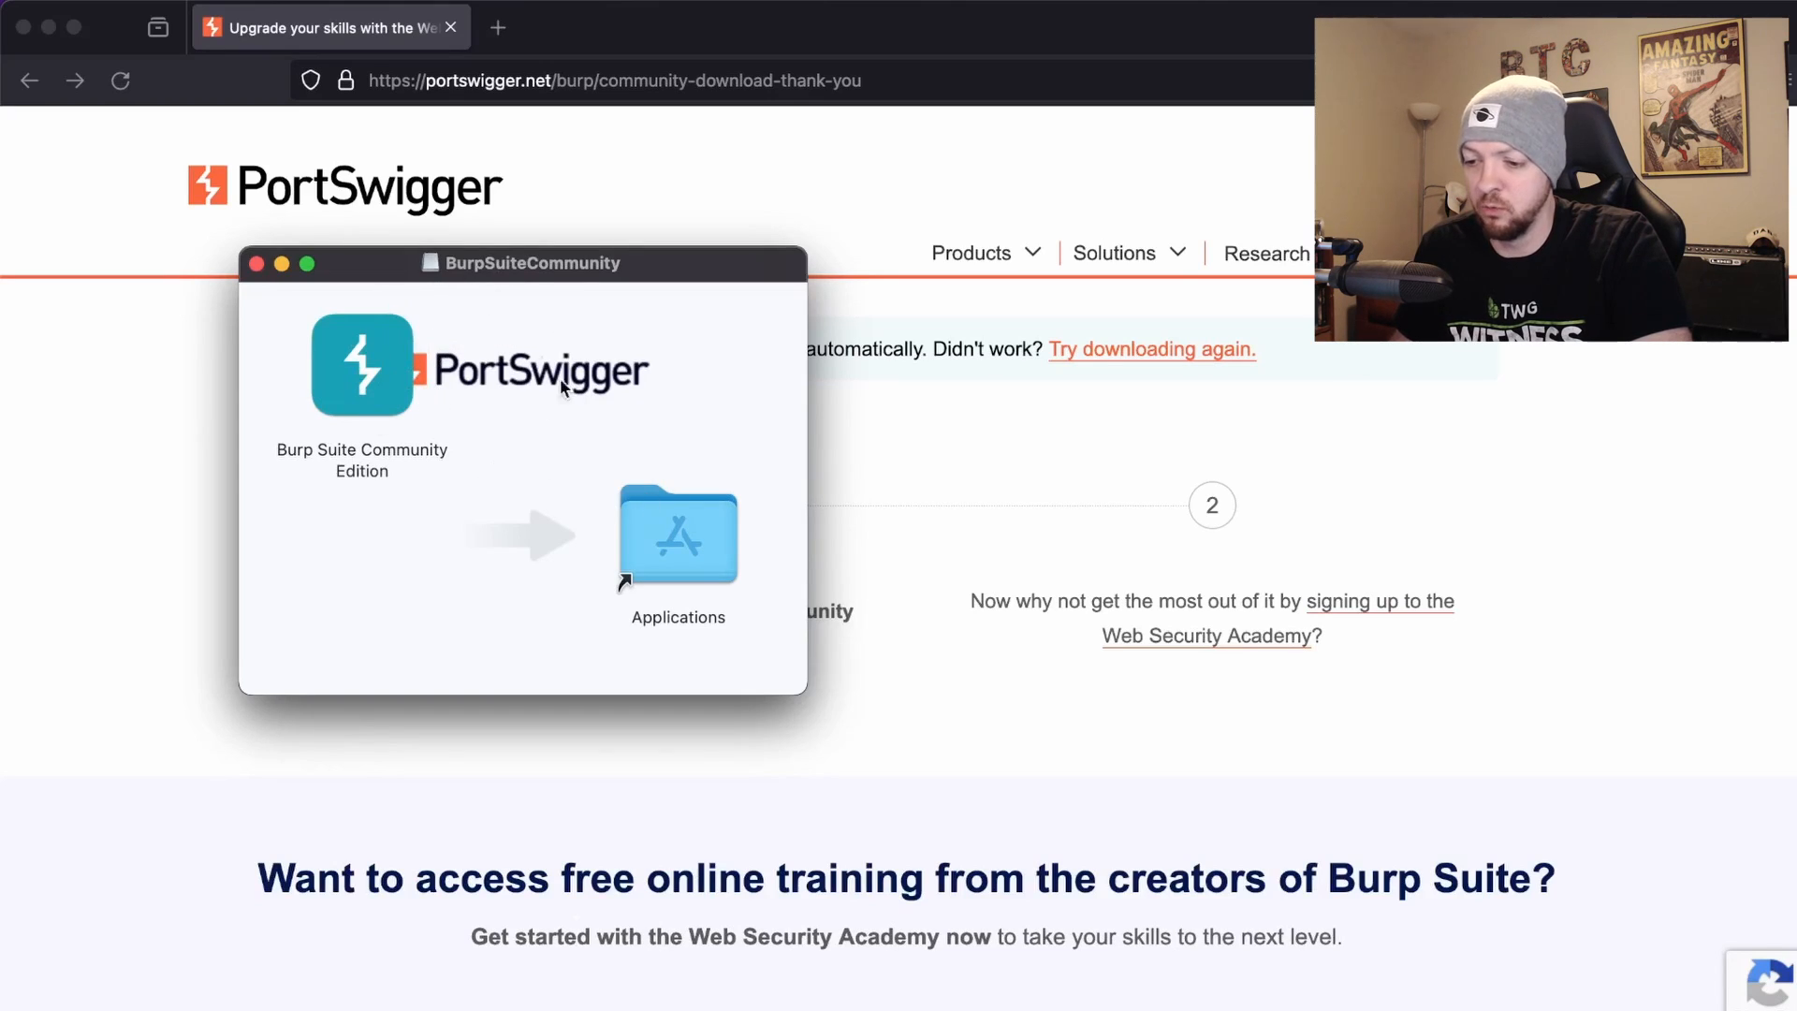
mouse_move(363, 318)
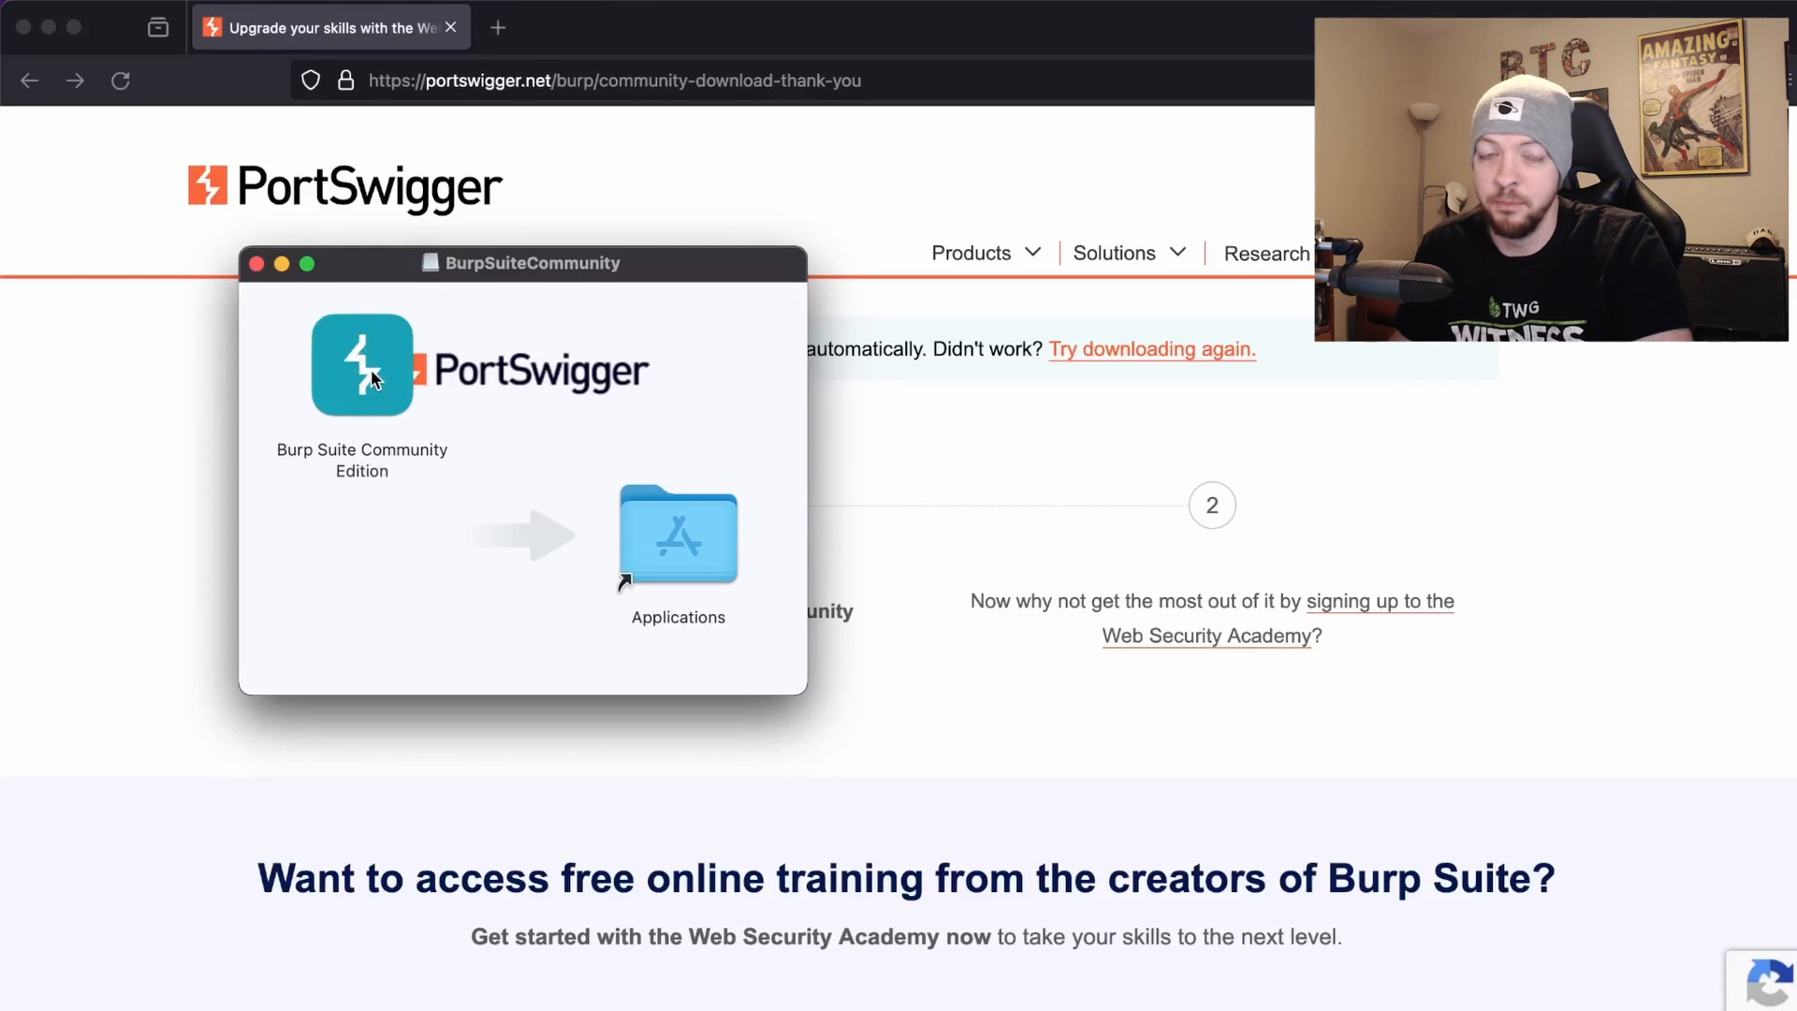
drag(361, 365, 637, 539)
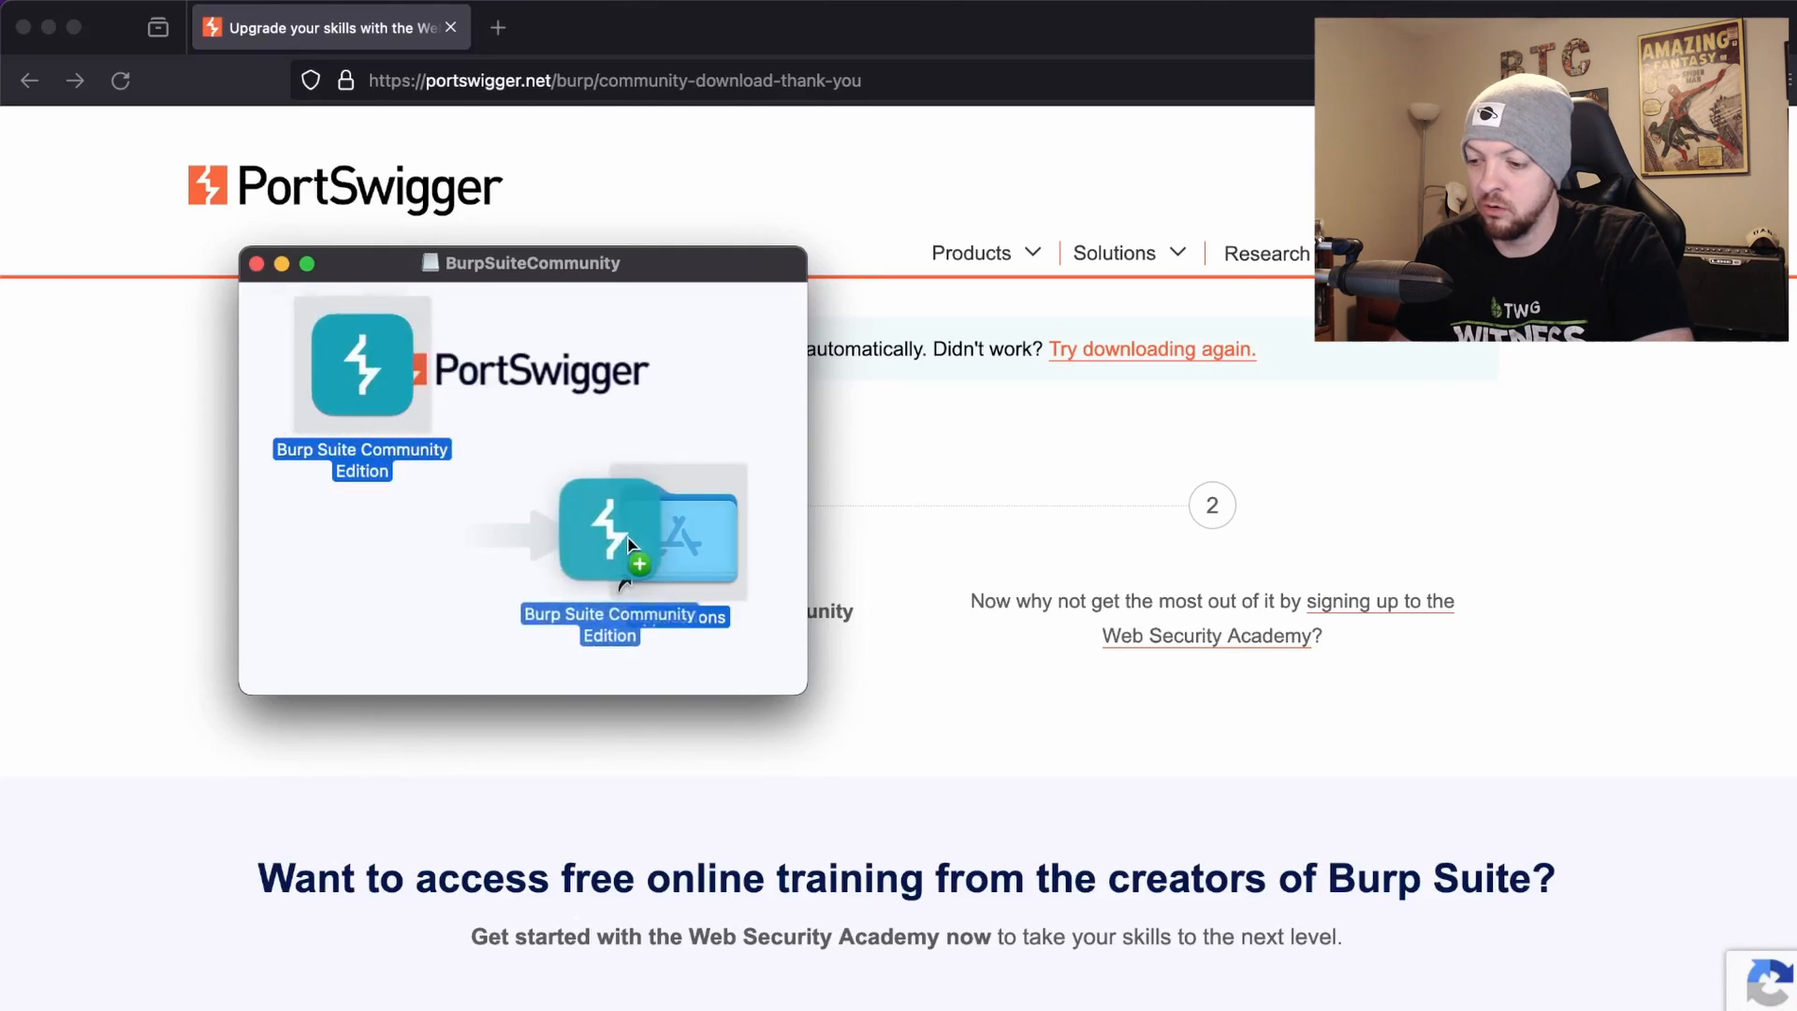
drag(625, 534, 678, 534)
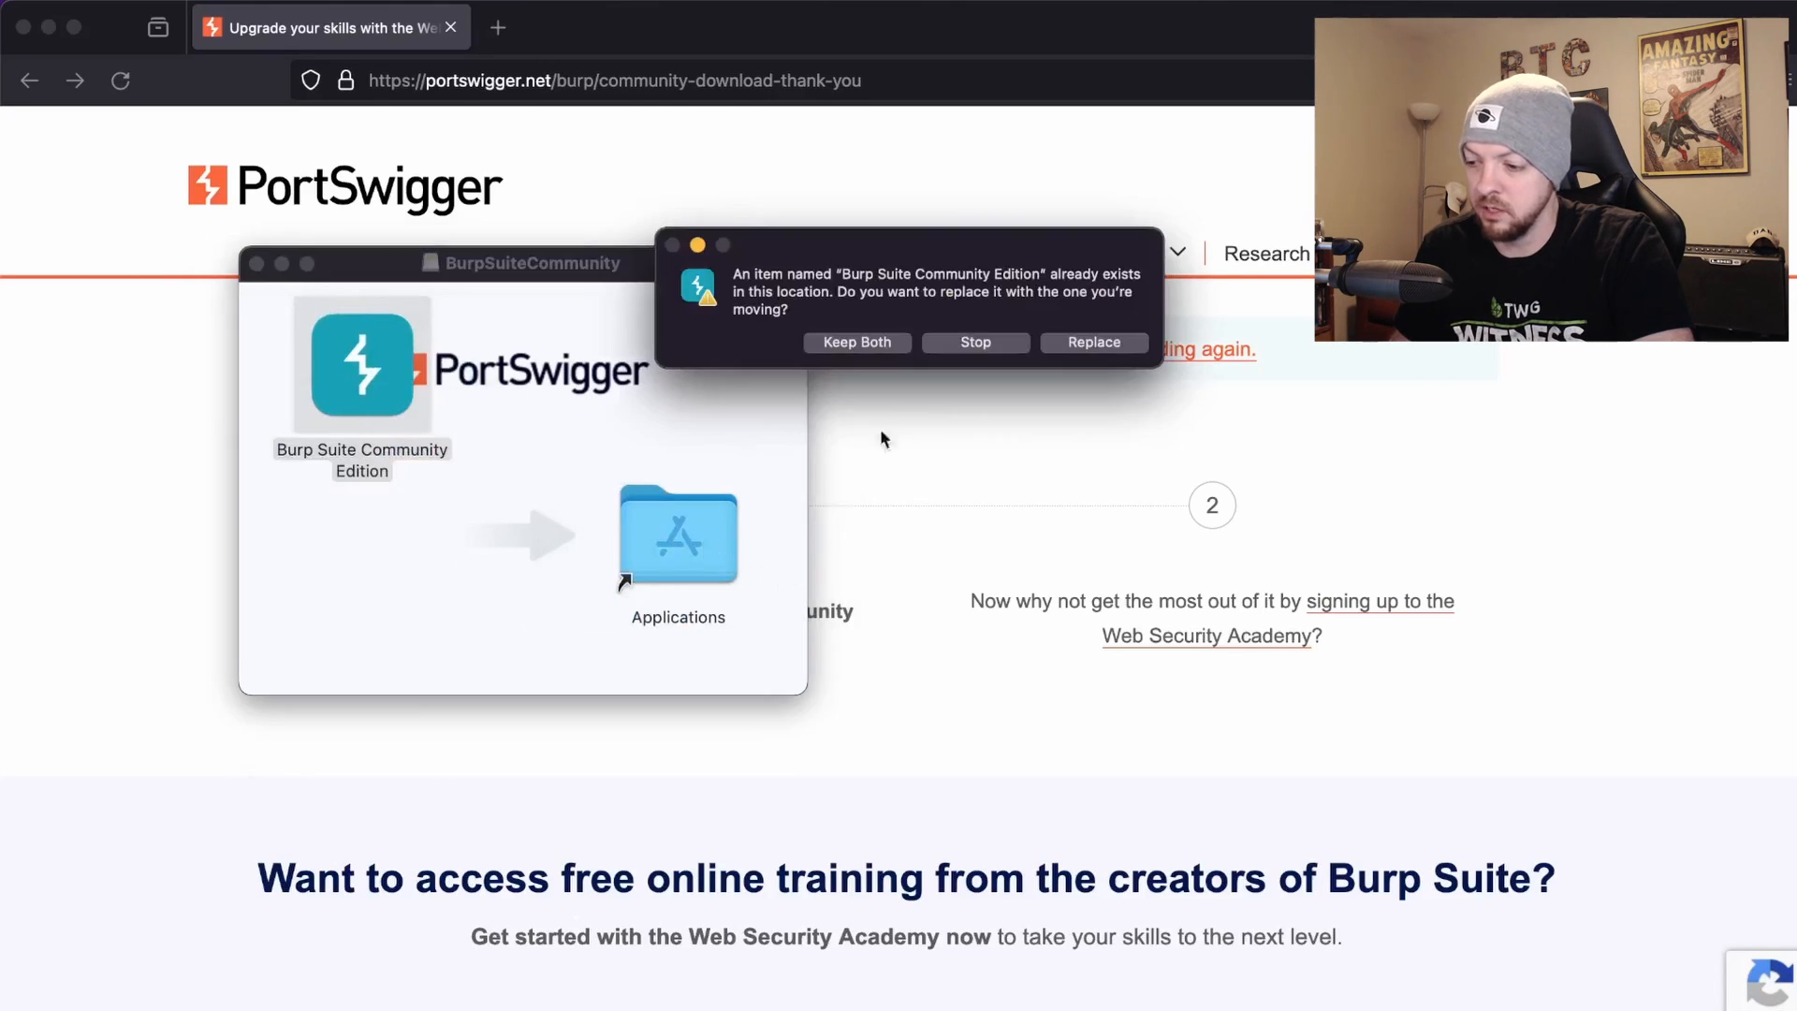
click(1093, 340)
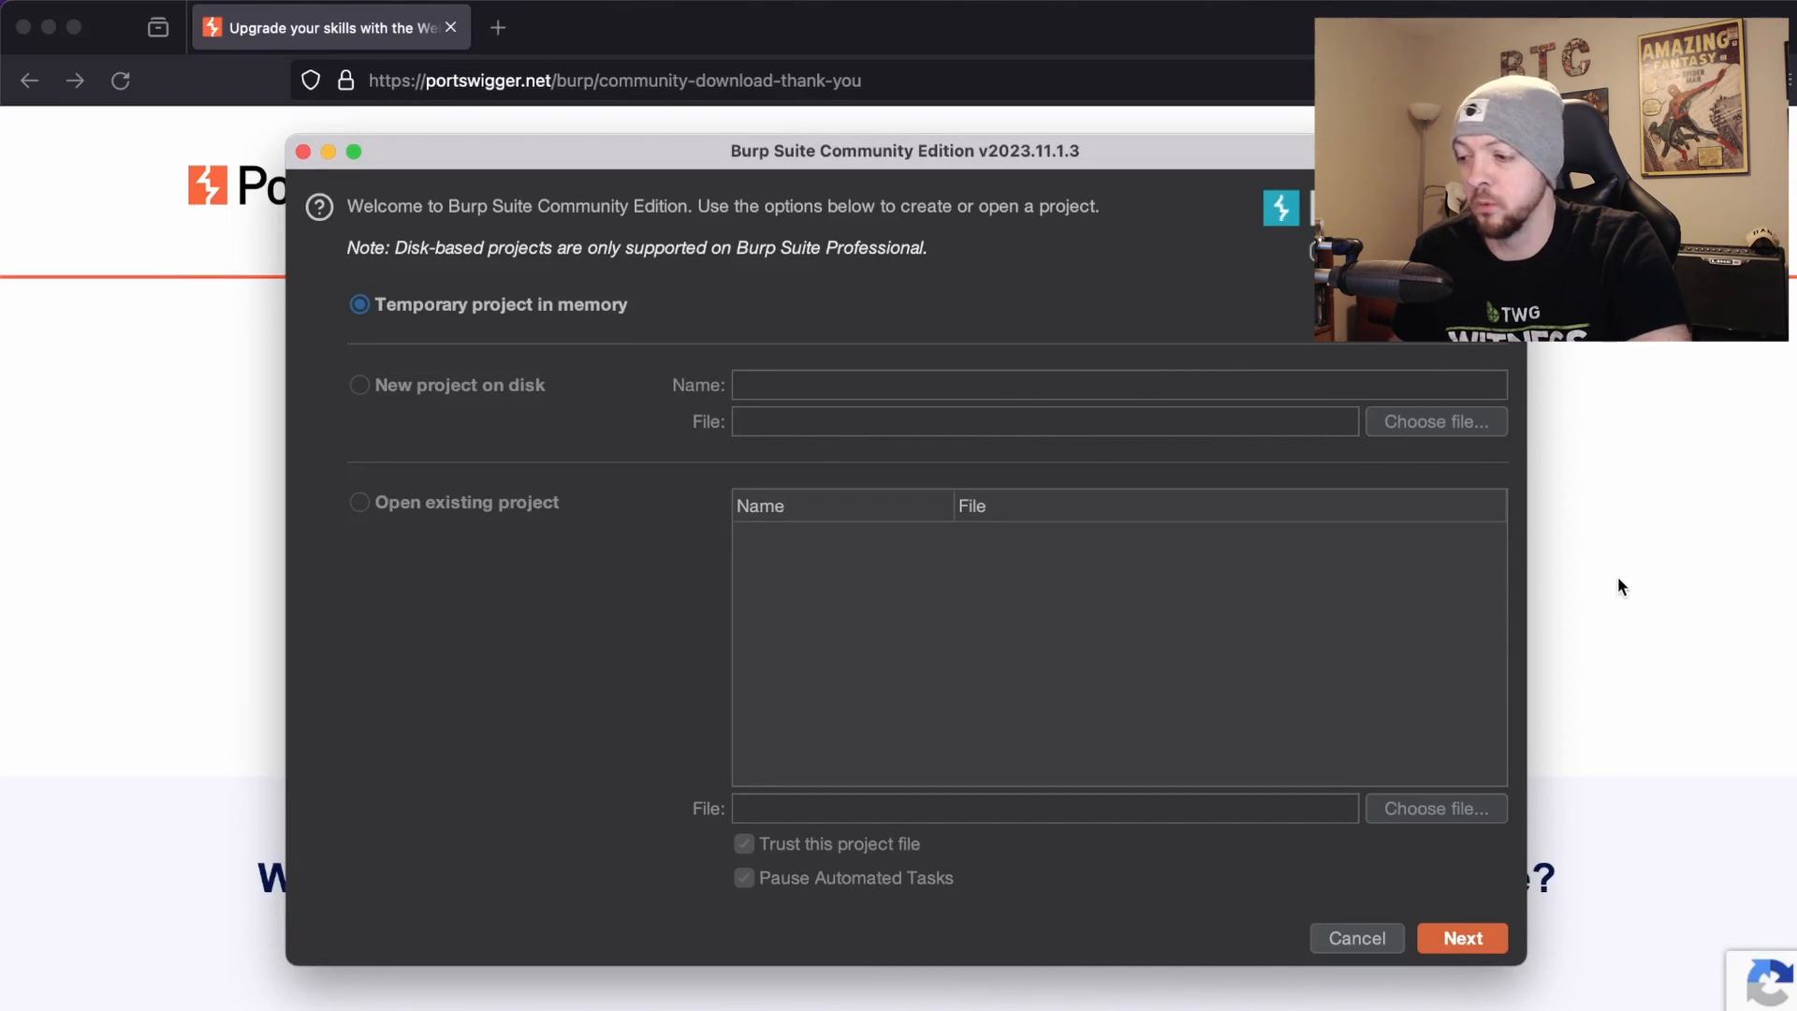
mouse_move(1270, 440)
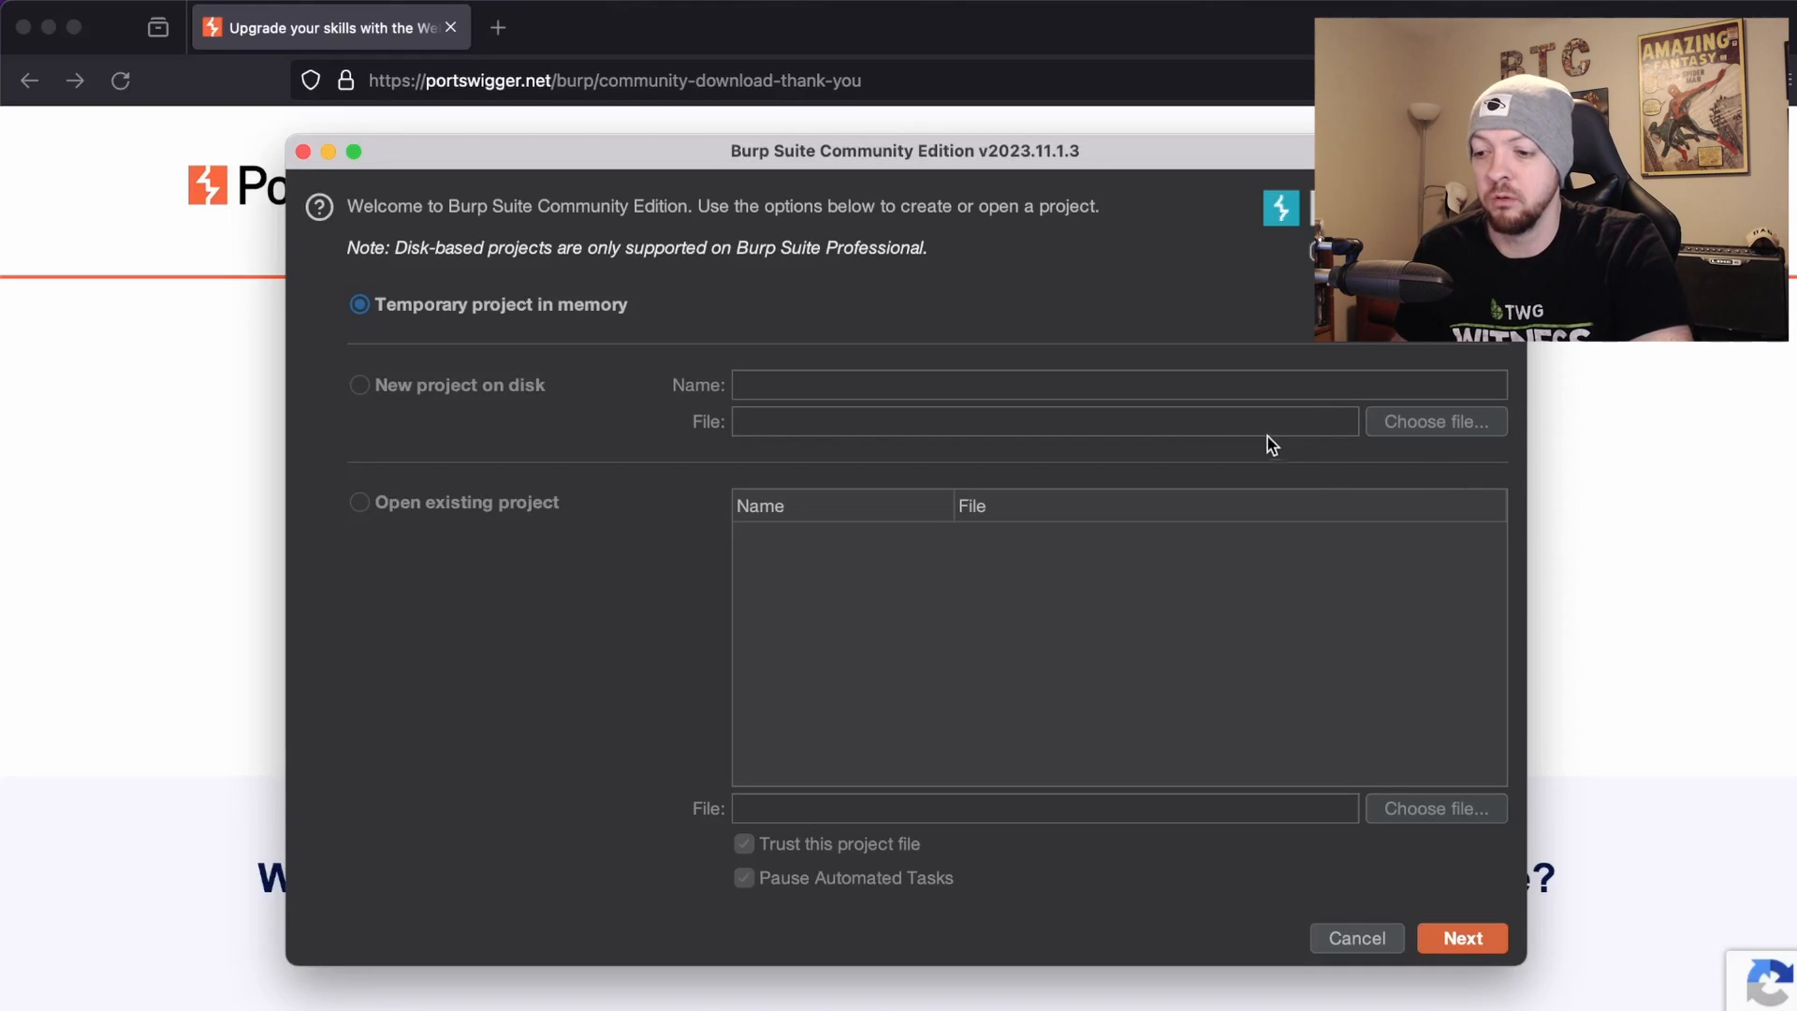
mouse_move(741, 345)
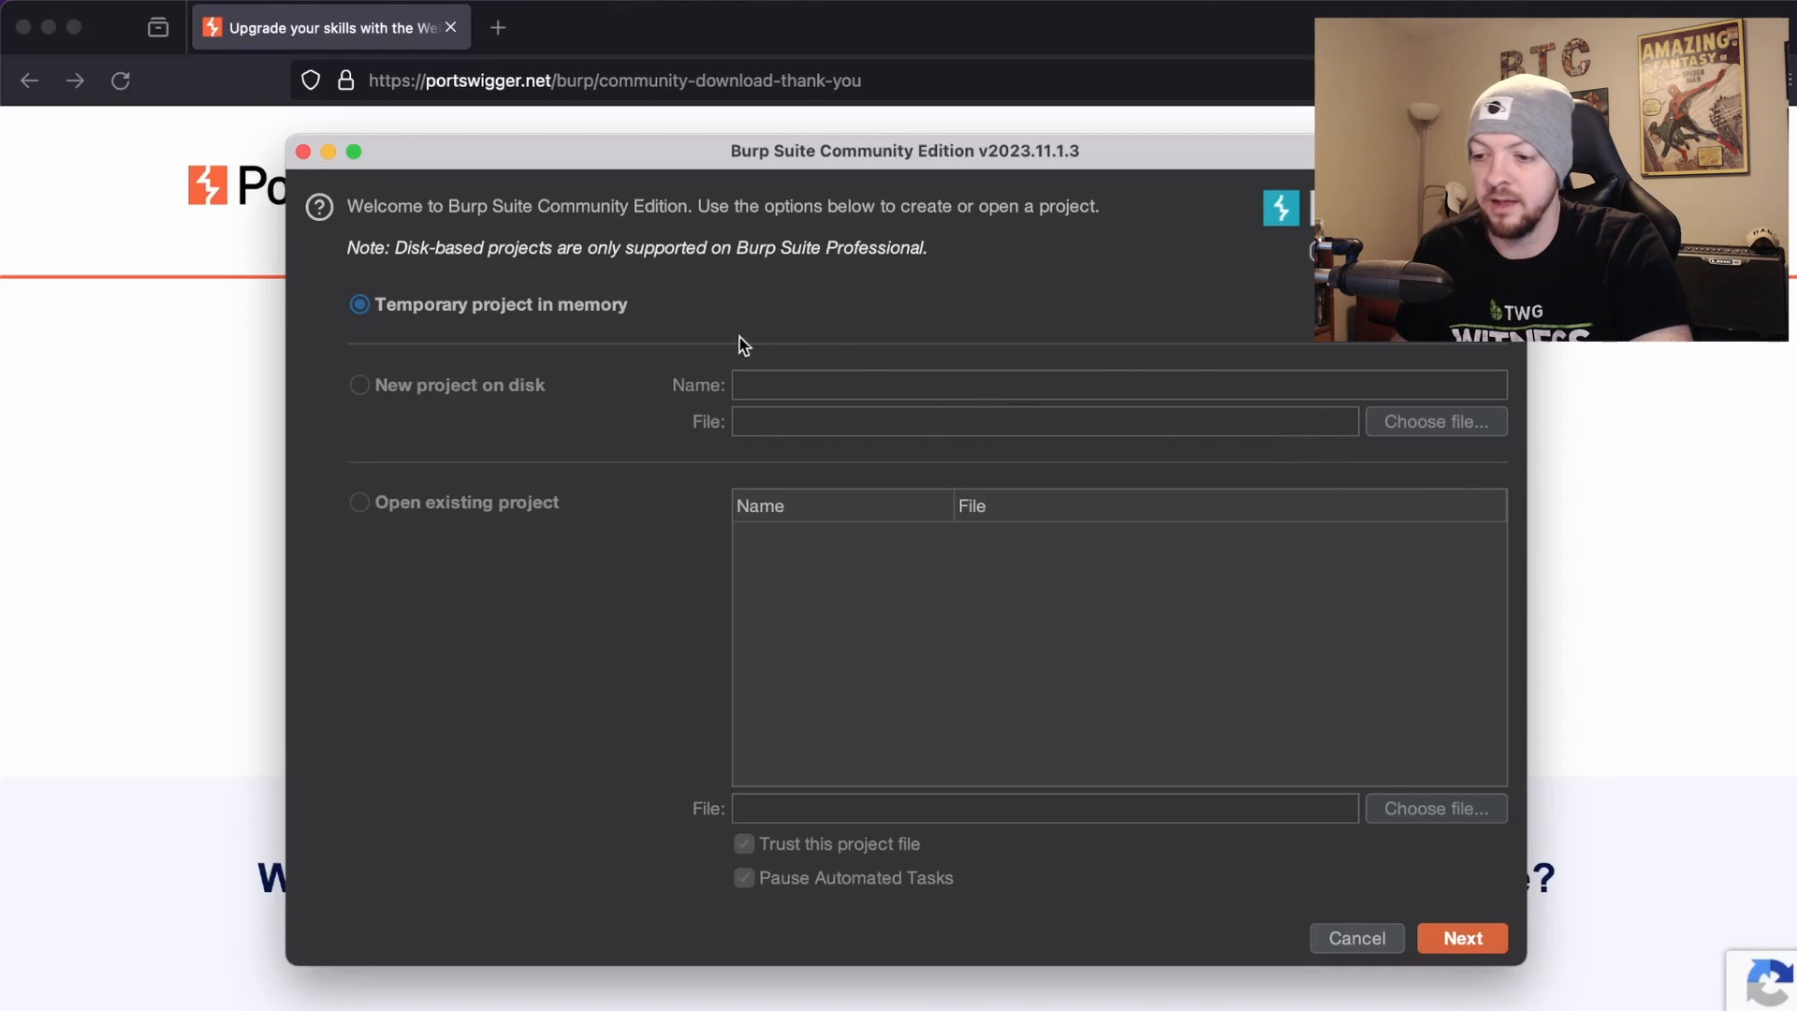
mouse_move(629, 322)
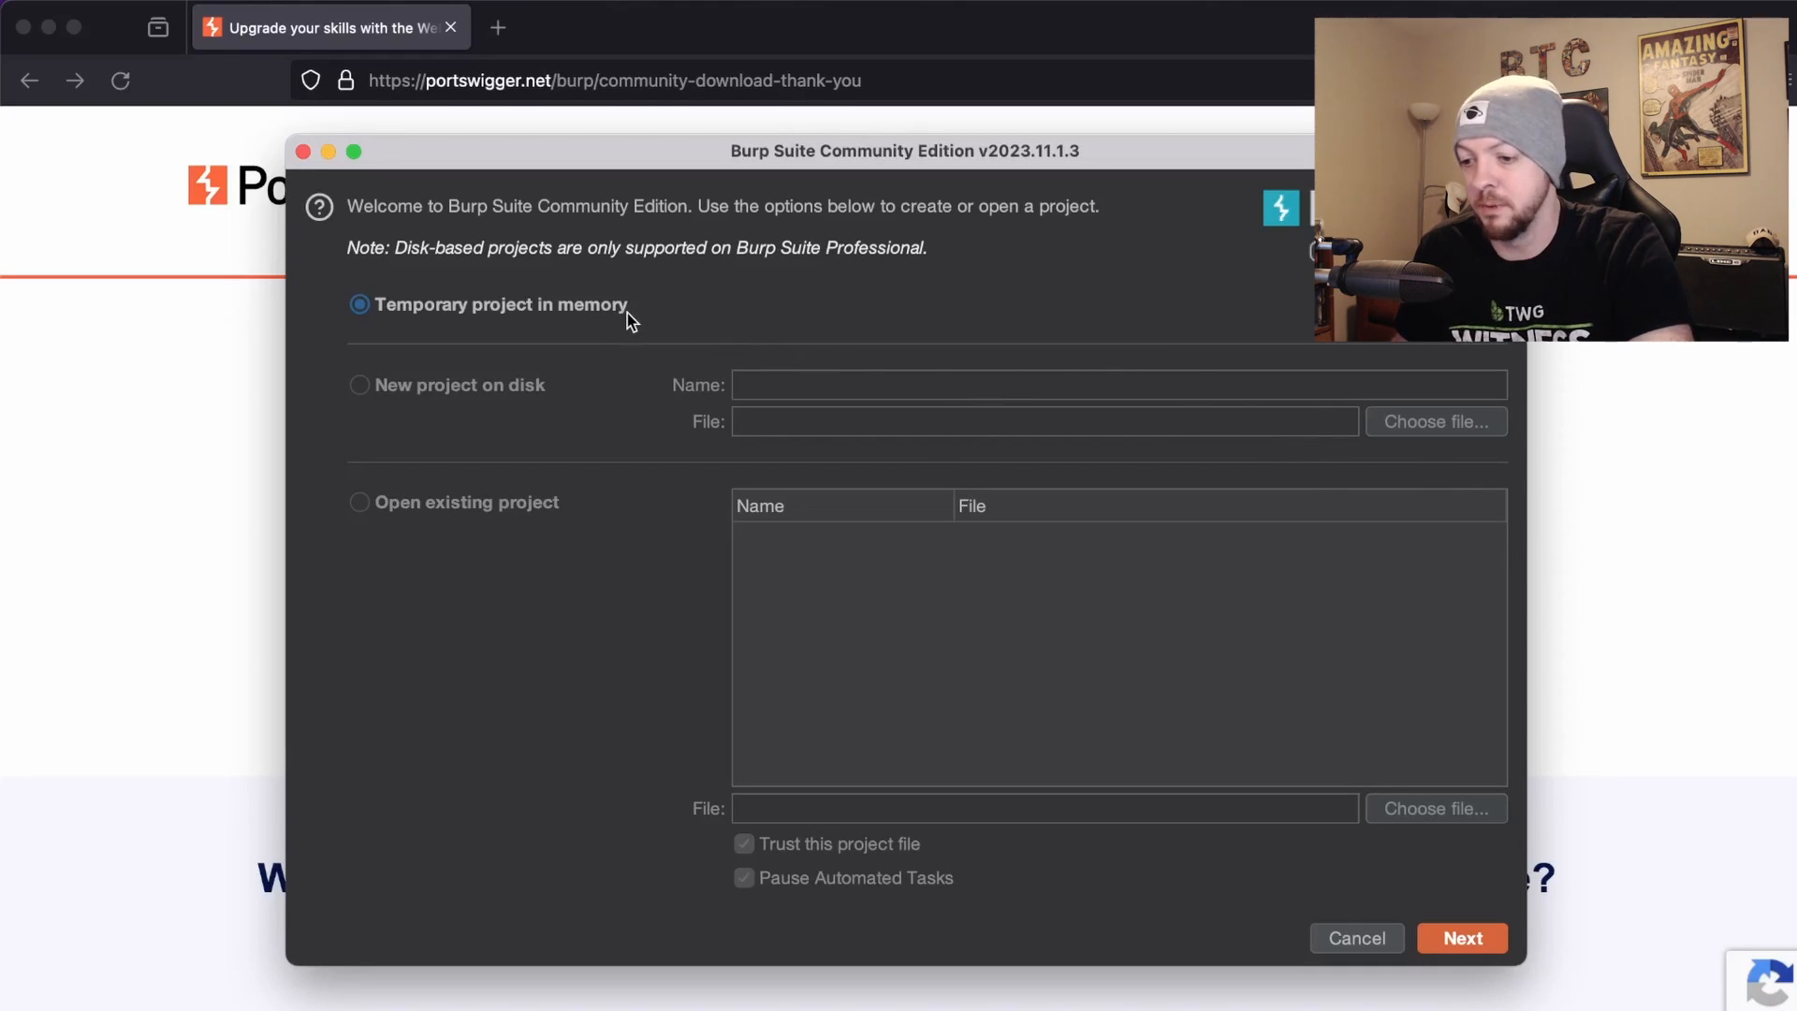
mouse_move(480, 580)
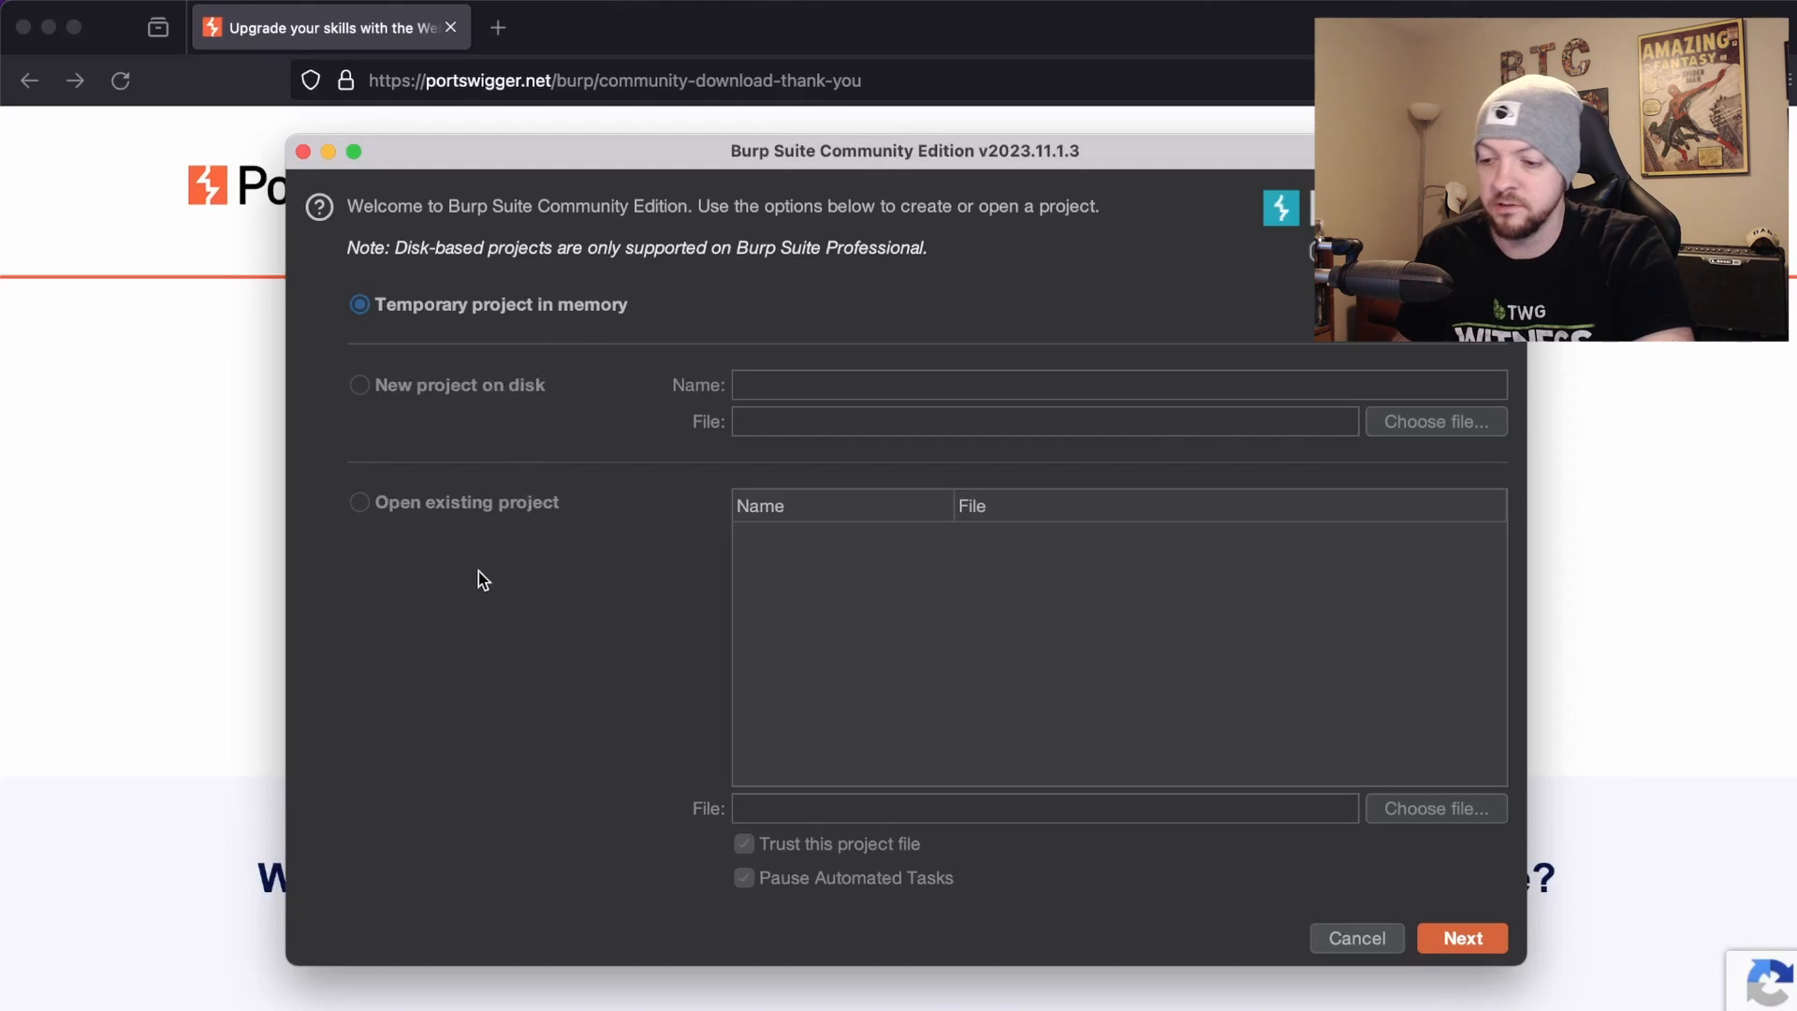
mouse_move(666, 326)
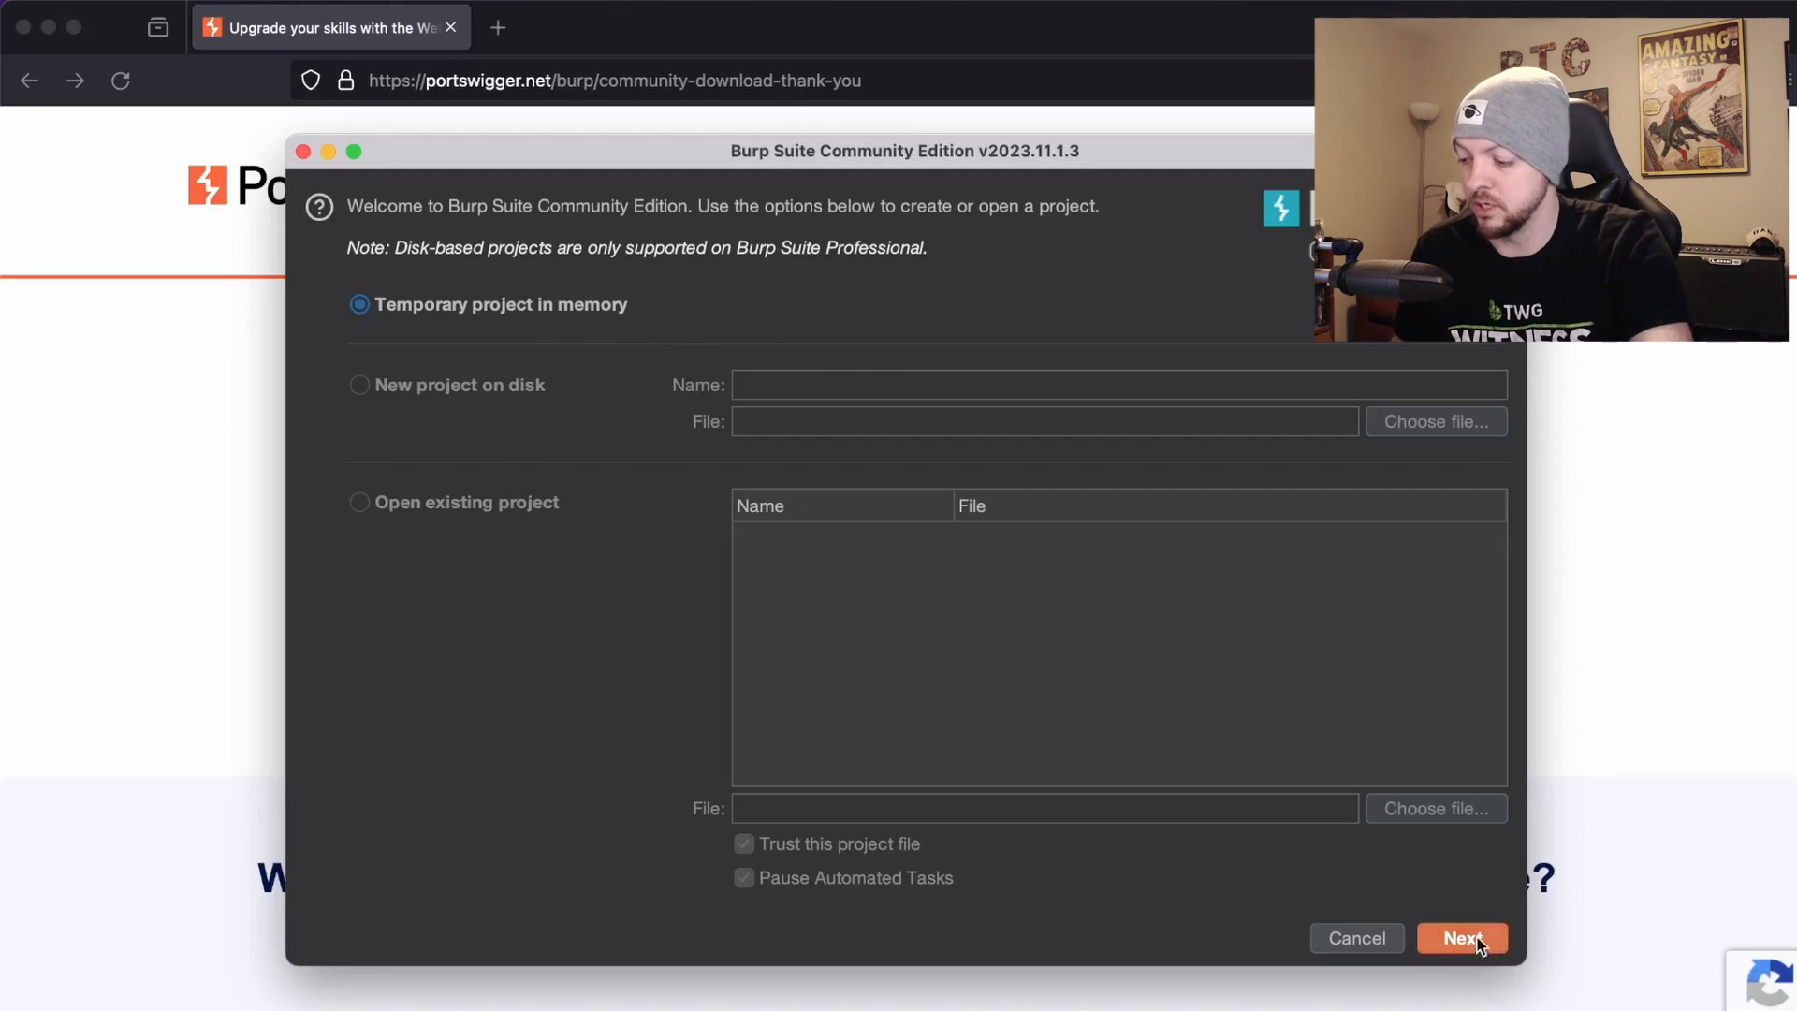
Start Burp with a temporary in-memory project and Burp default settings.
click(1464, 938)
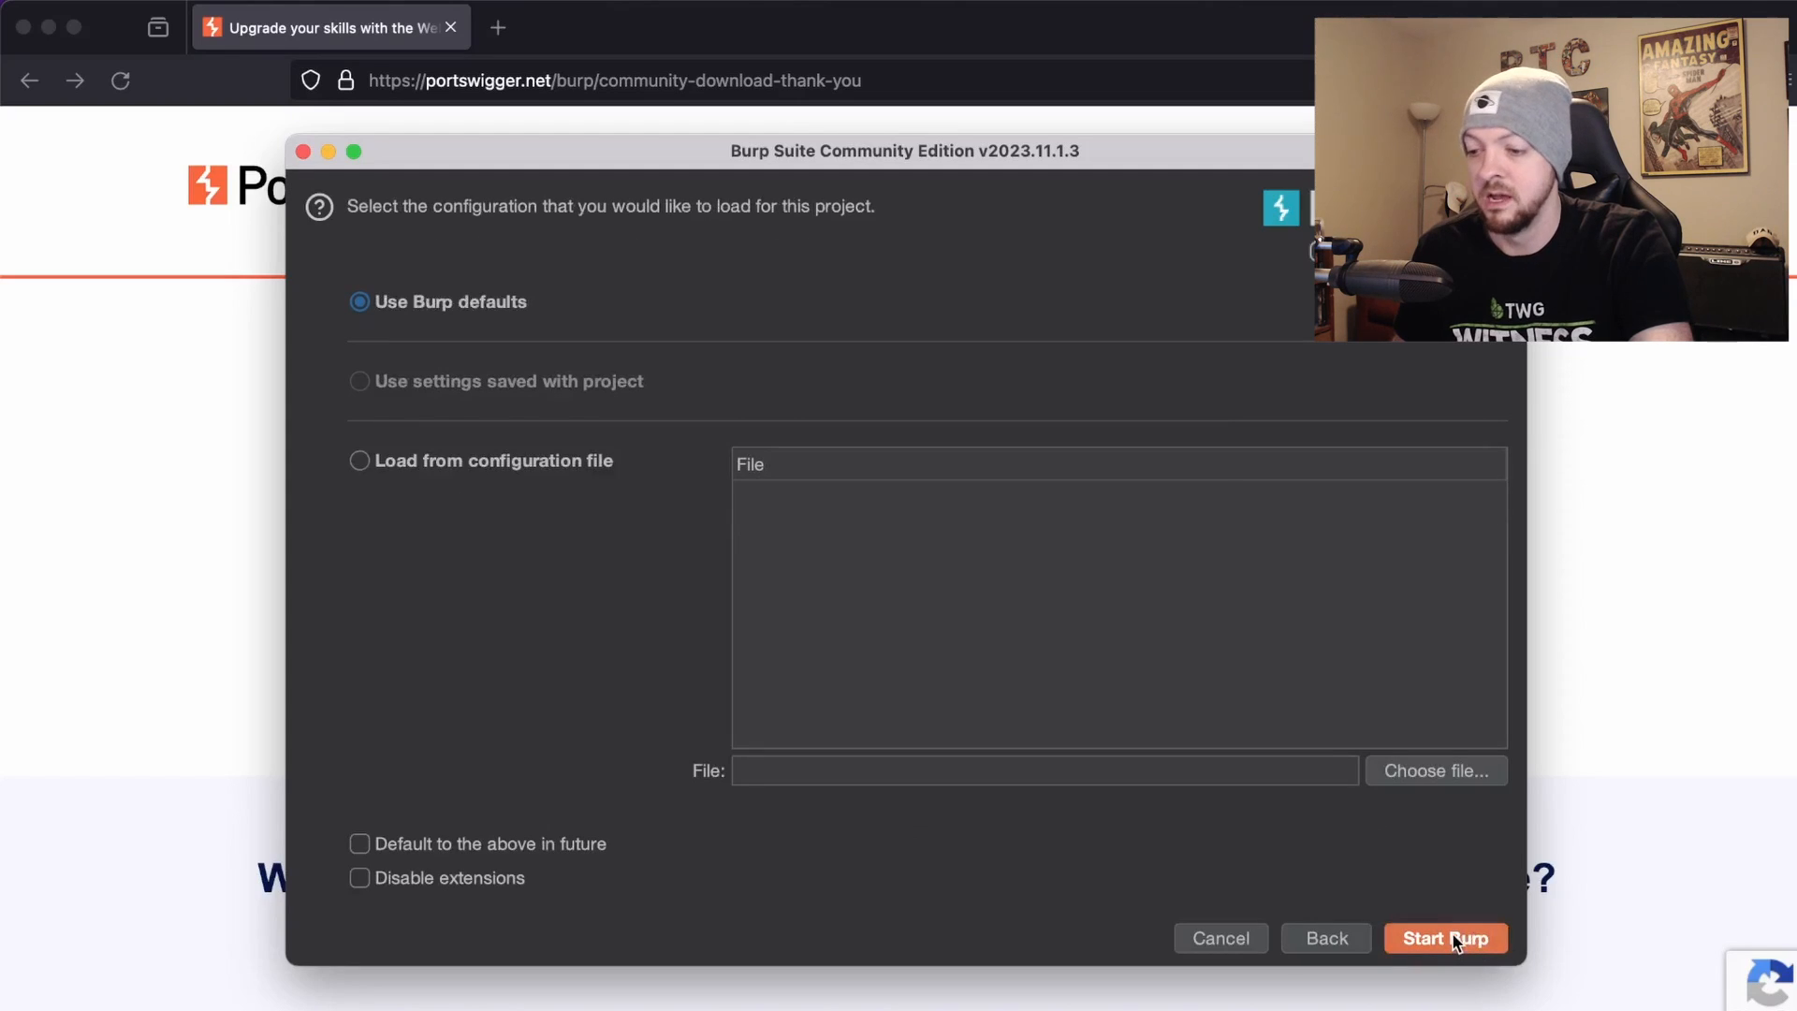
click(1445, 938)
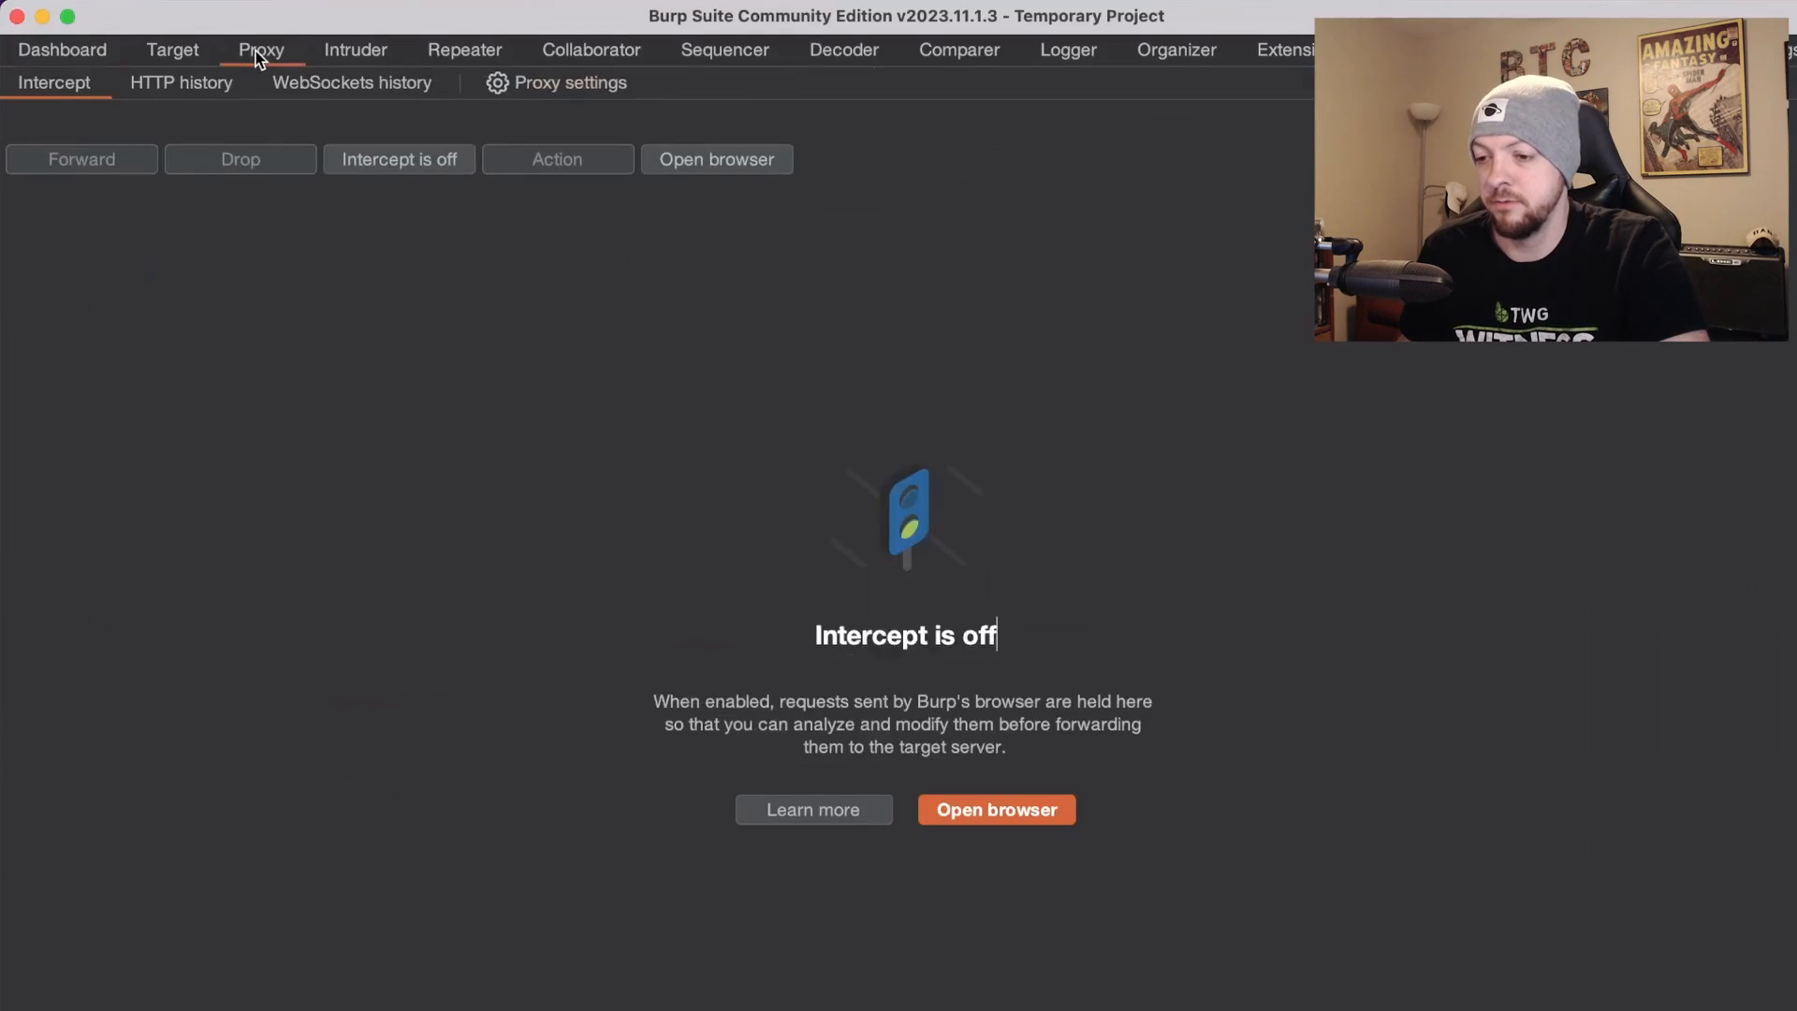
mouse_move(528, 112)
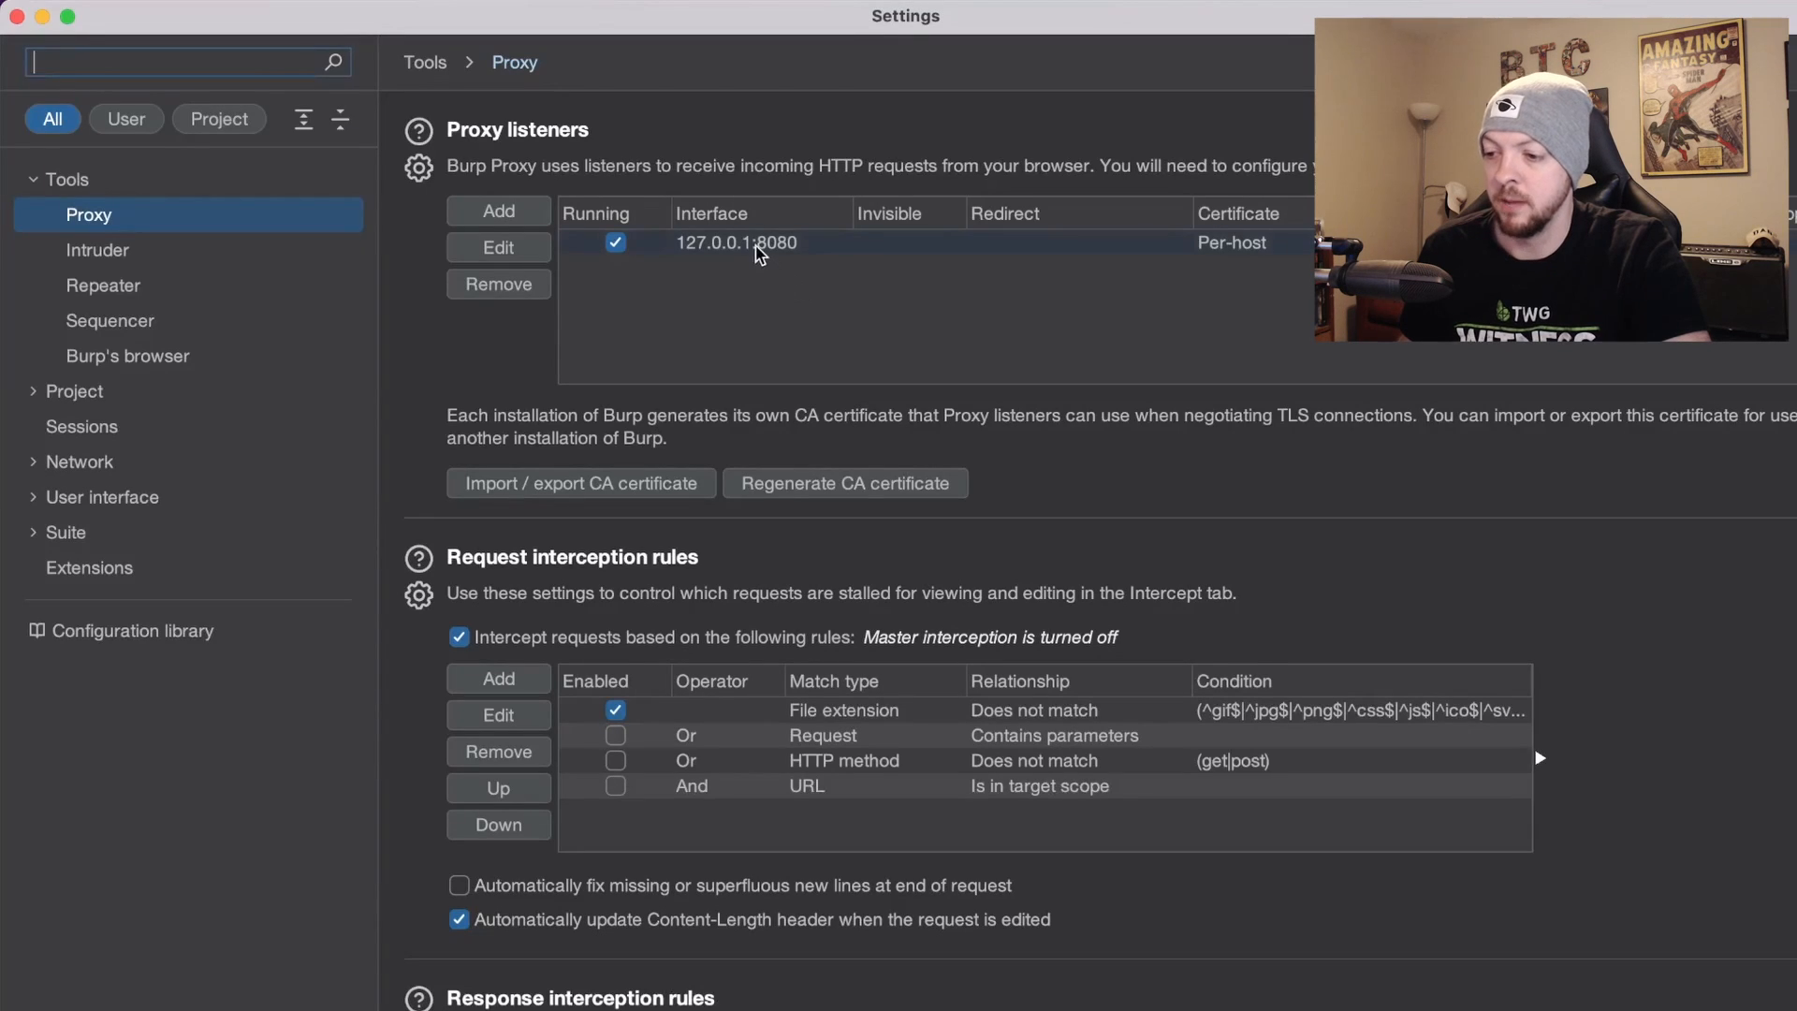
mouse_move(757, 253)
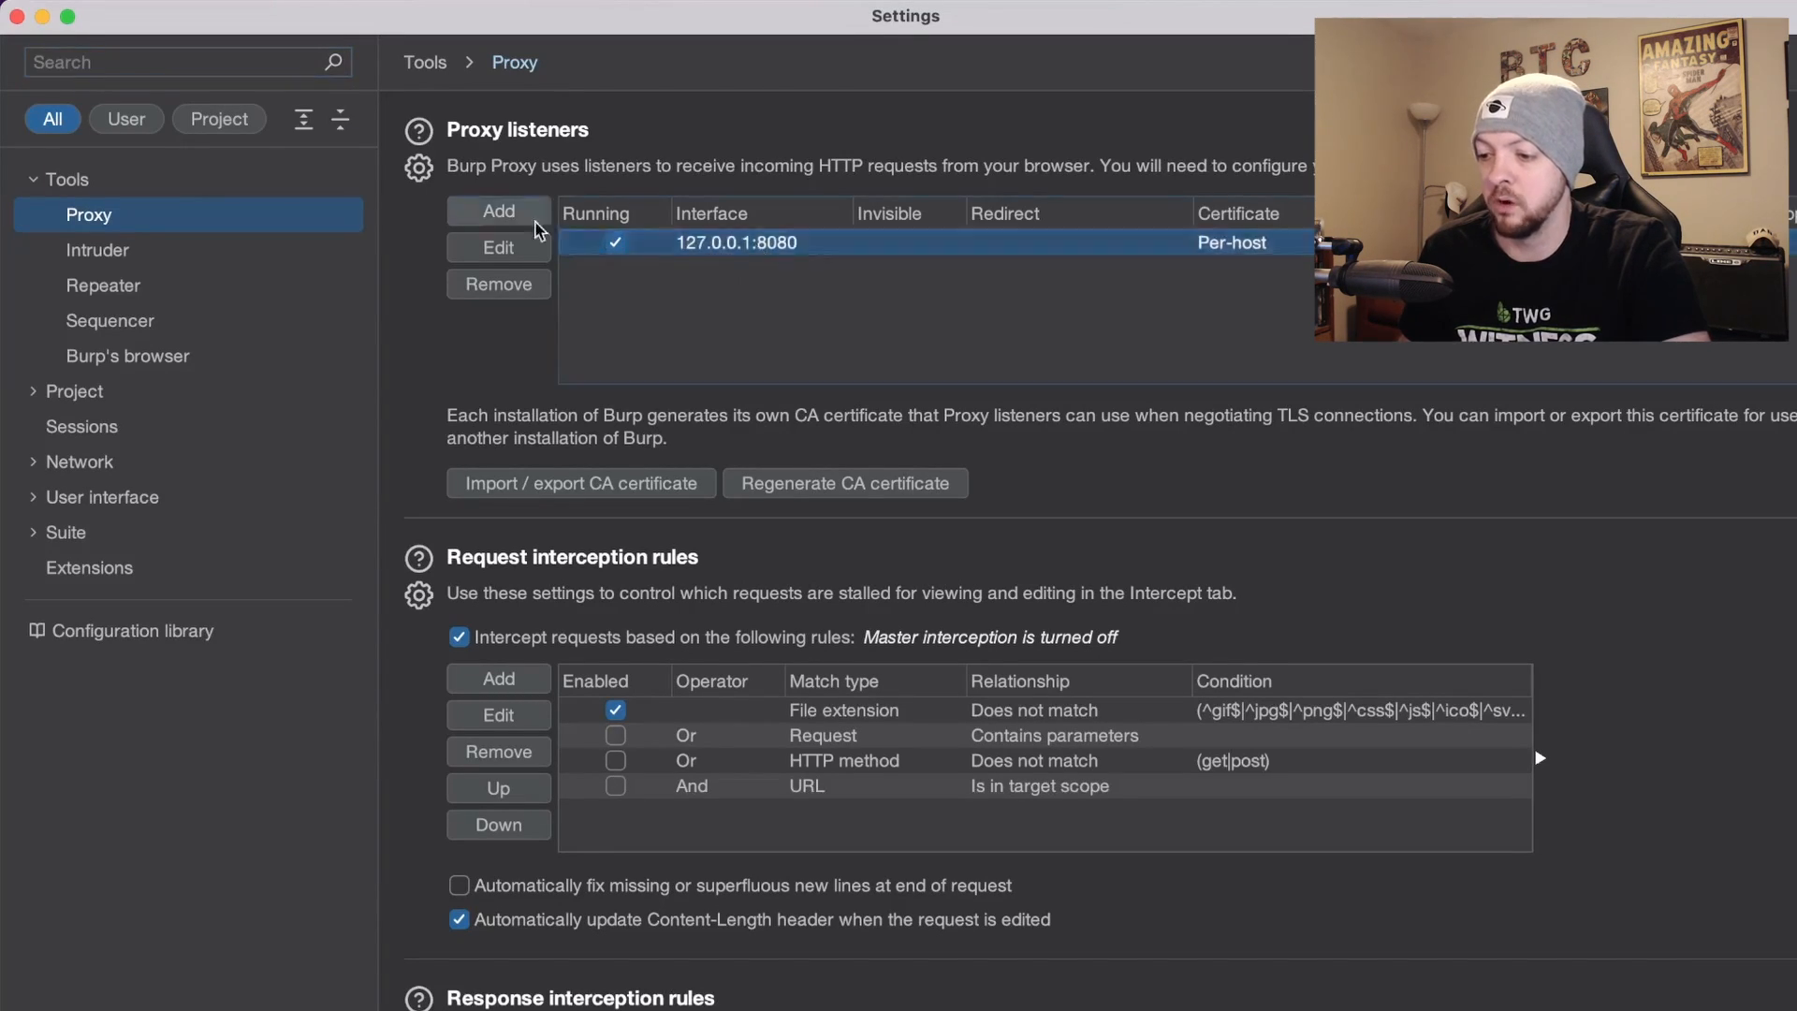
Rebind the 127.0.0.1:8080 proxy listener to specific address 192.168.1.9, port 8080.
click(498, 247)
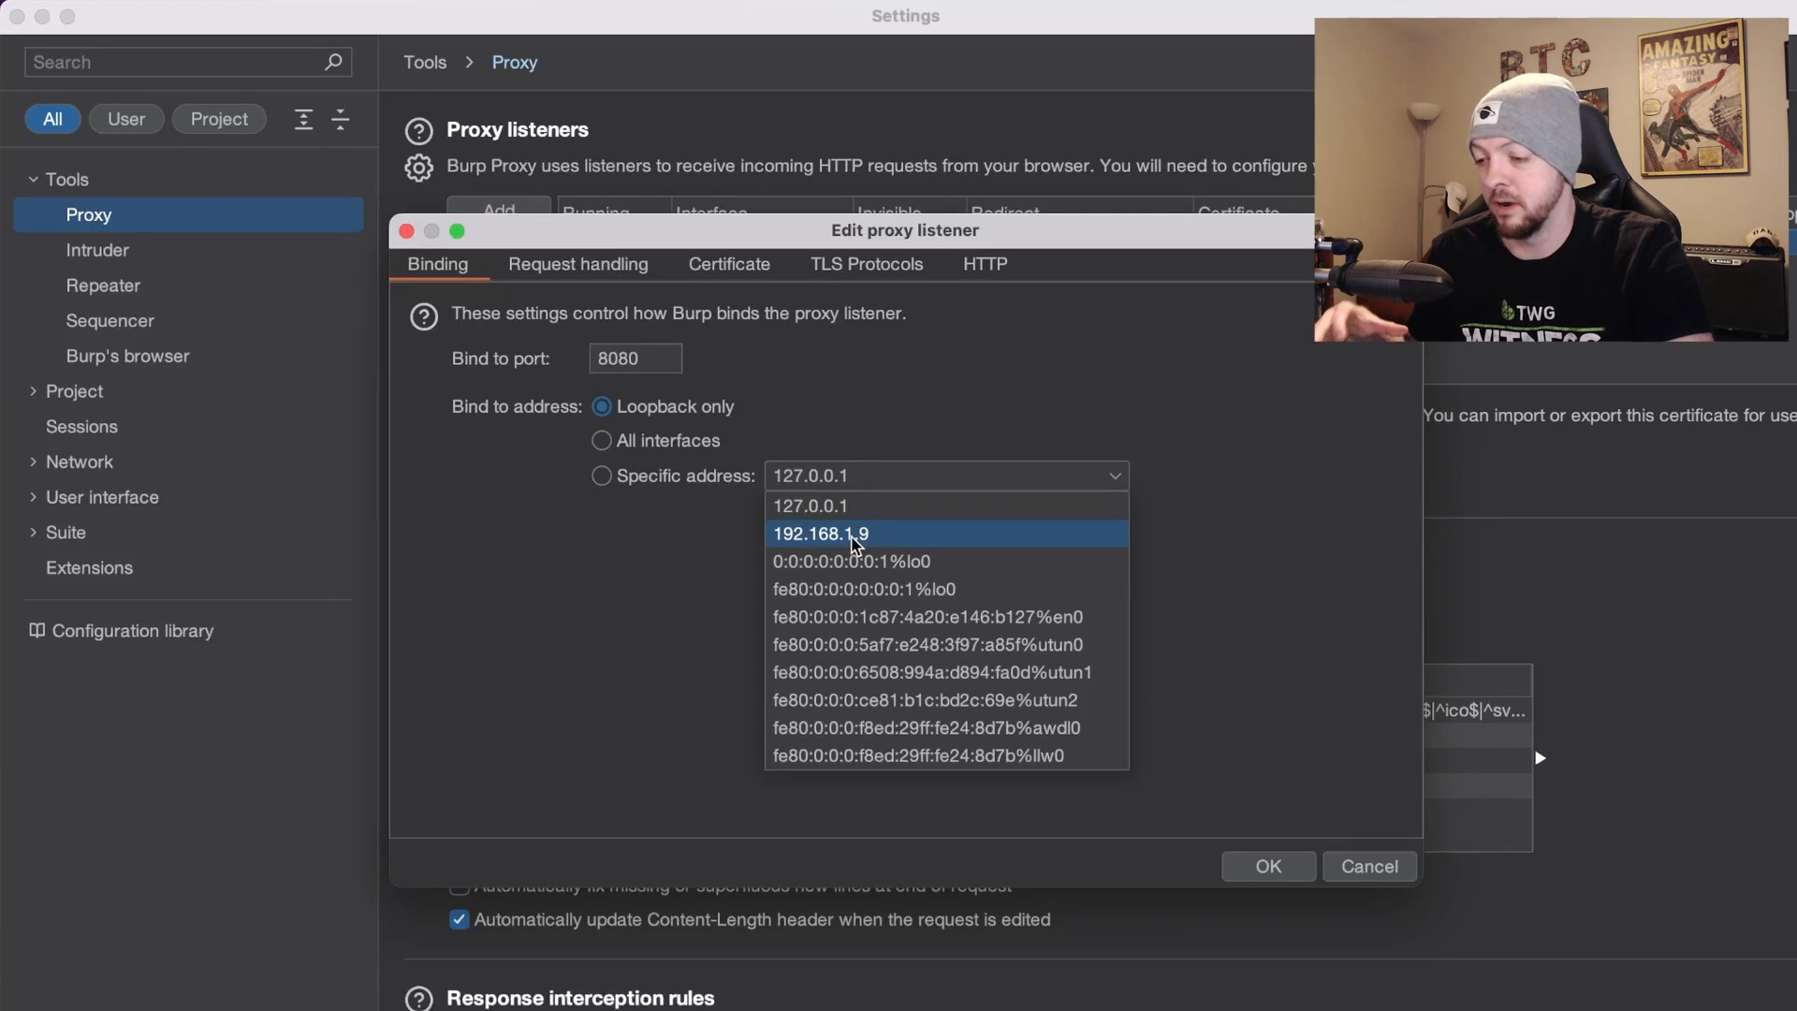
mouse_move(883, 548)
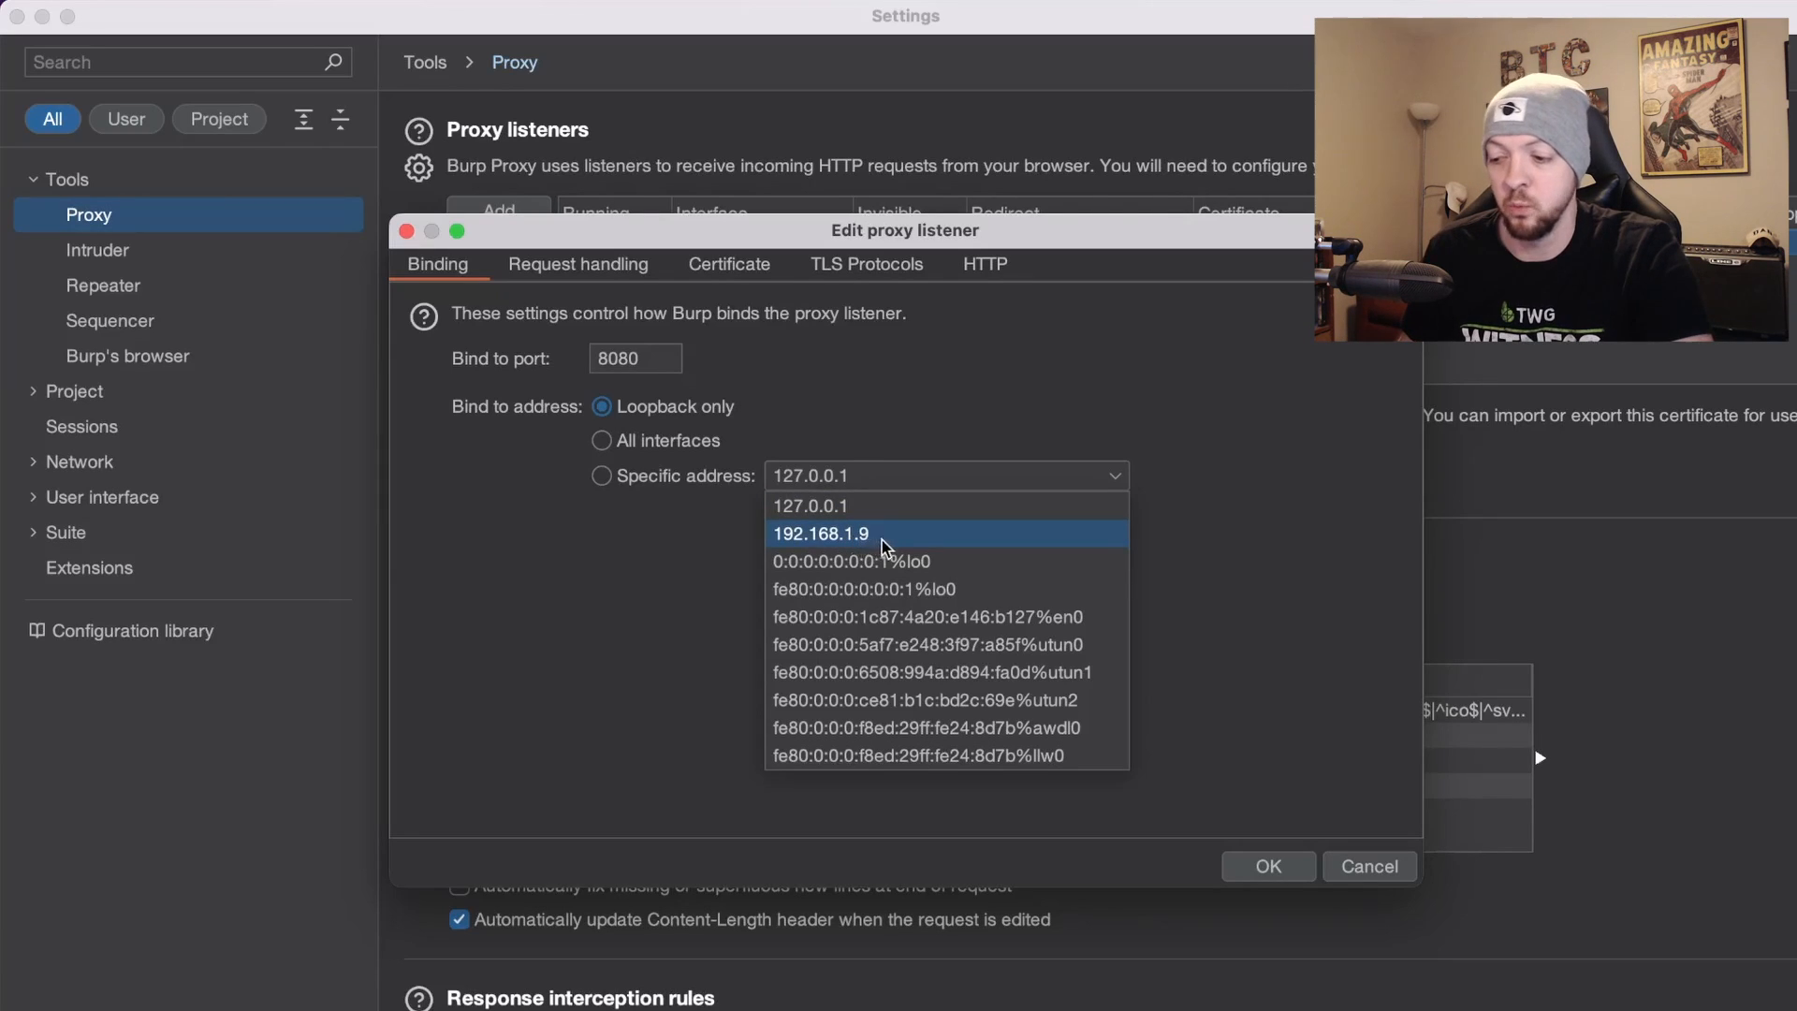
mouse_move(914, 546)
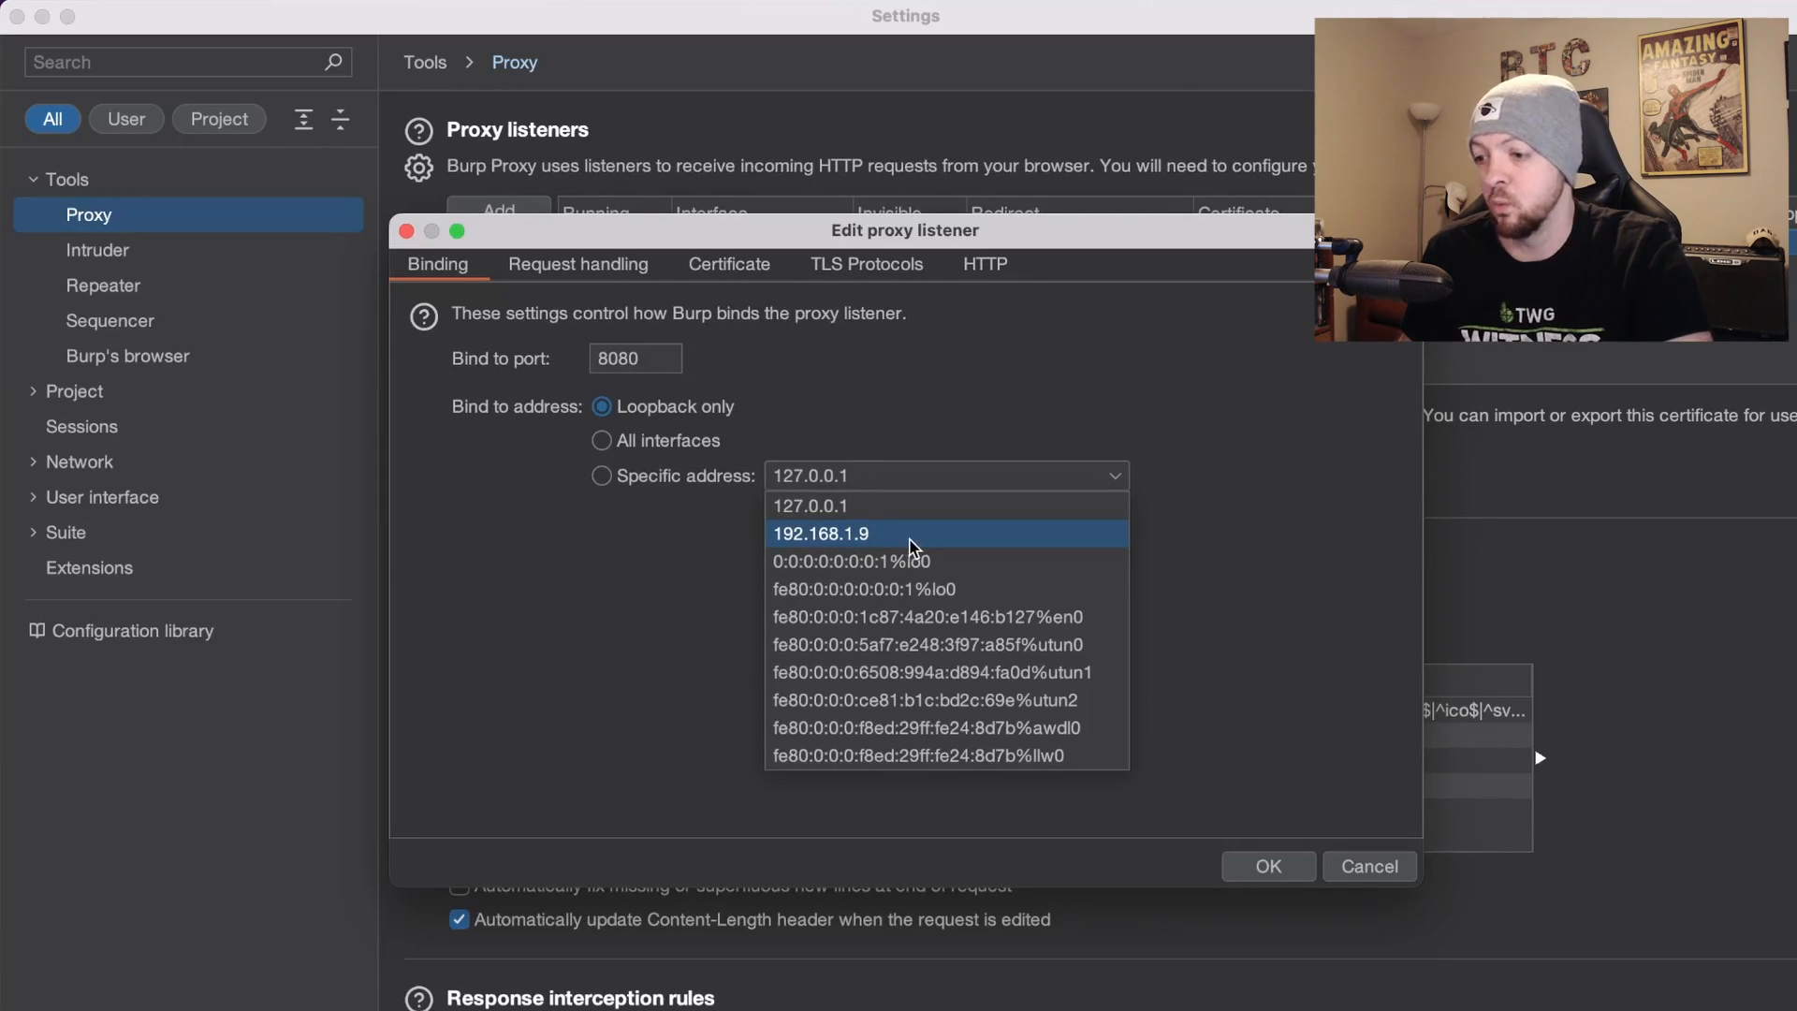
click(820, 533)
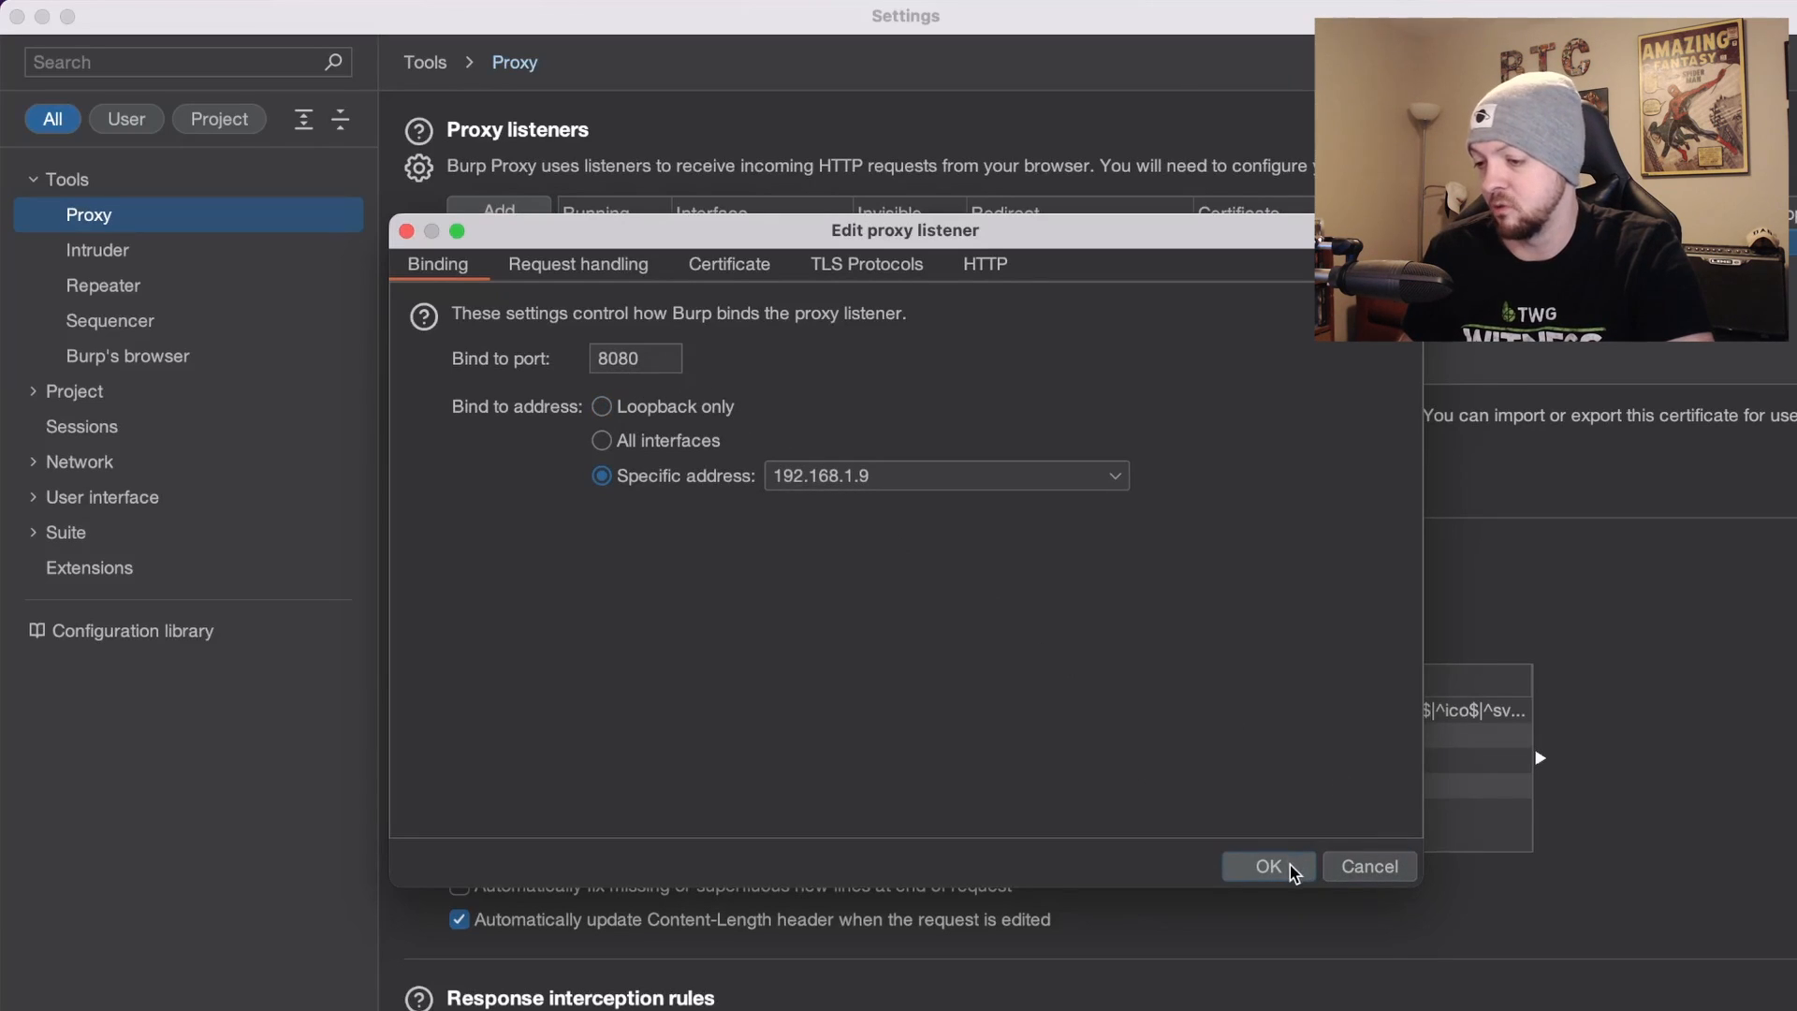
click(1269, 865)
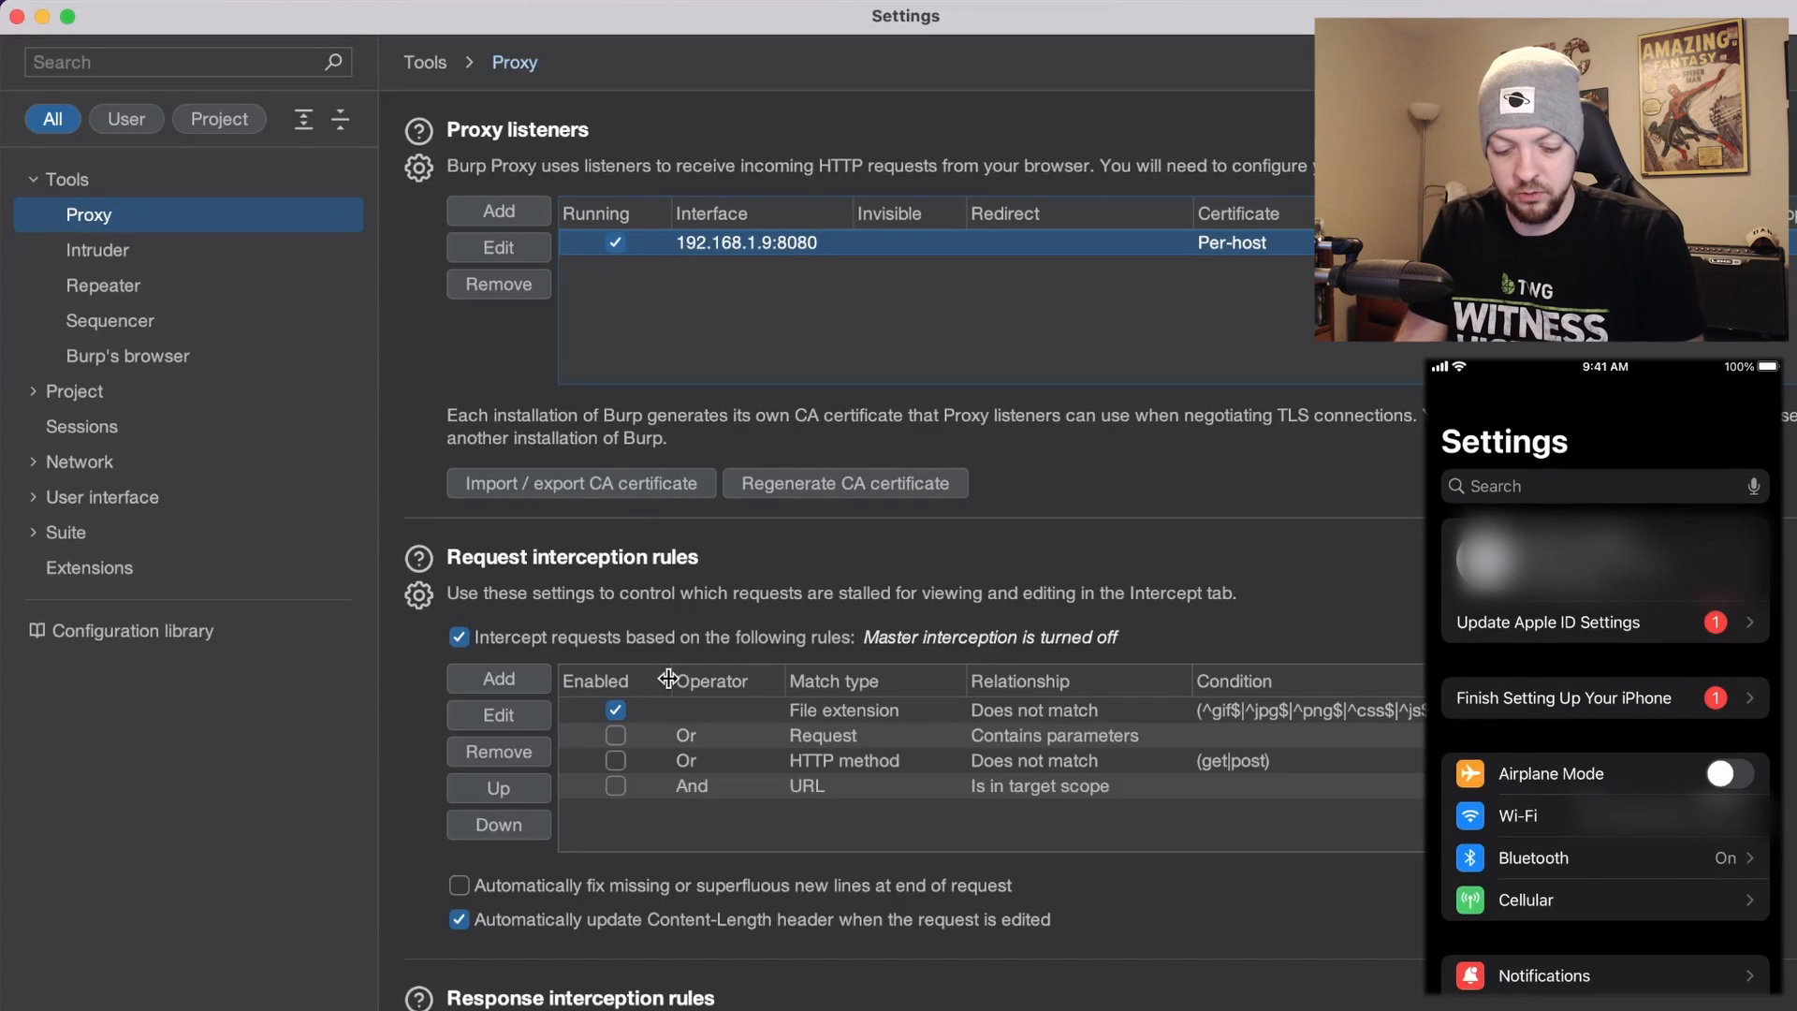
Configure the iPhone Wi-Fi network's HTTP proxy as Manual with the Burp server and port.
click(1519, 816)
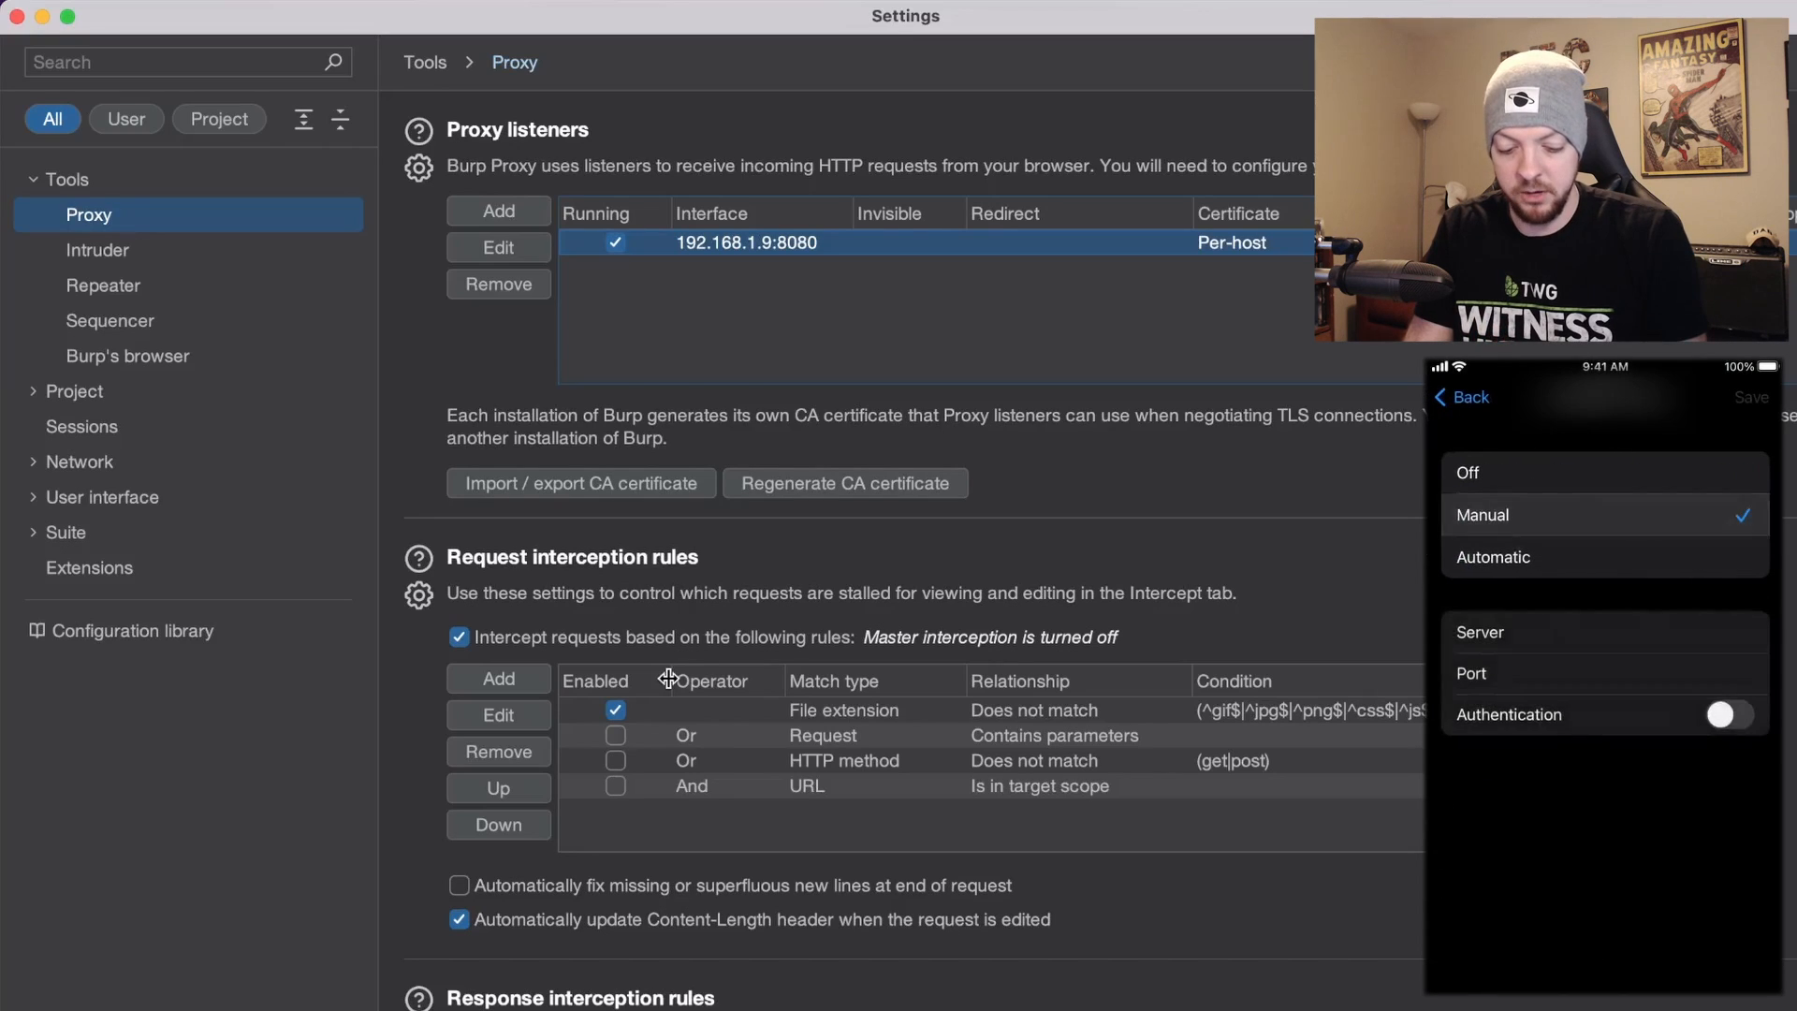
click(1642, 632)
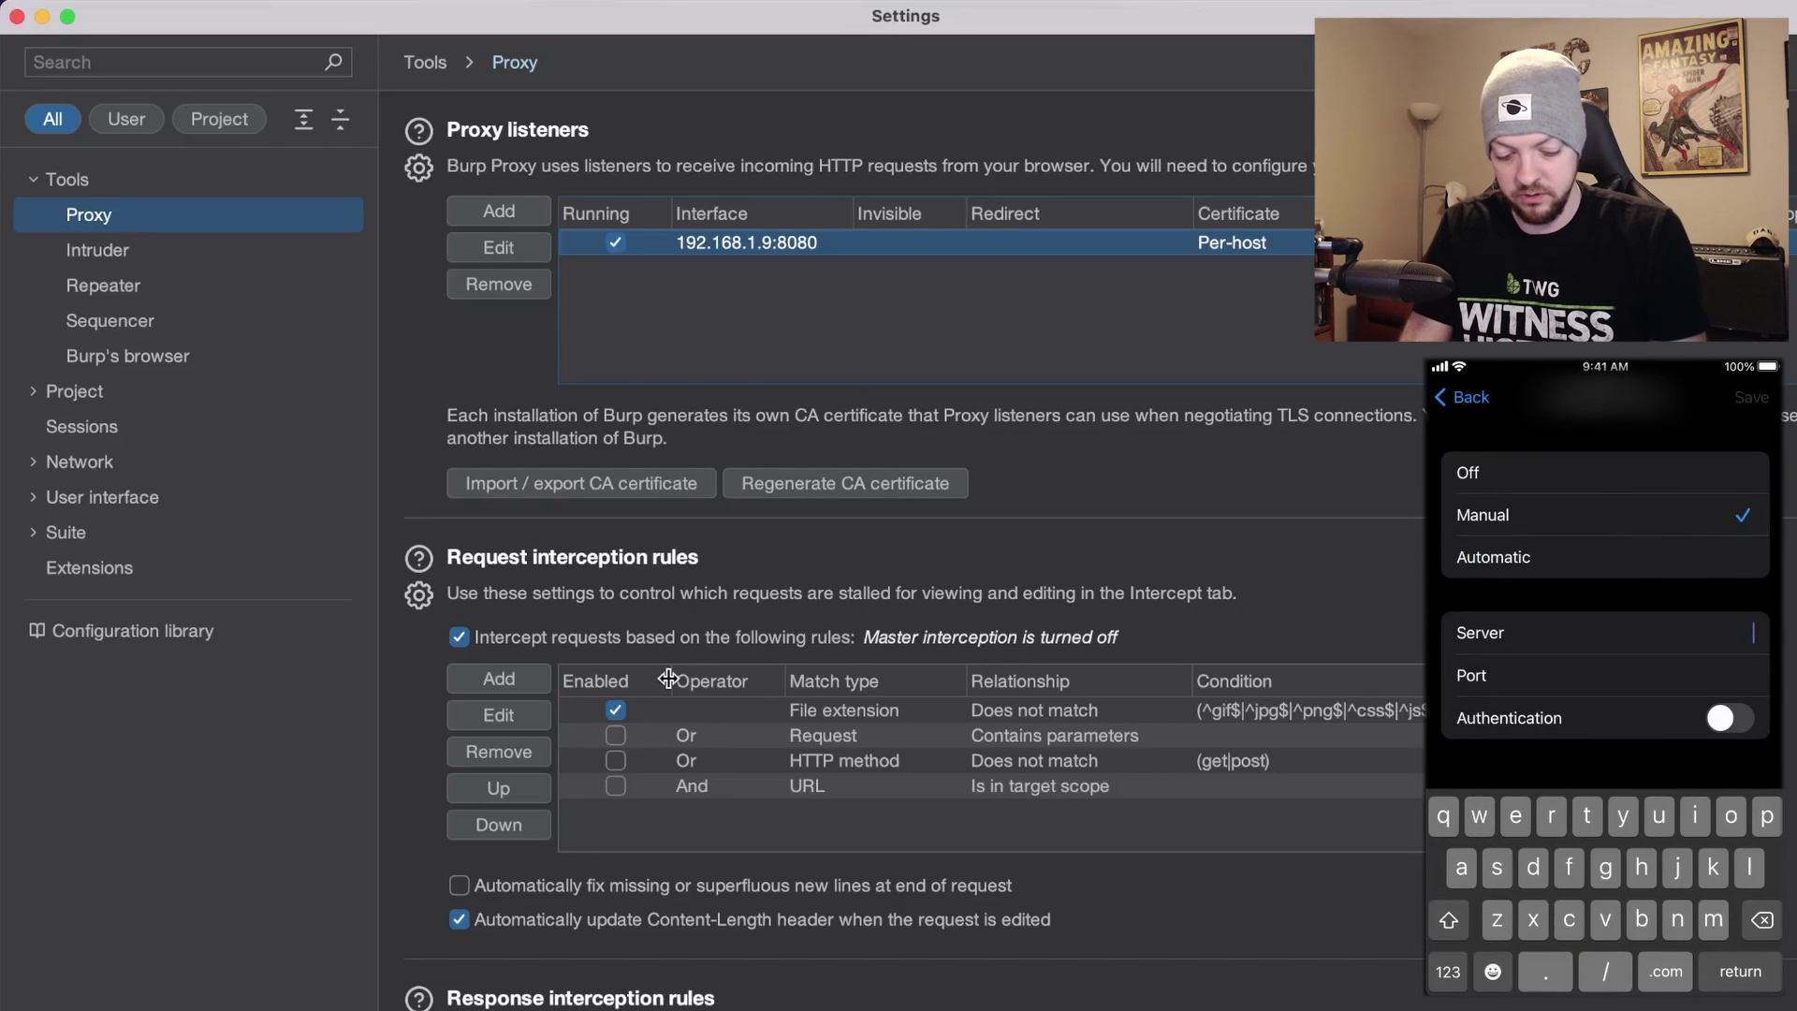
click(1449, 974)
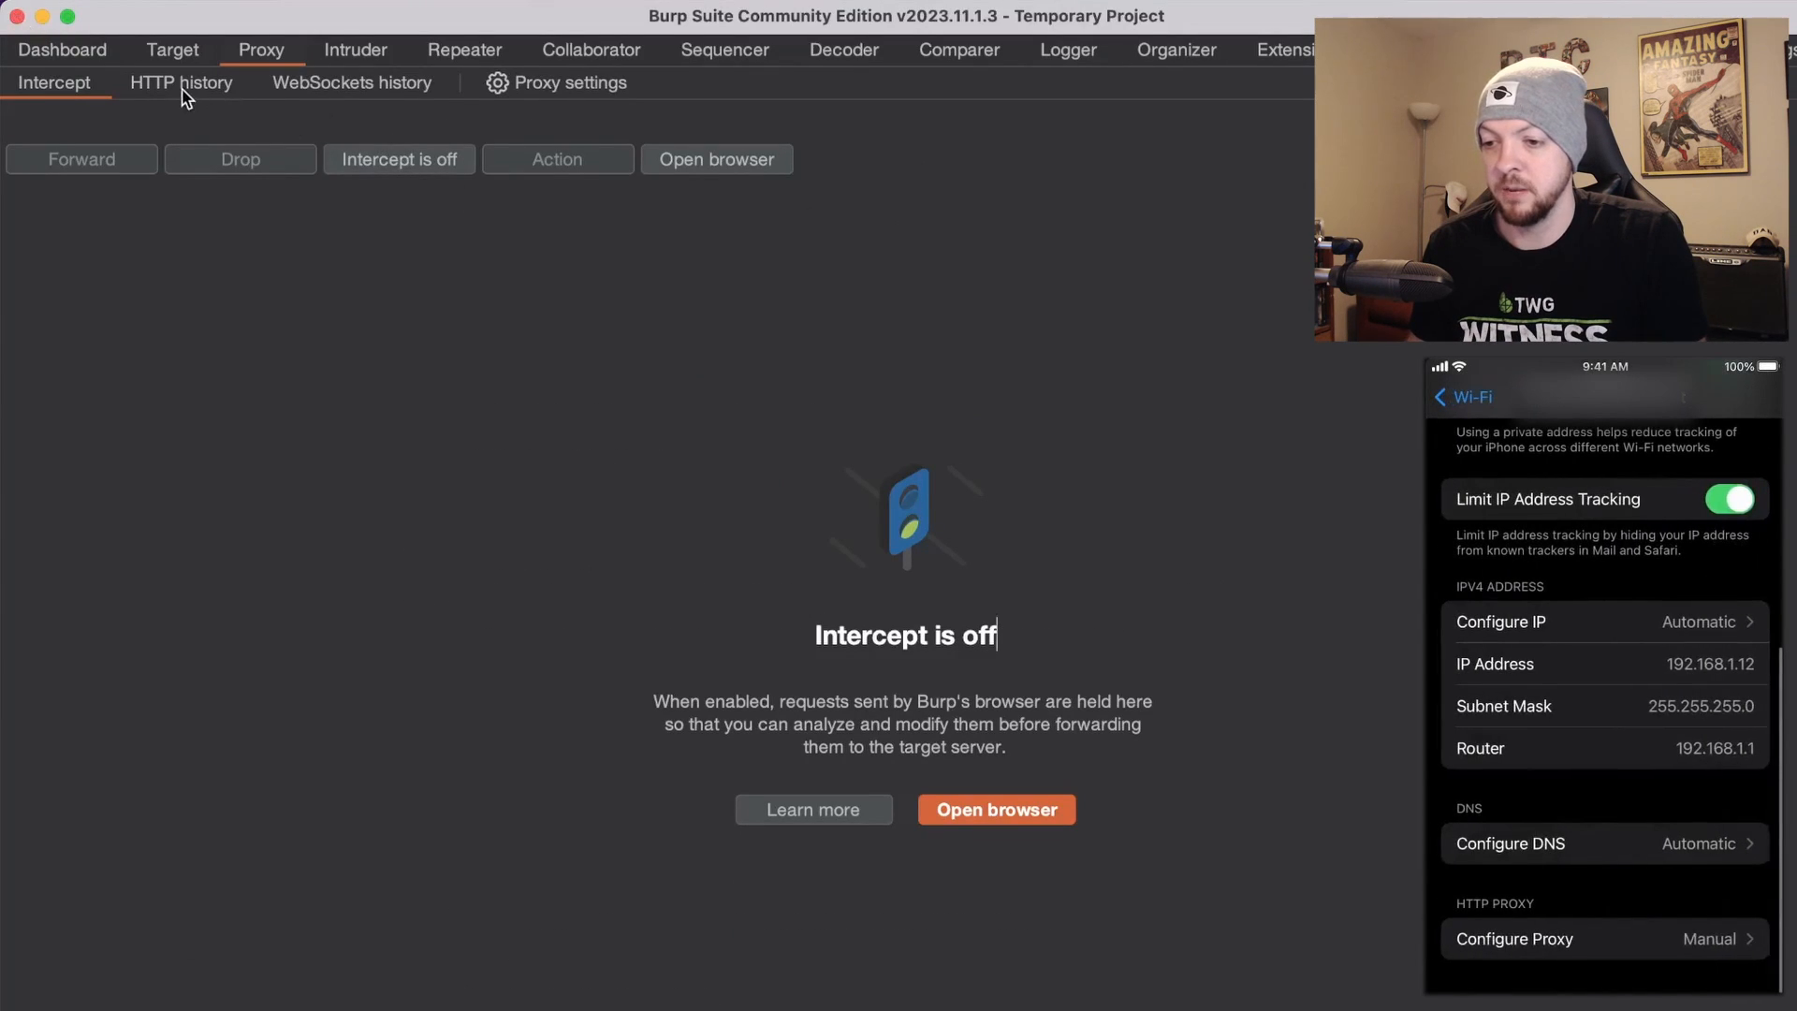
Watch Burp's HTTP history while loading google.com in Safari despite the certificate warning.
click(180, 83)
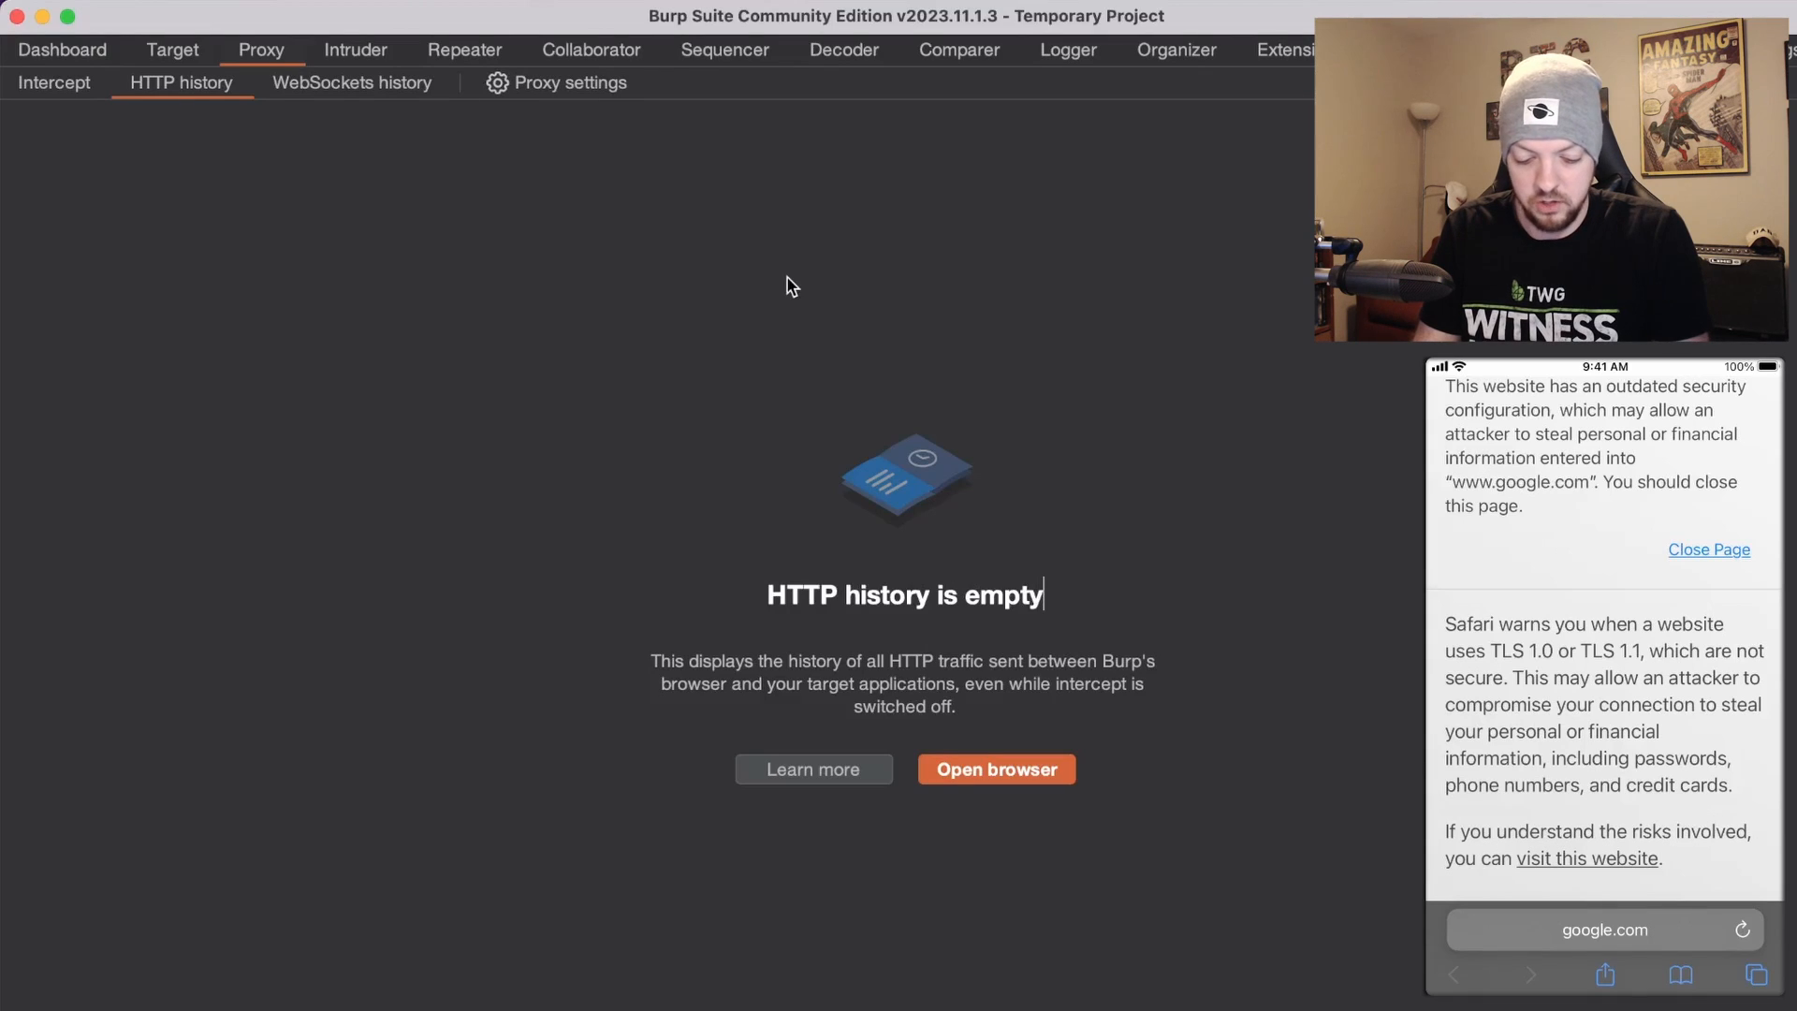
click(1709, 551)
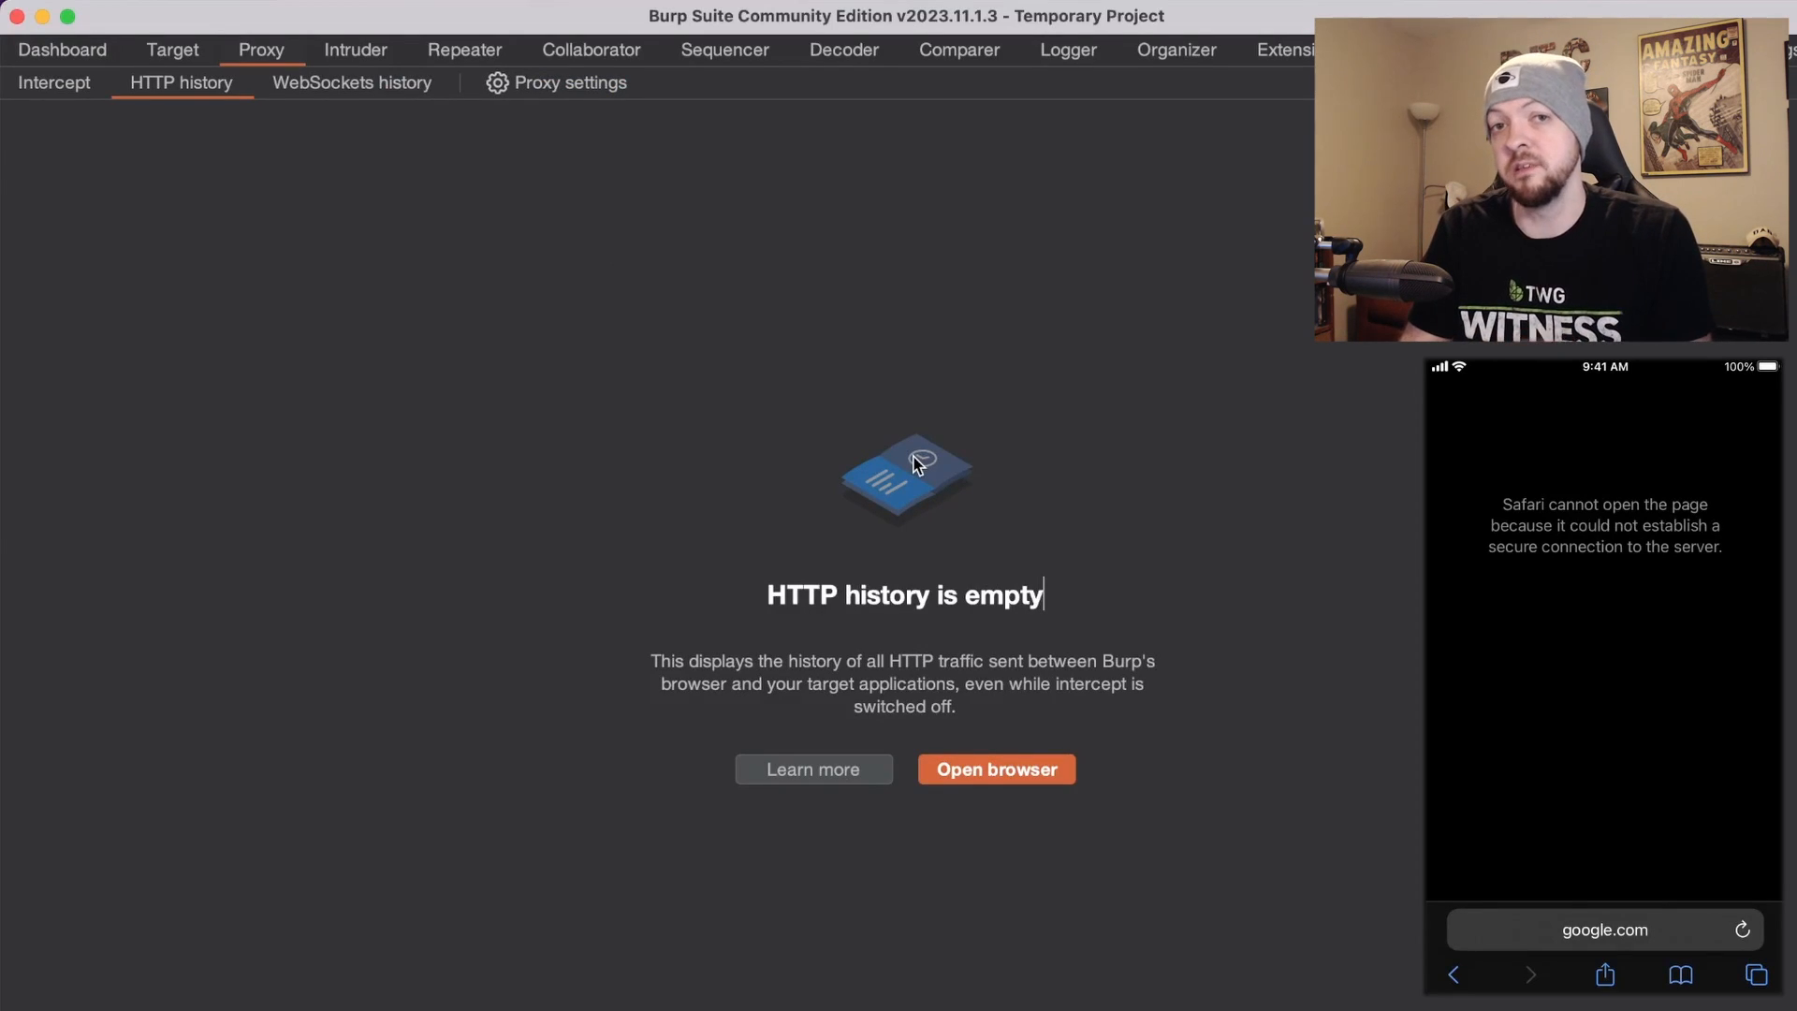
click(1604, 928)
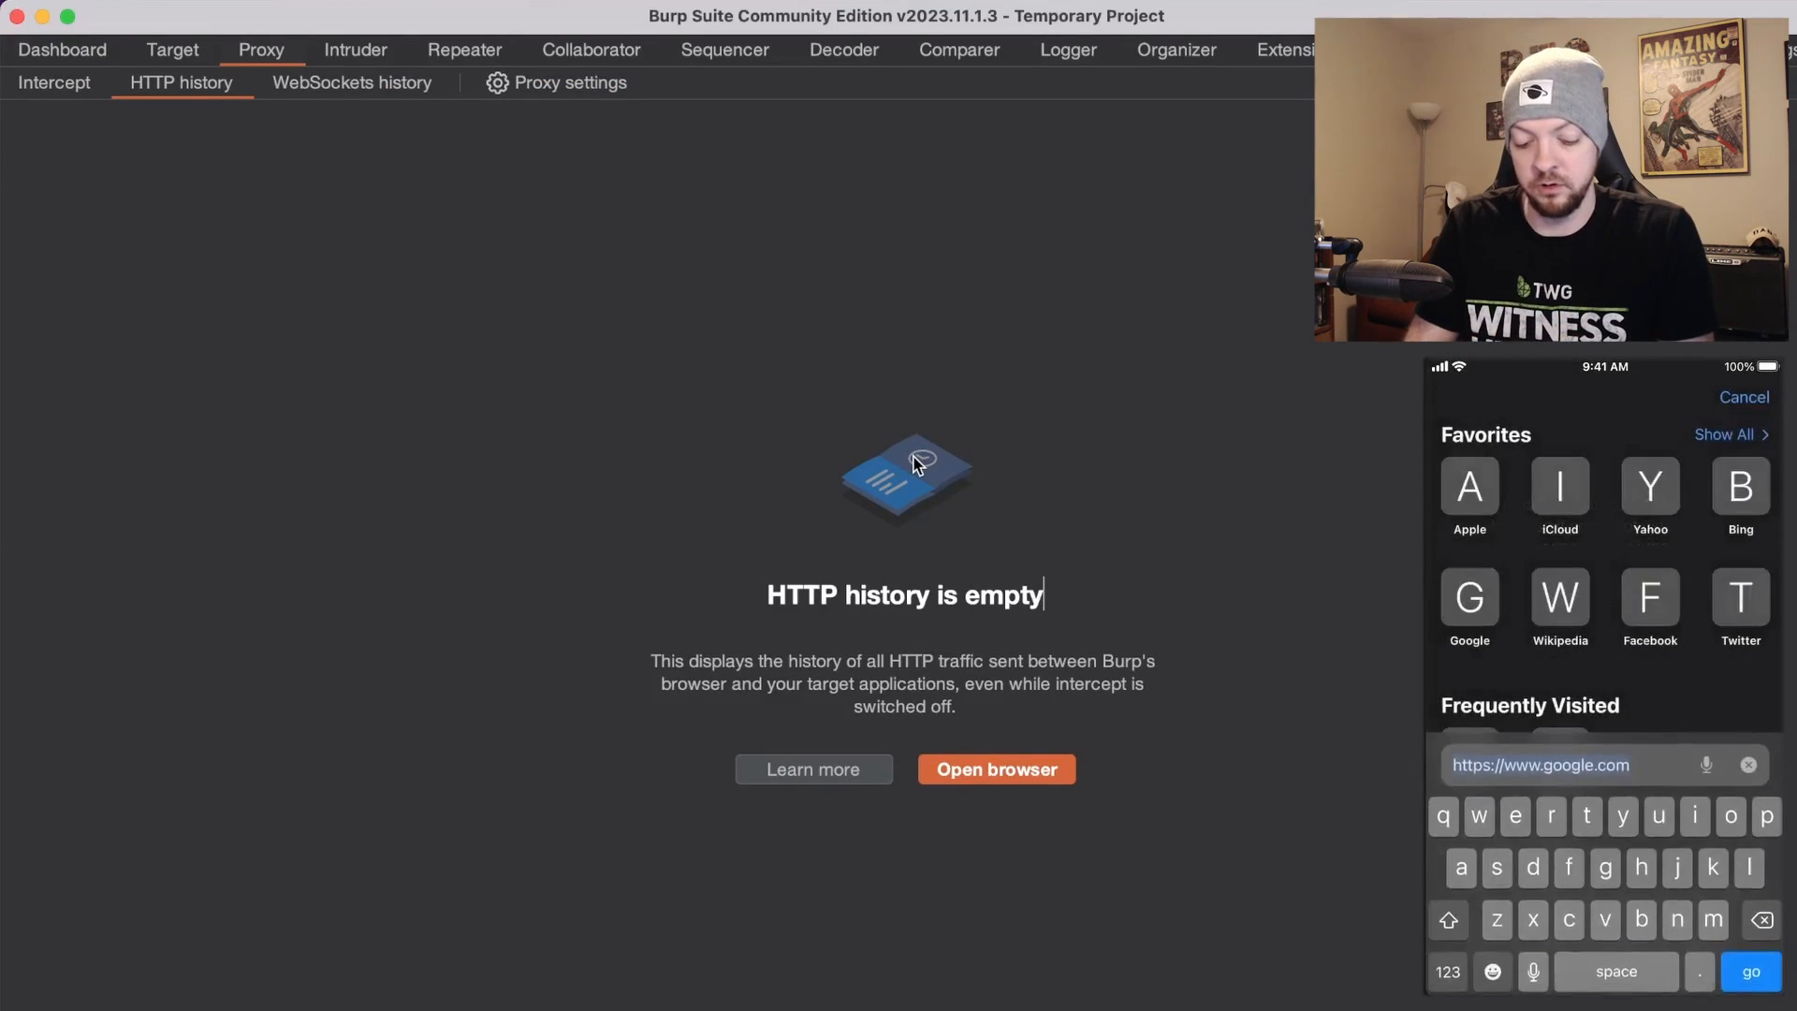
text(http://)
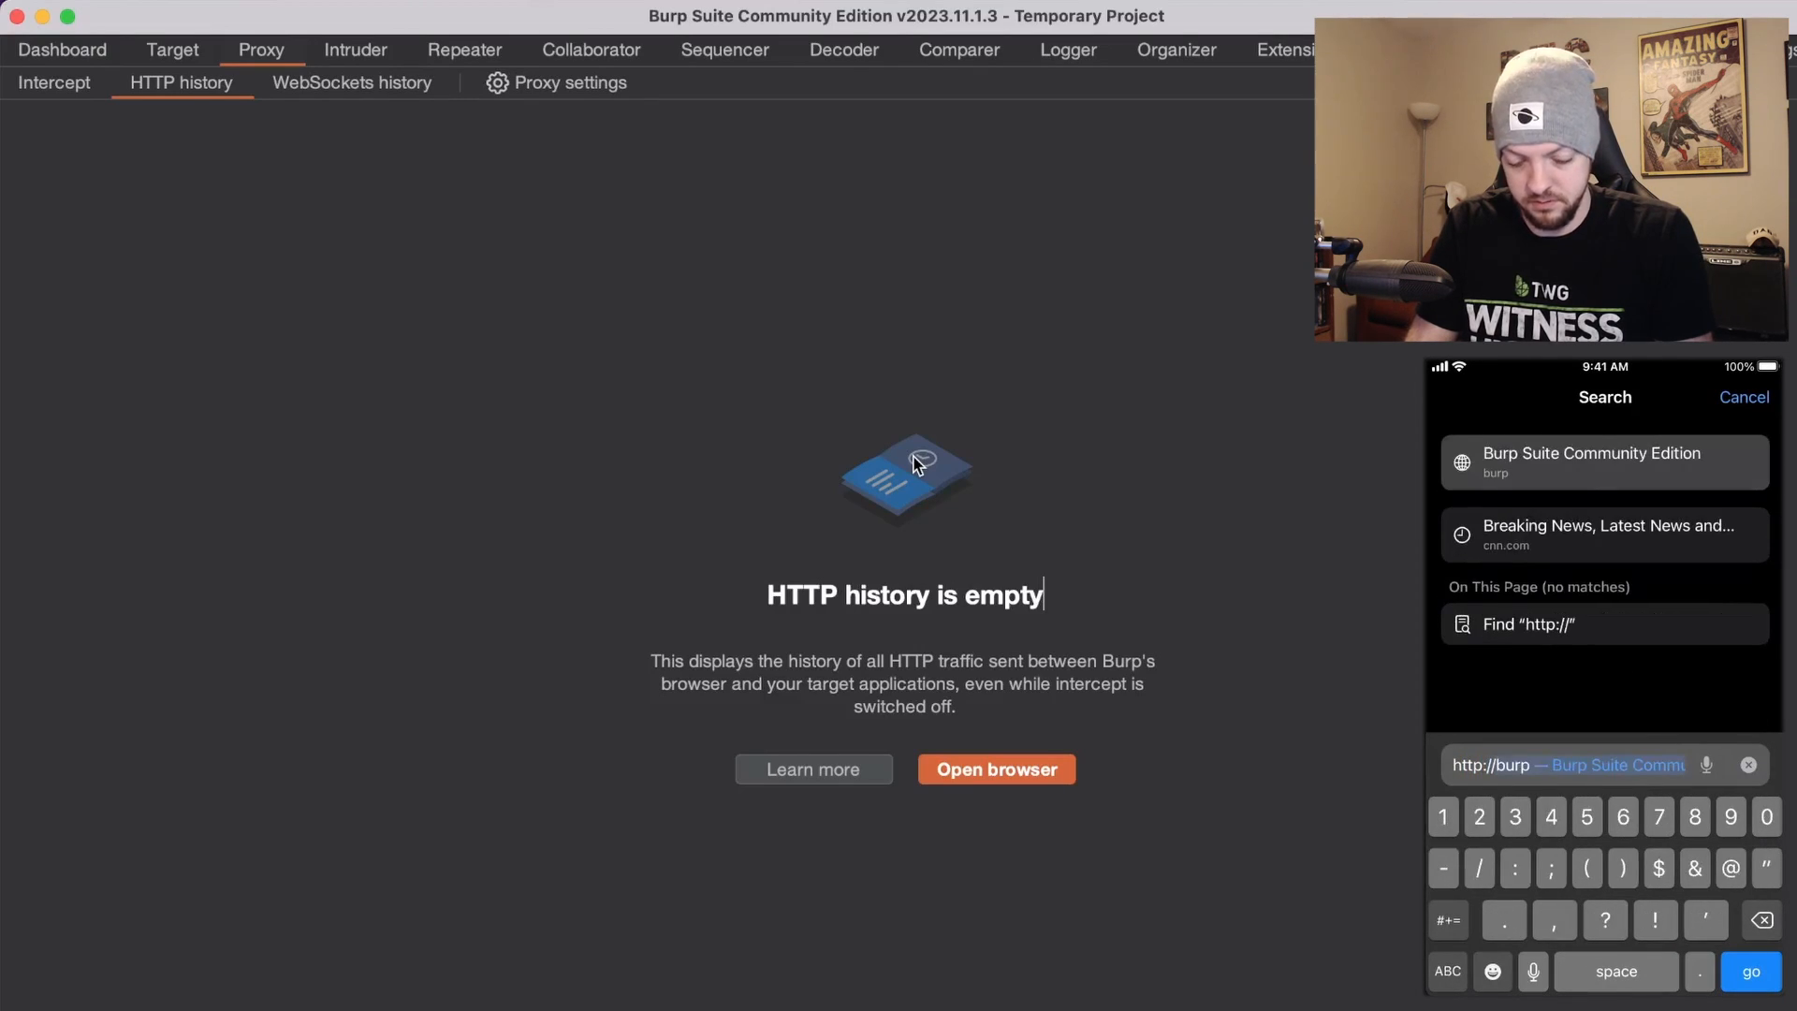
click(1752, 972)
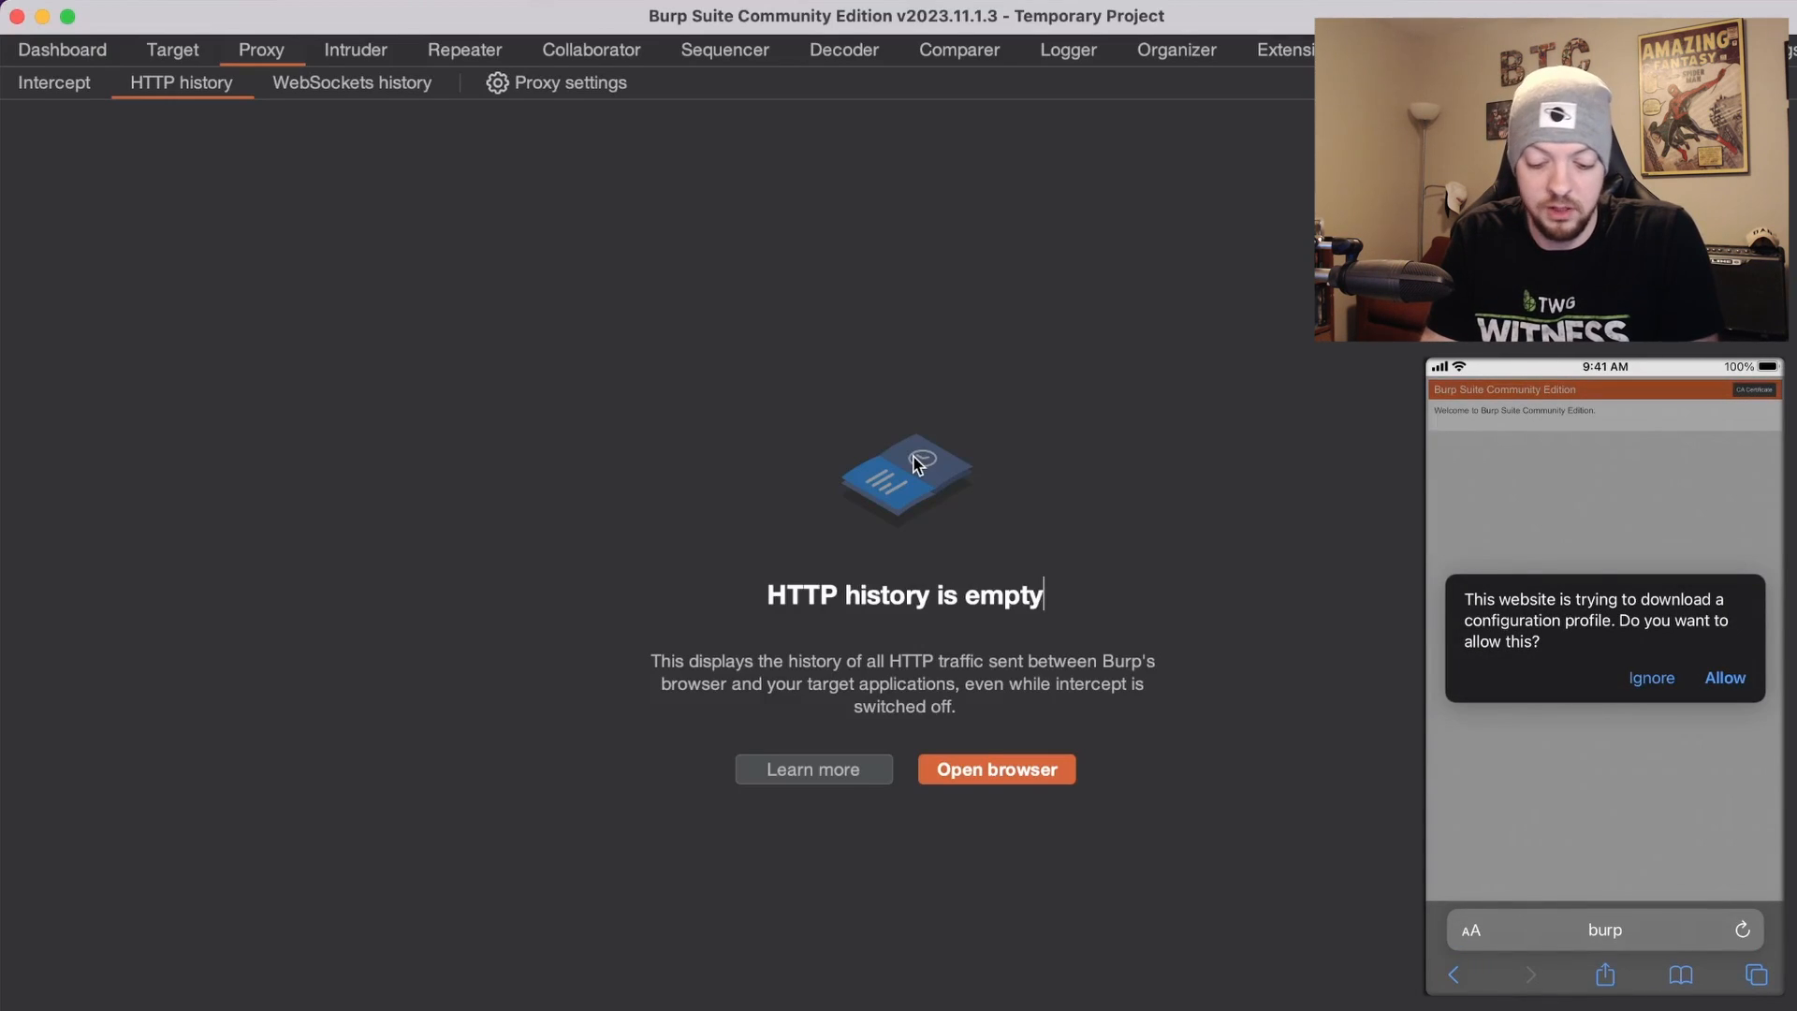
click(1726, 677)
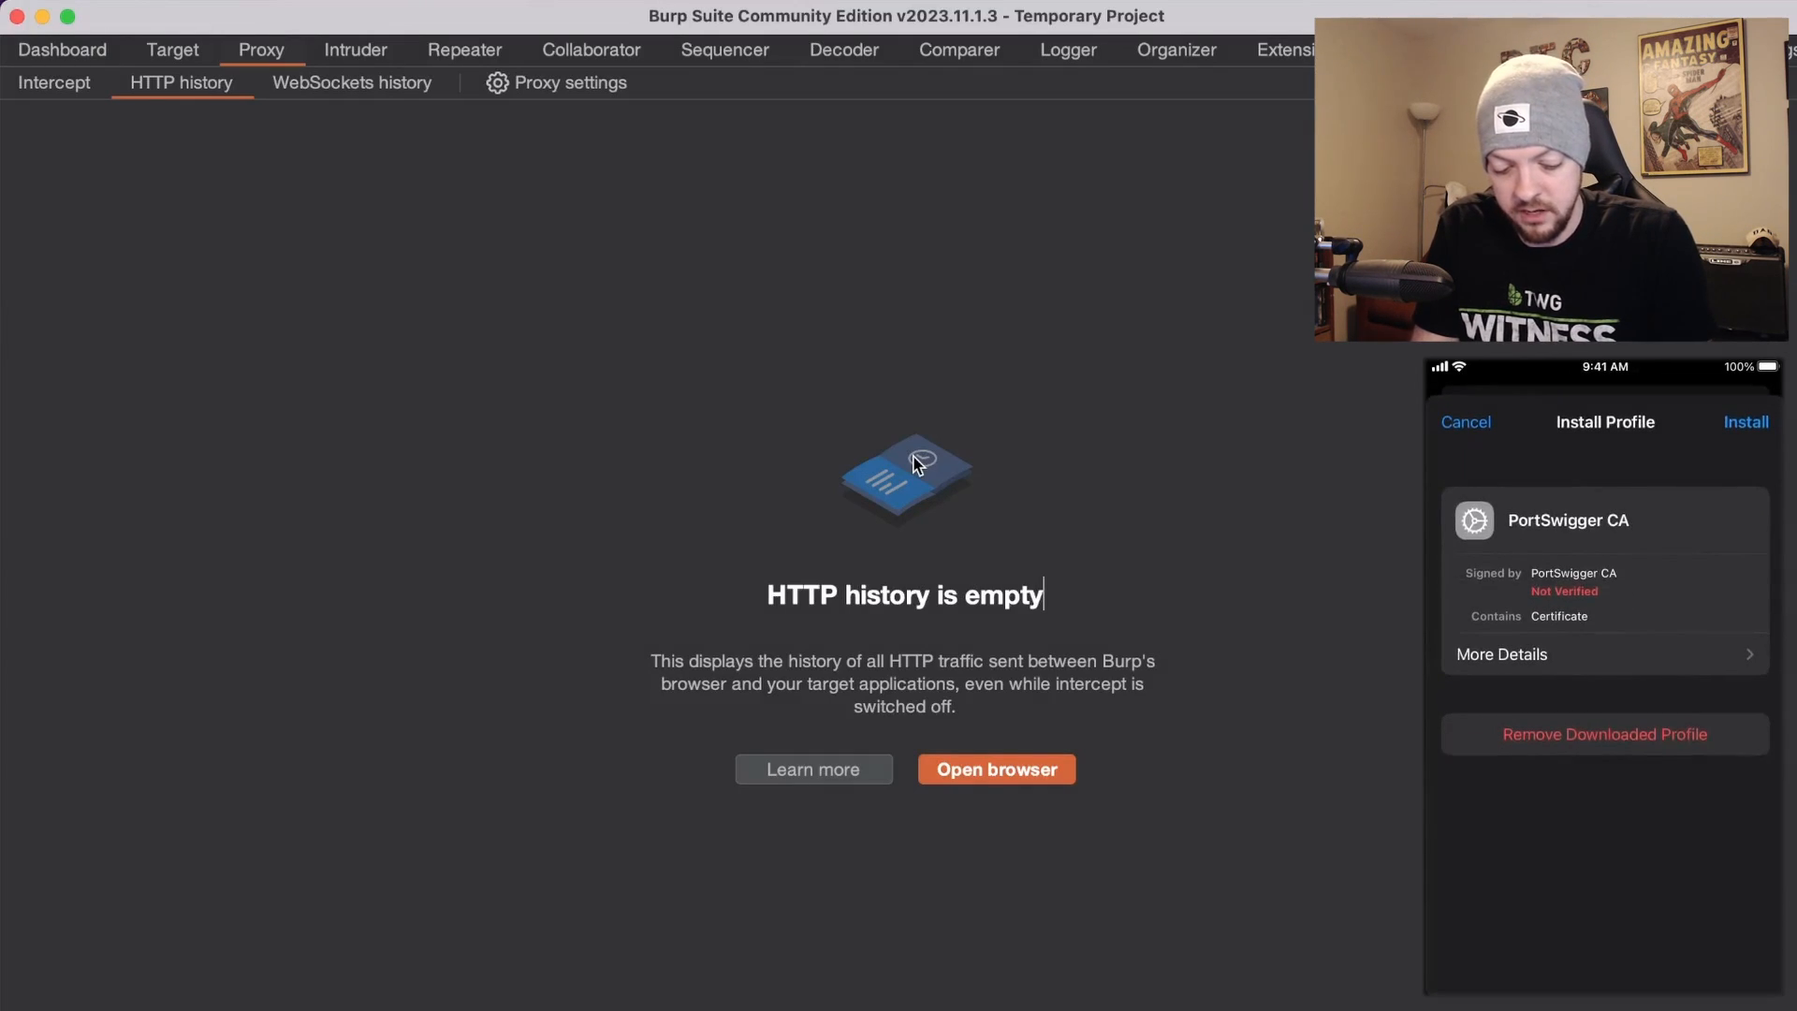
Install the downloaded PortSwigger CA profile from iOS Settings.
click(1744, 422)
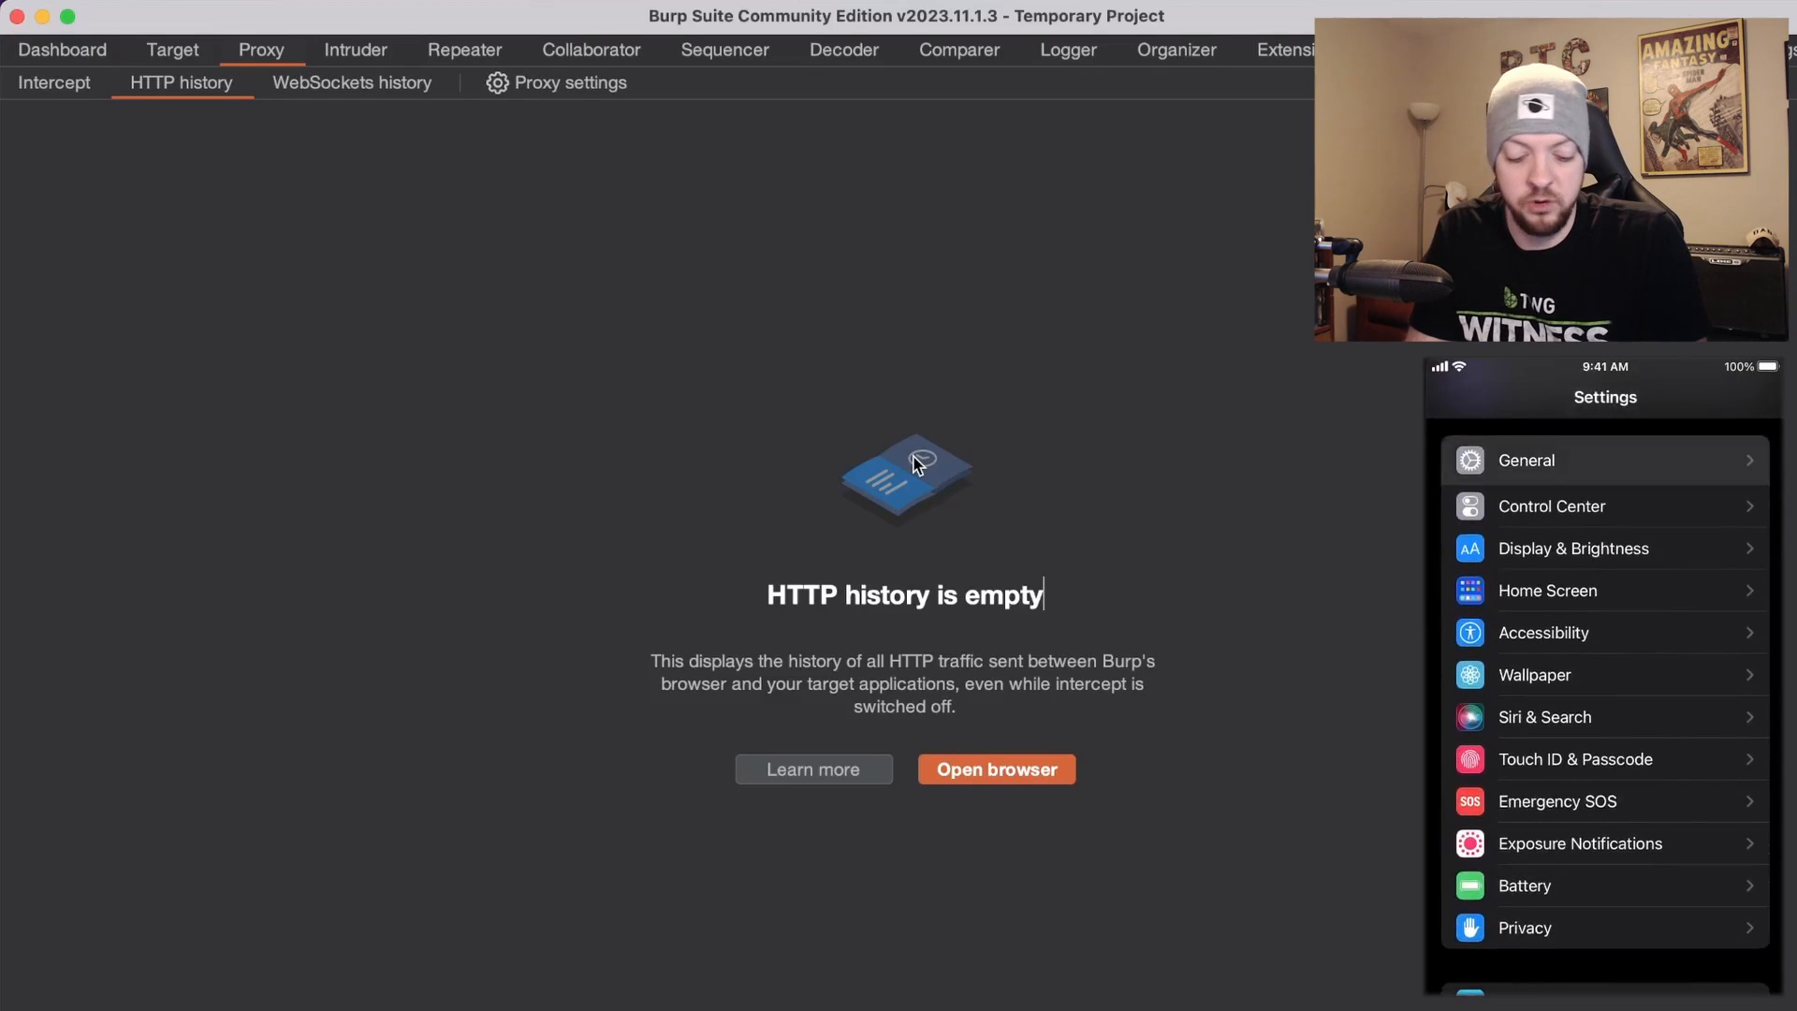
Enable full trust for the PortSwigger CA root certificate under About > Certificate Trust Settings.
click(1527, 460)
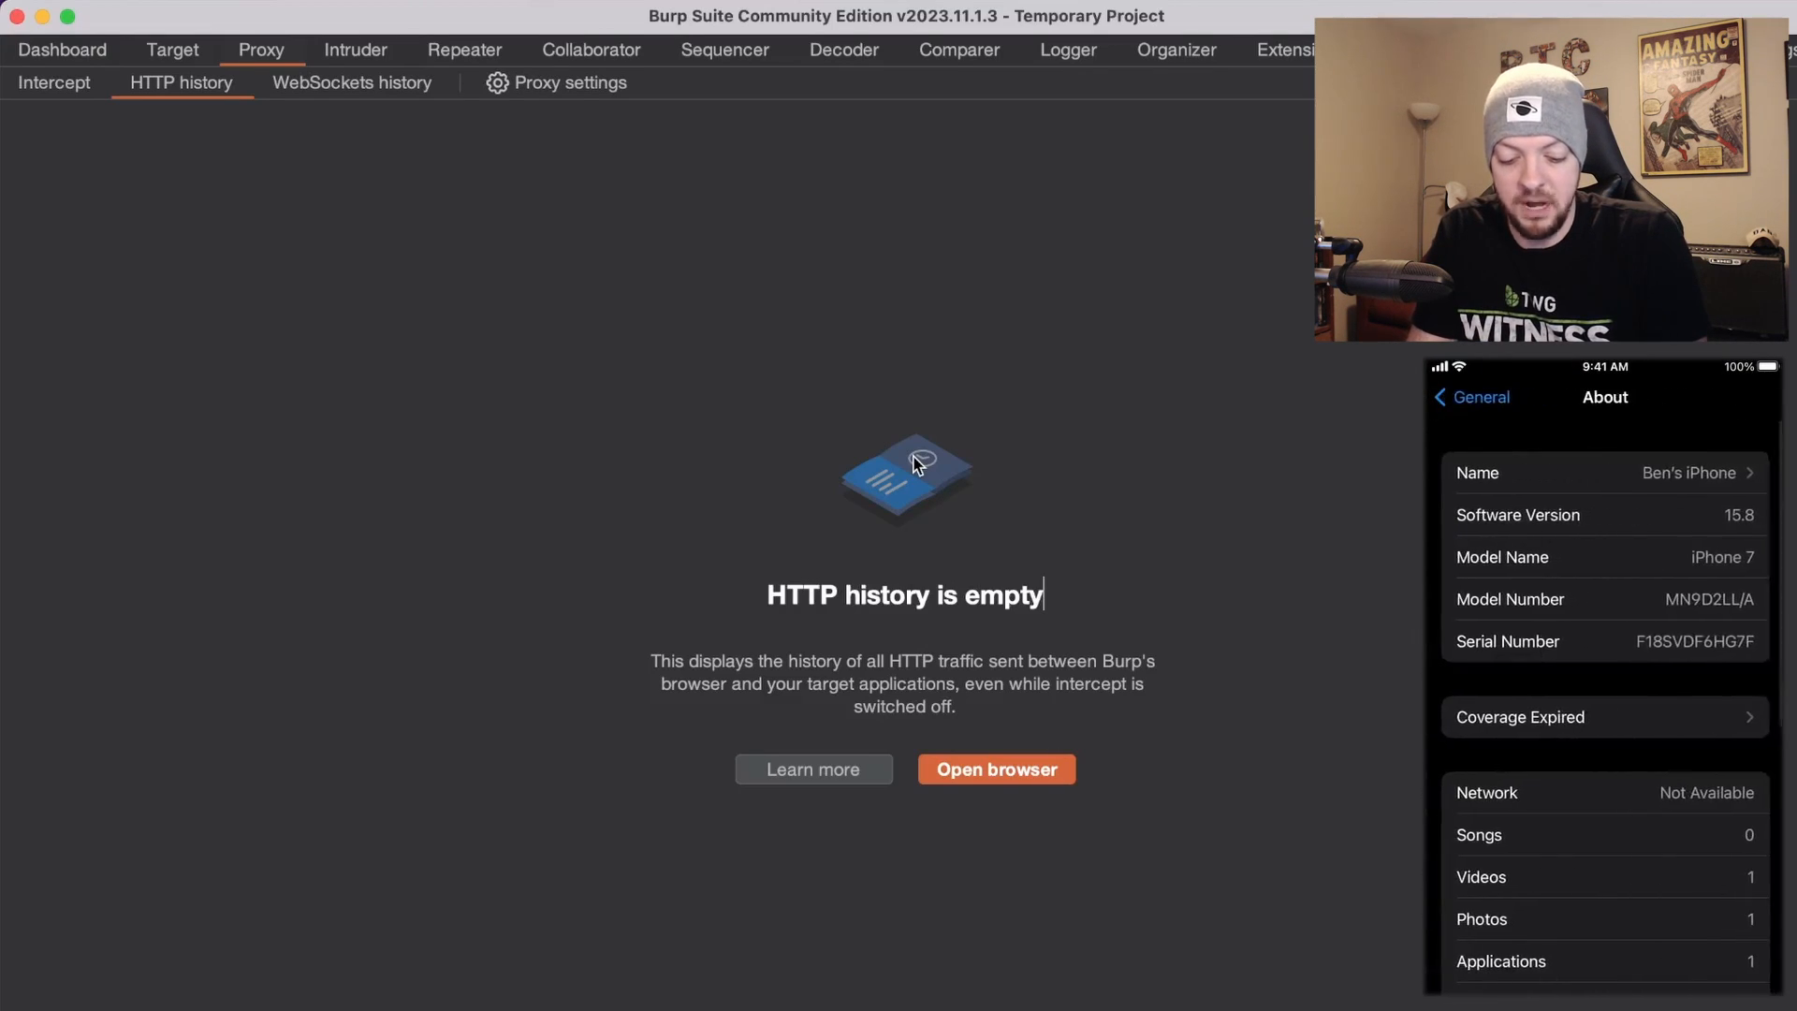
scroll(down, 3)
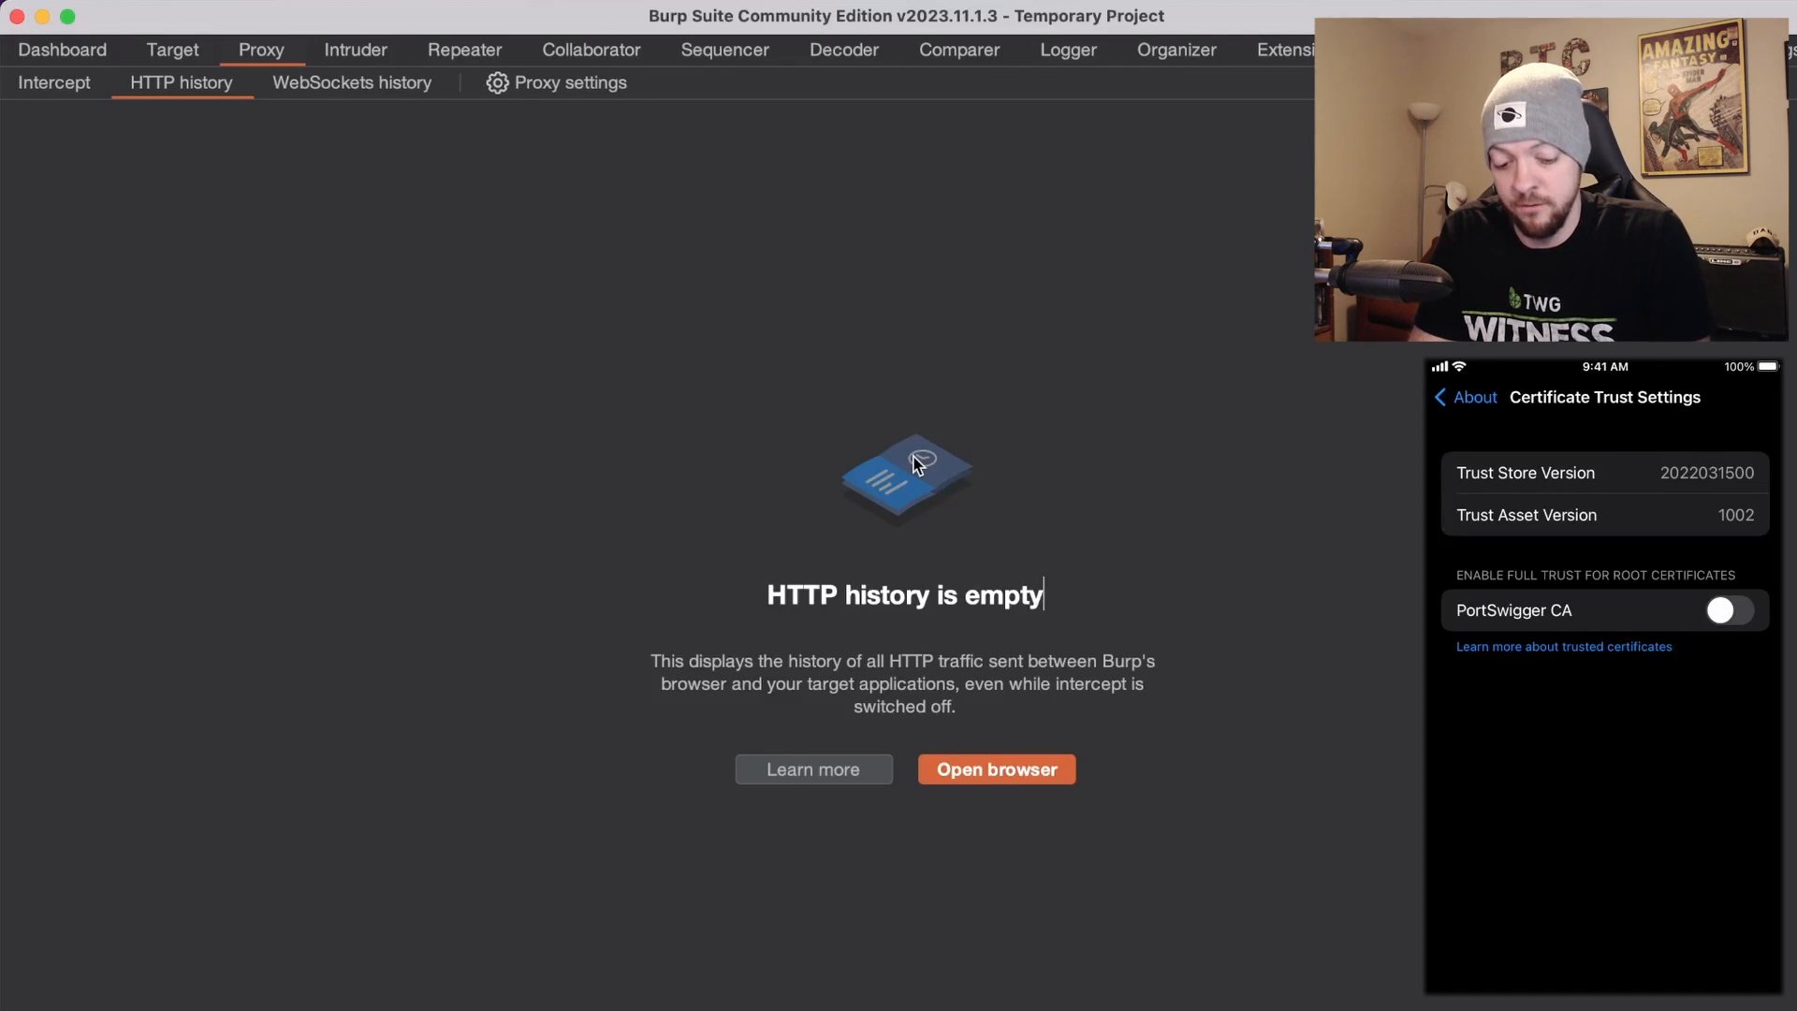
click(1730, 610)
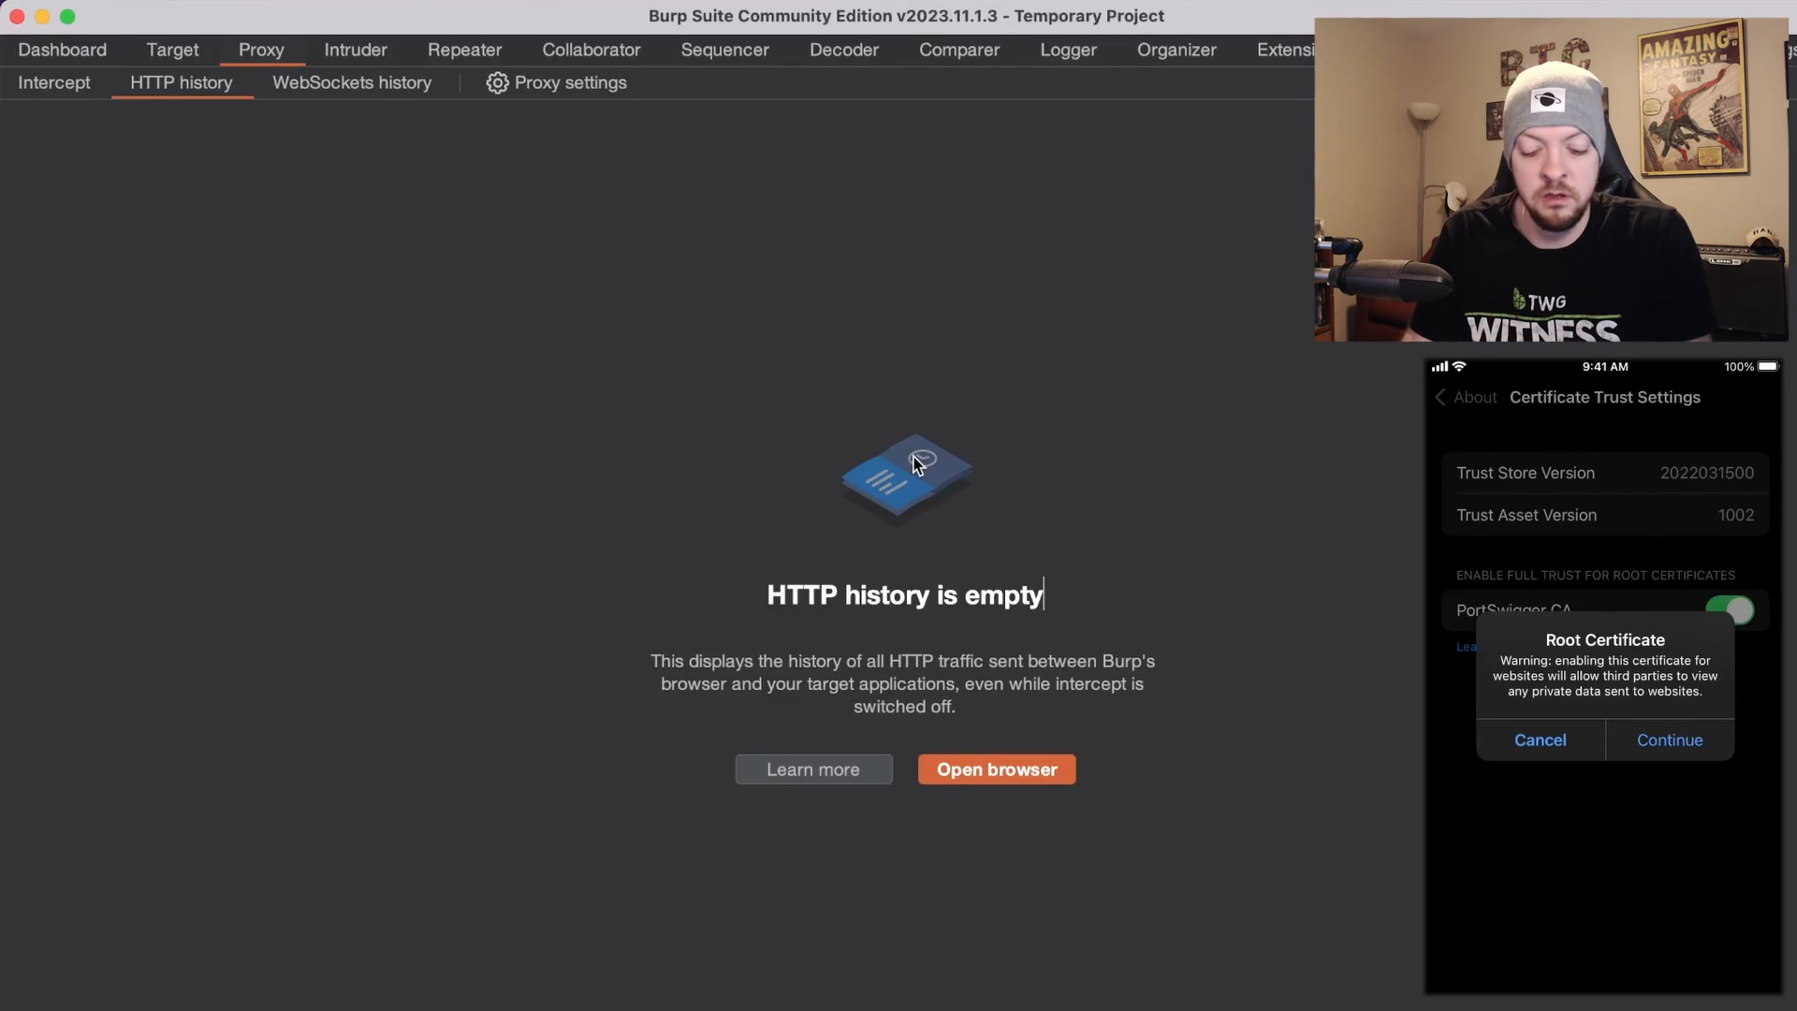
click(1670, 740)
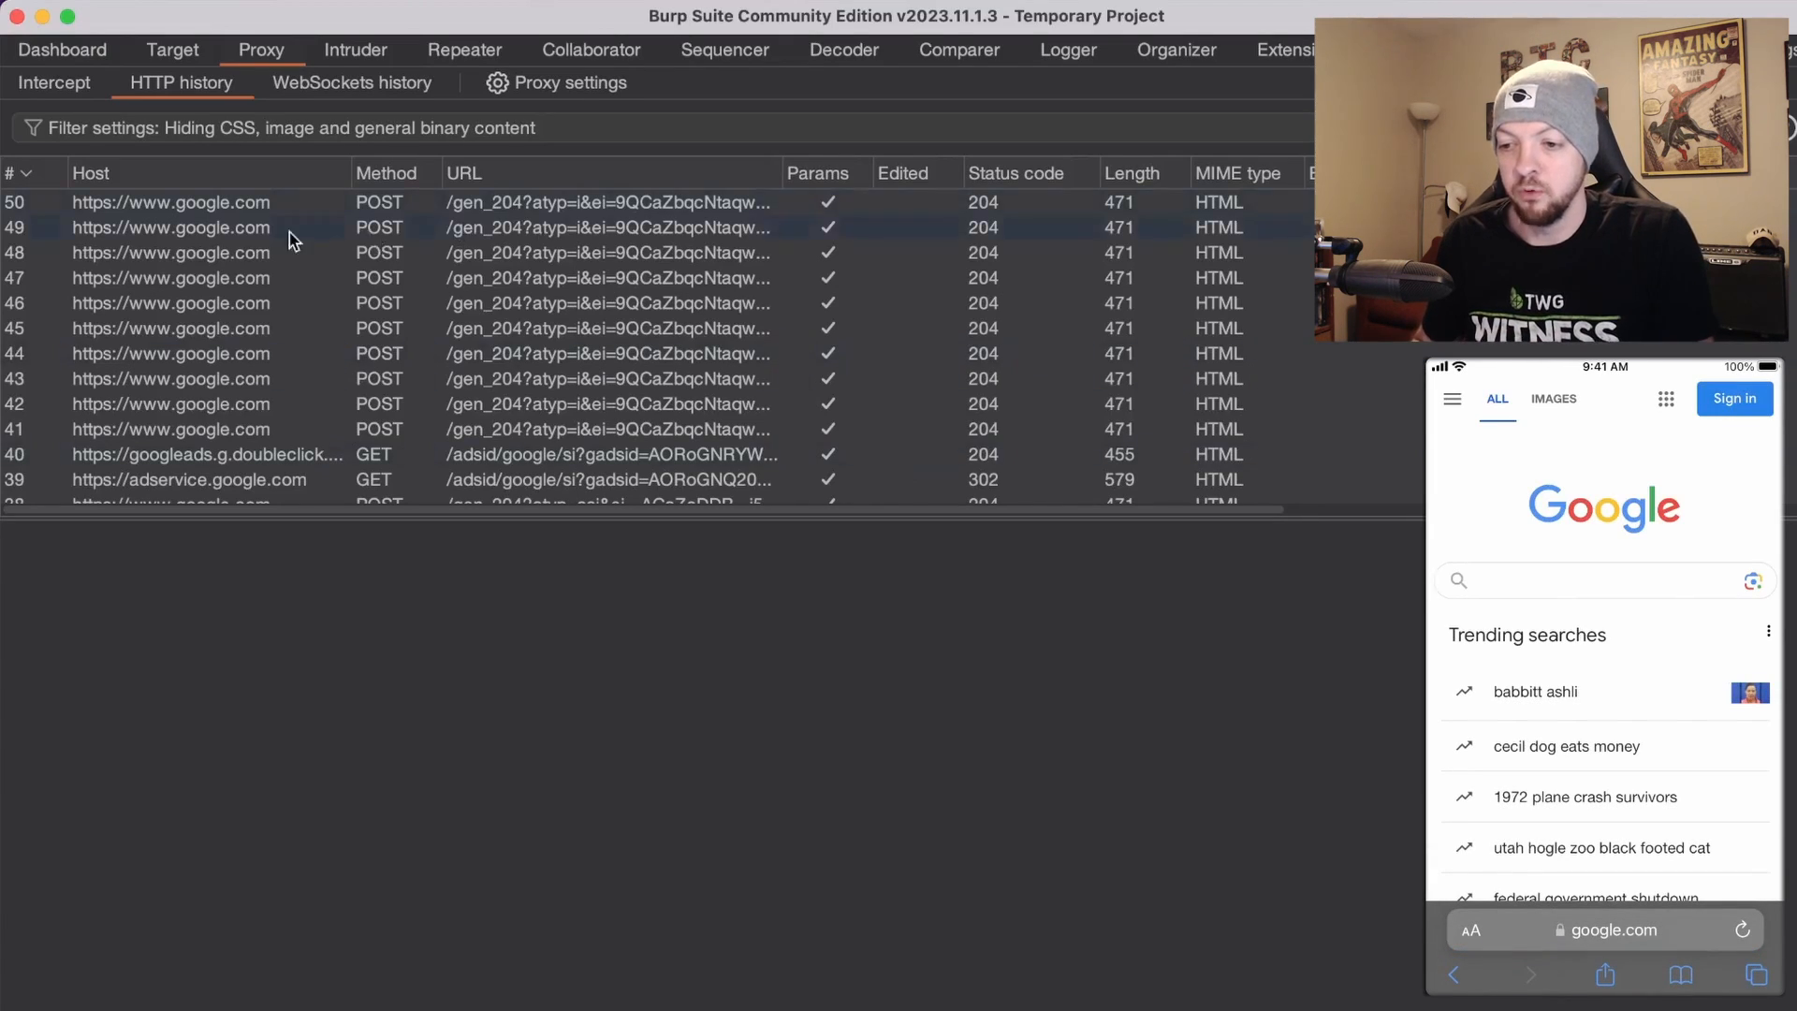
Select a captured google.com POST request to view its decrypted request and response.
click(172, 253)
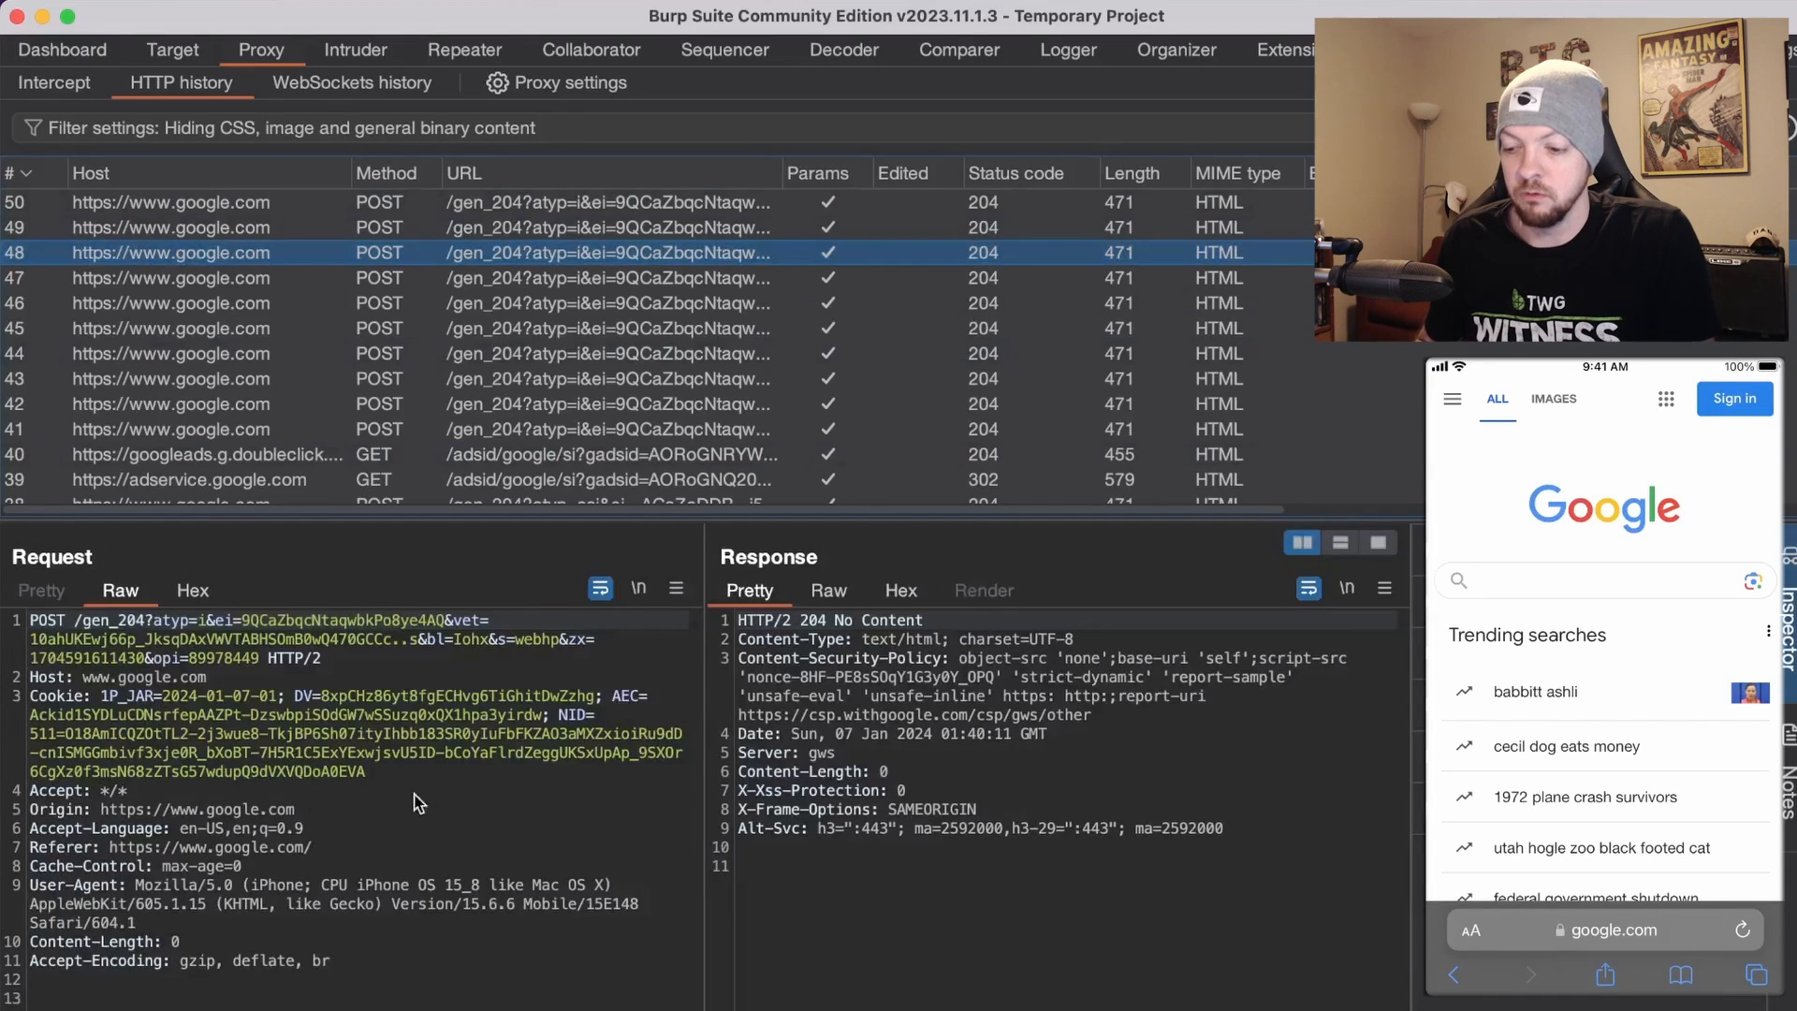
mouse_move(844, 812)
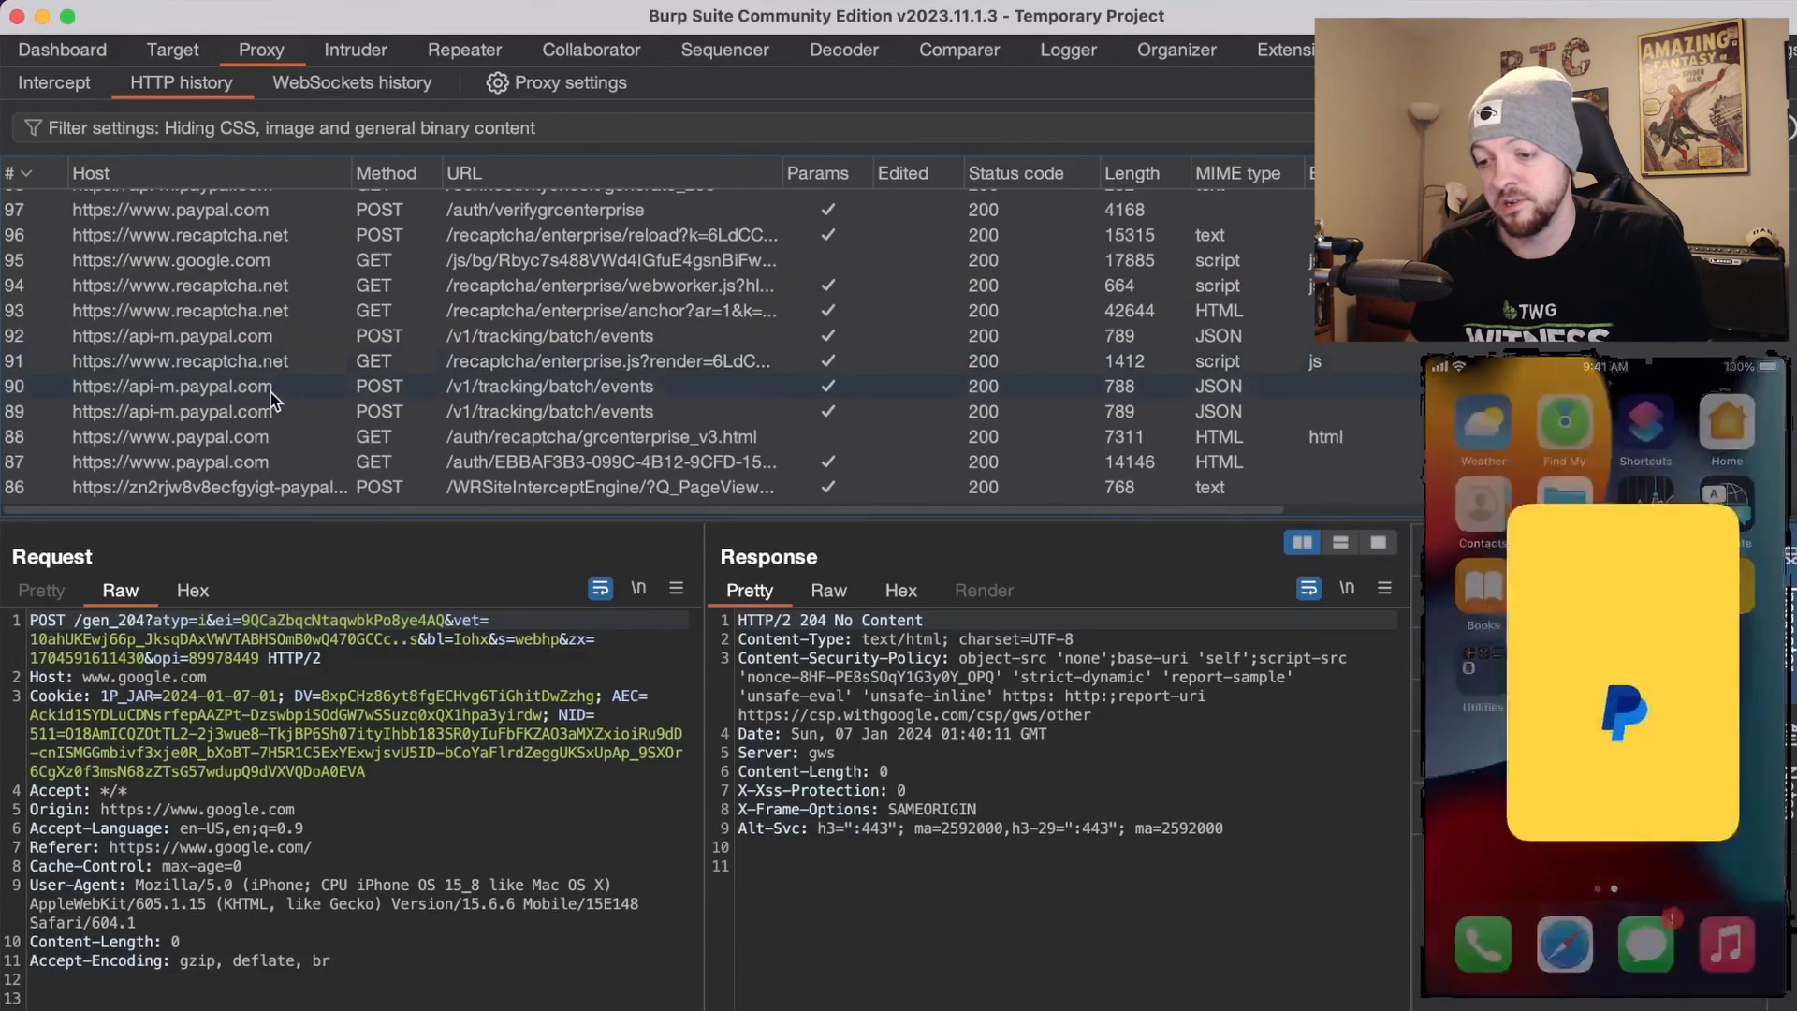
Inspect the api-m.paypal.com /v1/tracking/batch/events request, then enter a PayPal login email and submit it.
click(172, 385)
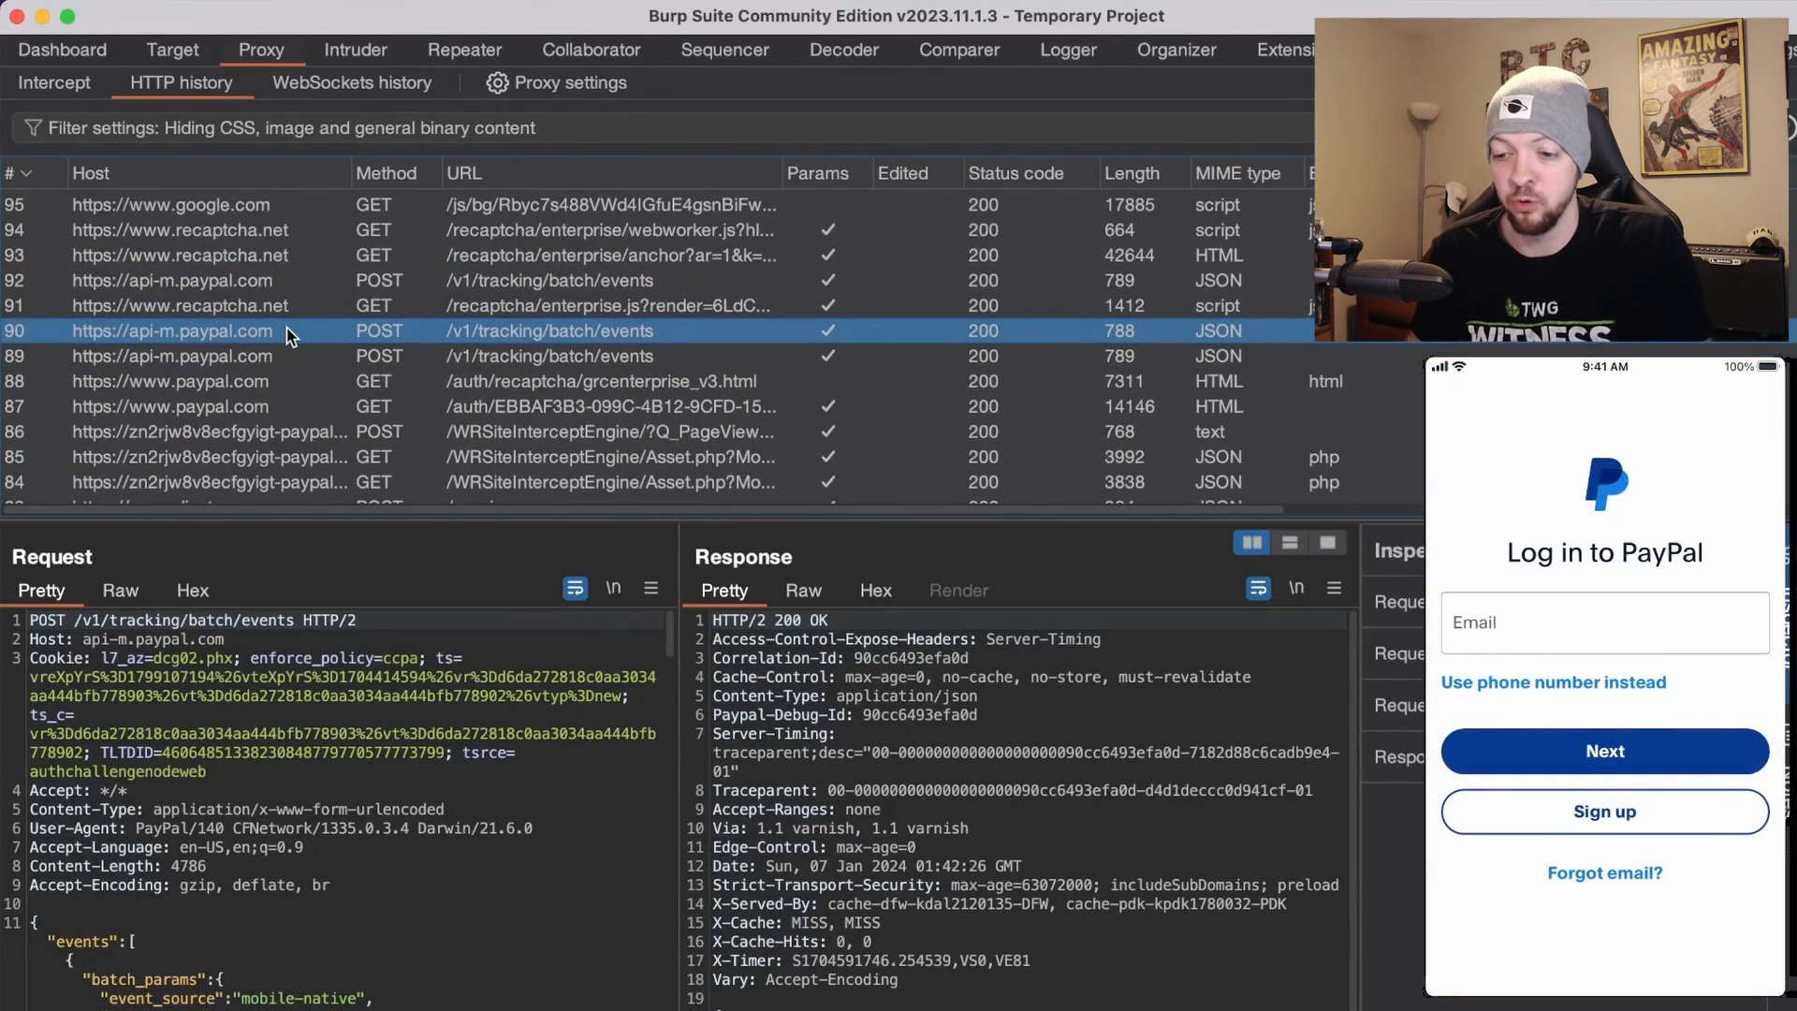
scroll(down, 3)
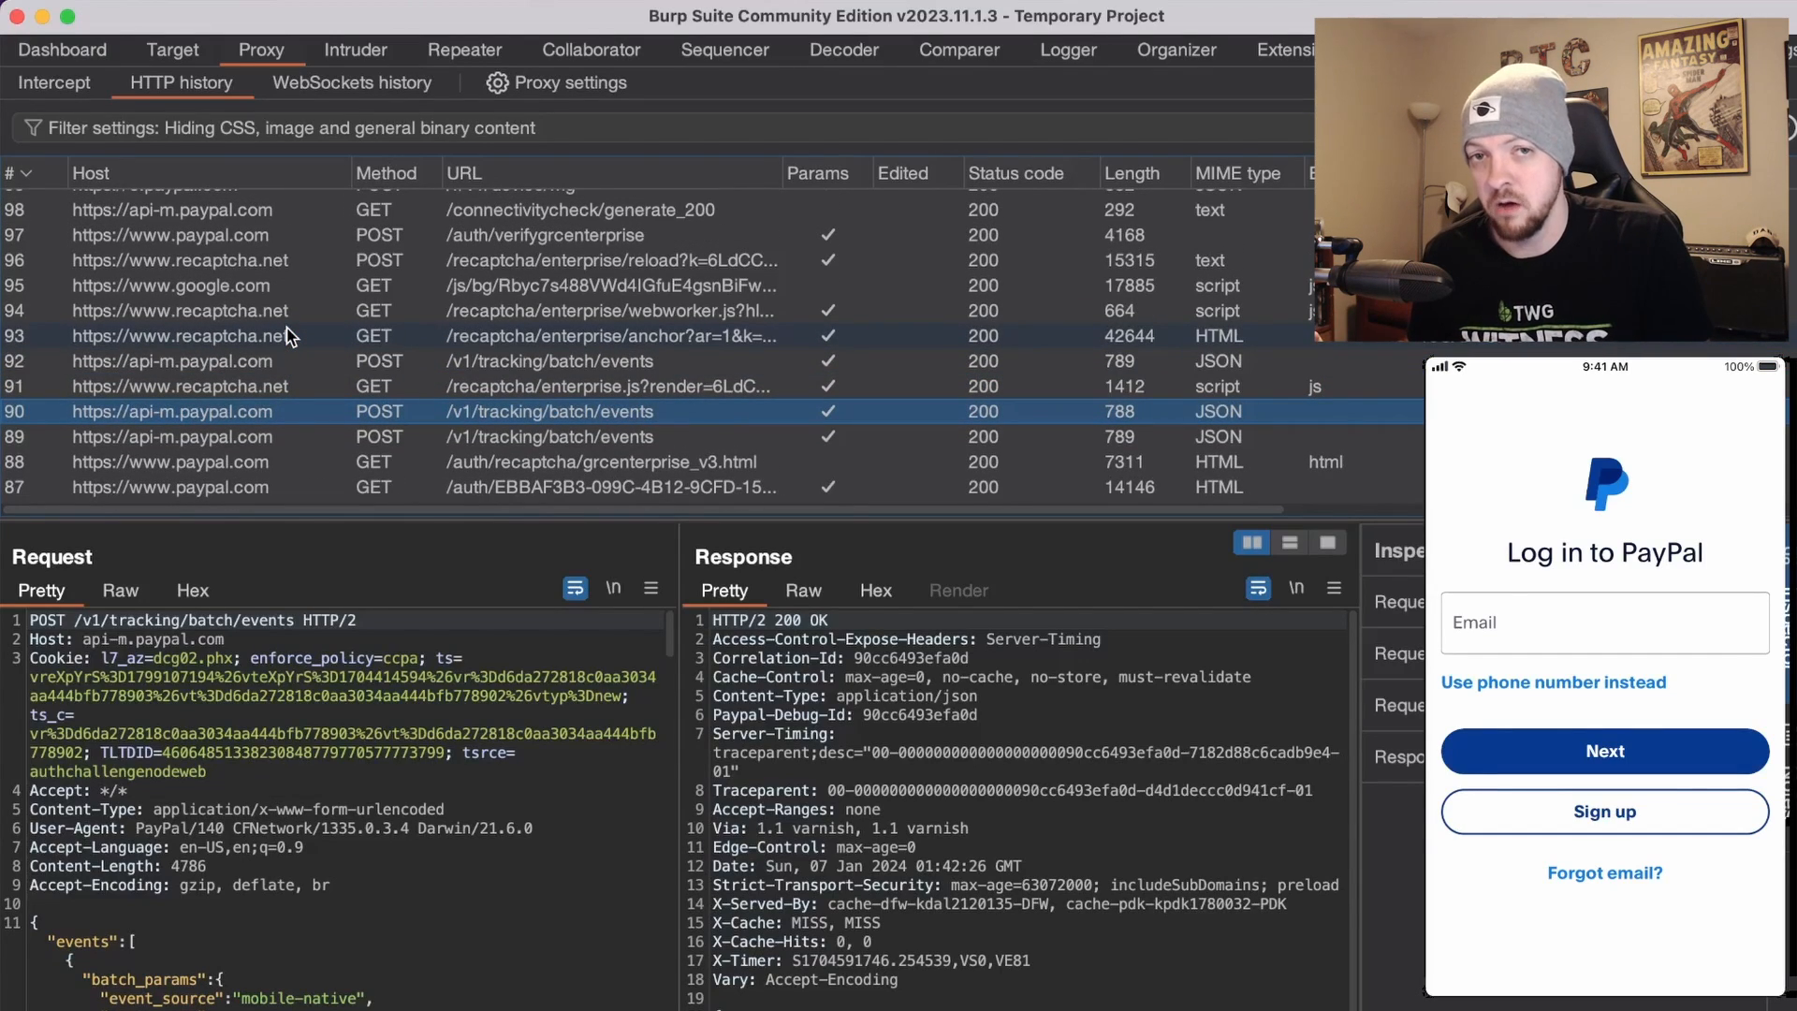
click(1605, 623)
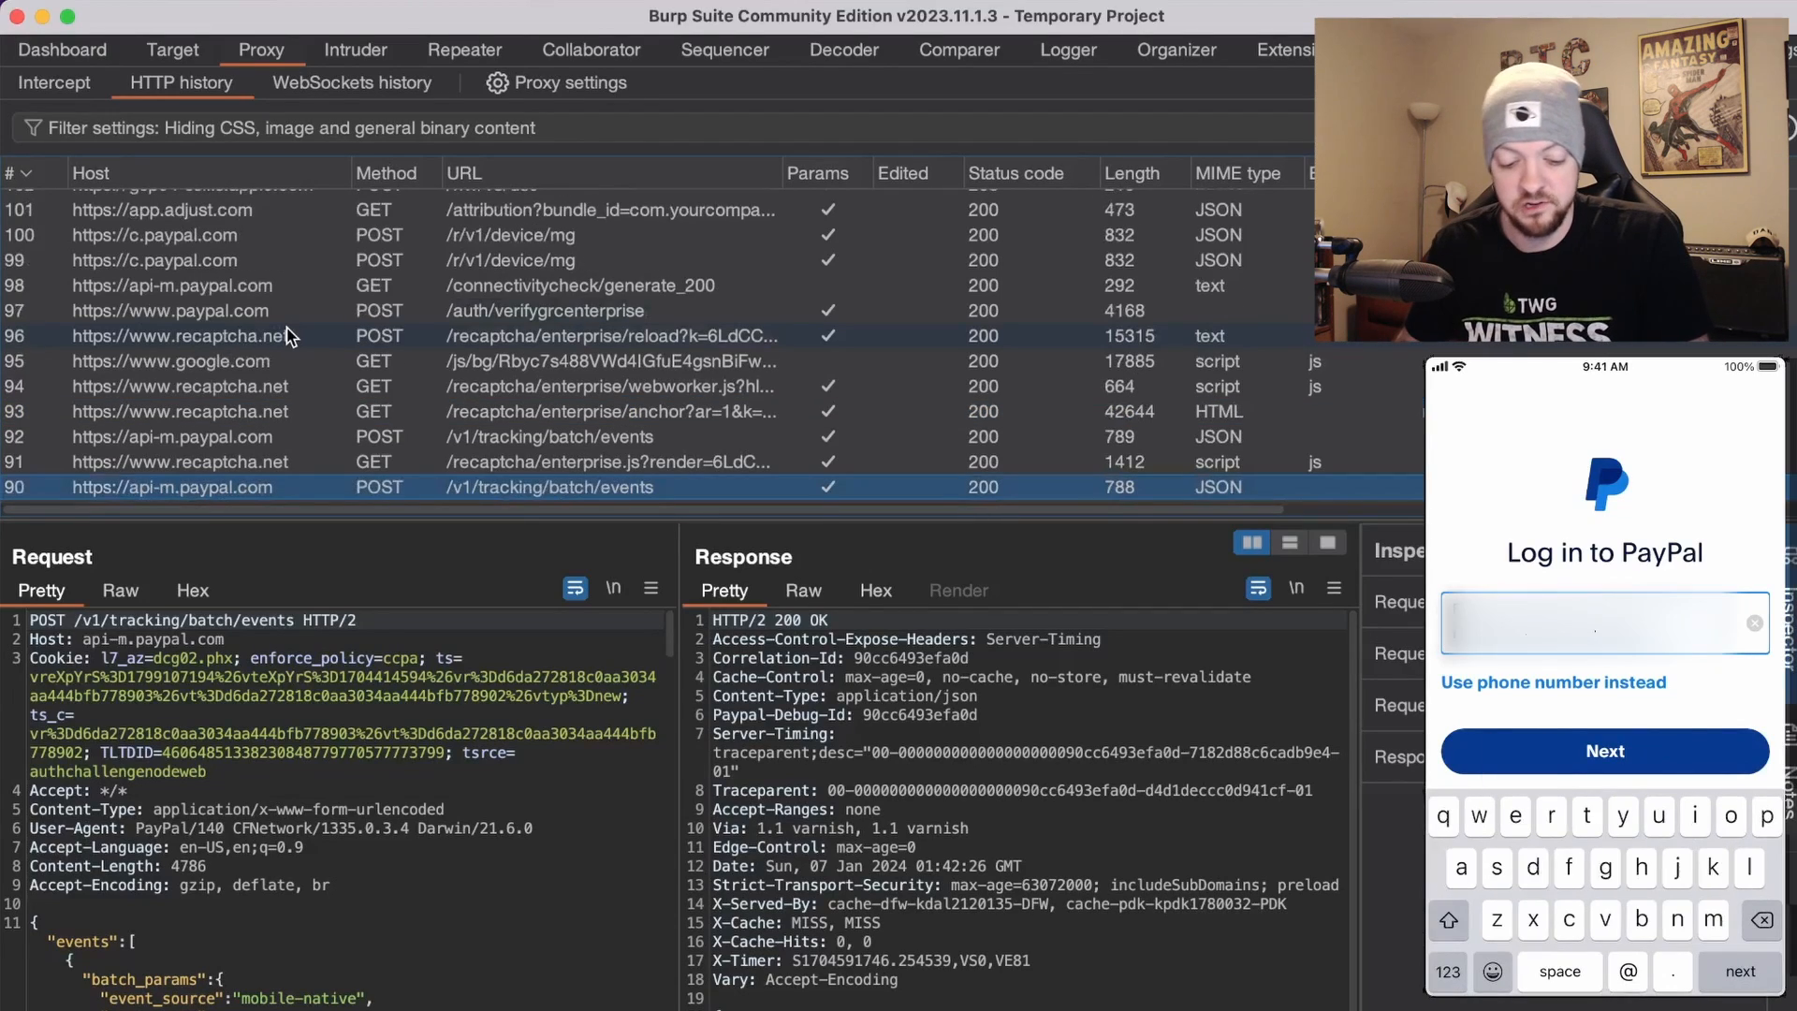
click(1606, 750)
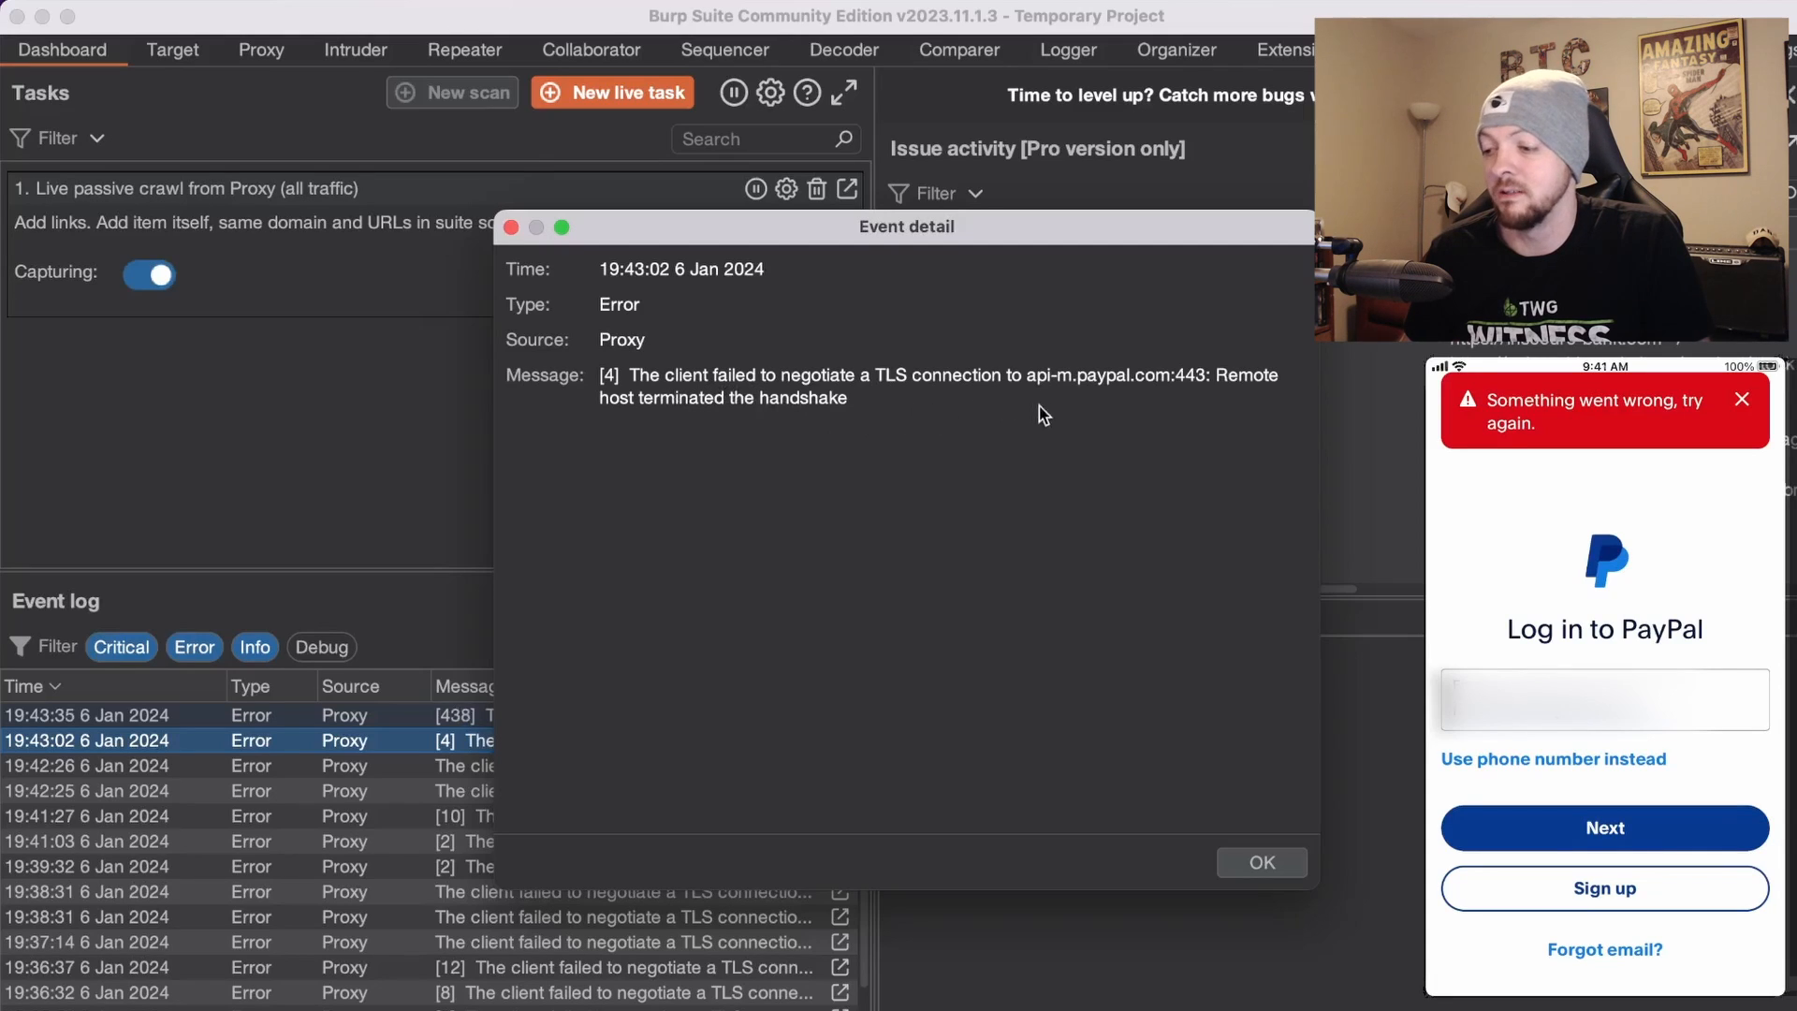
mouse_move(1109, 390)
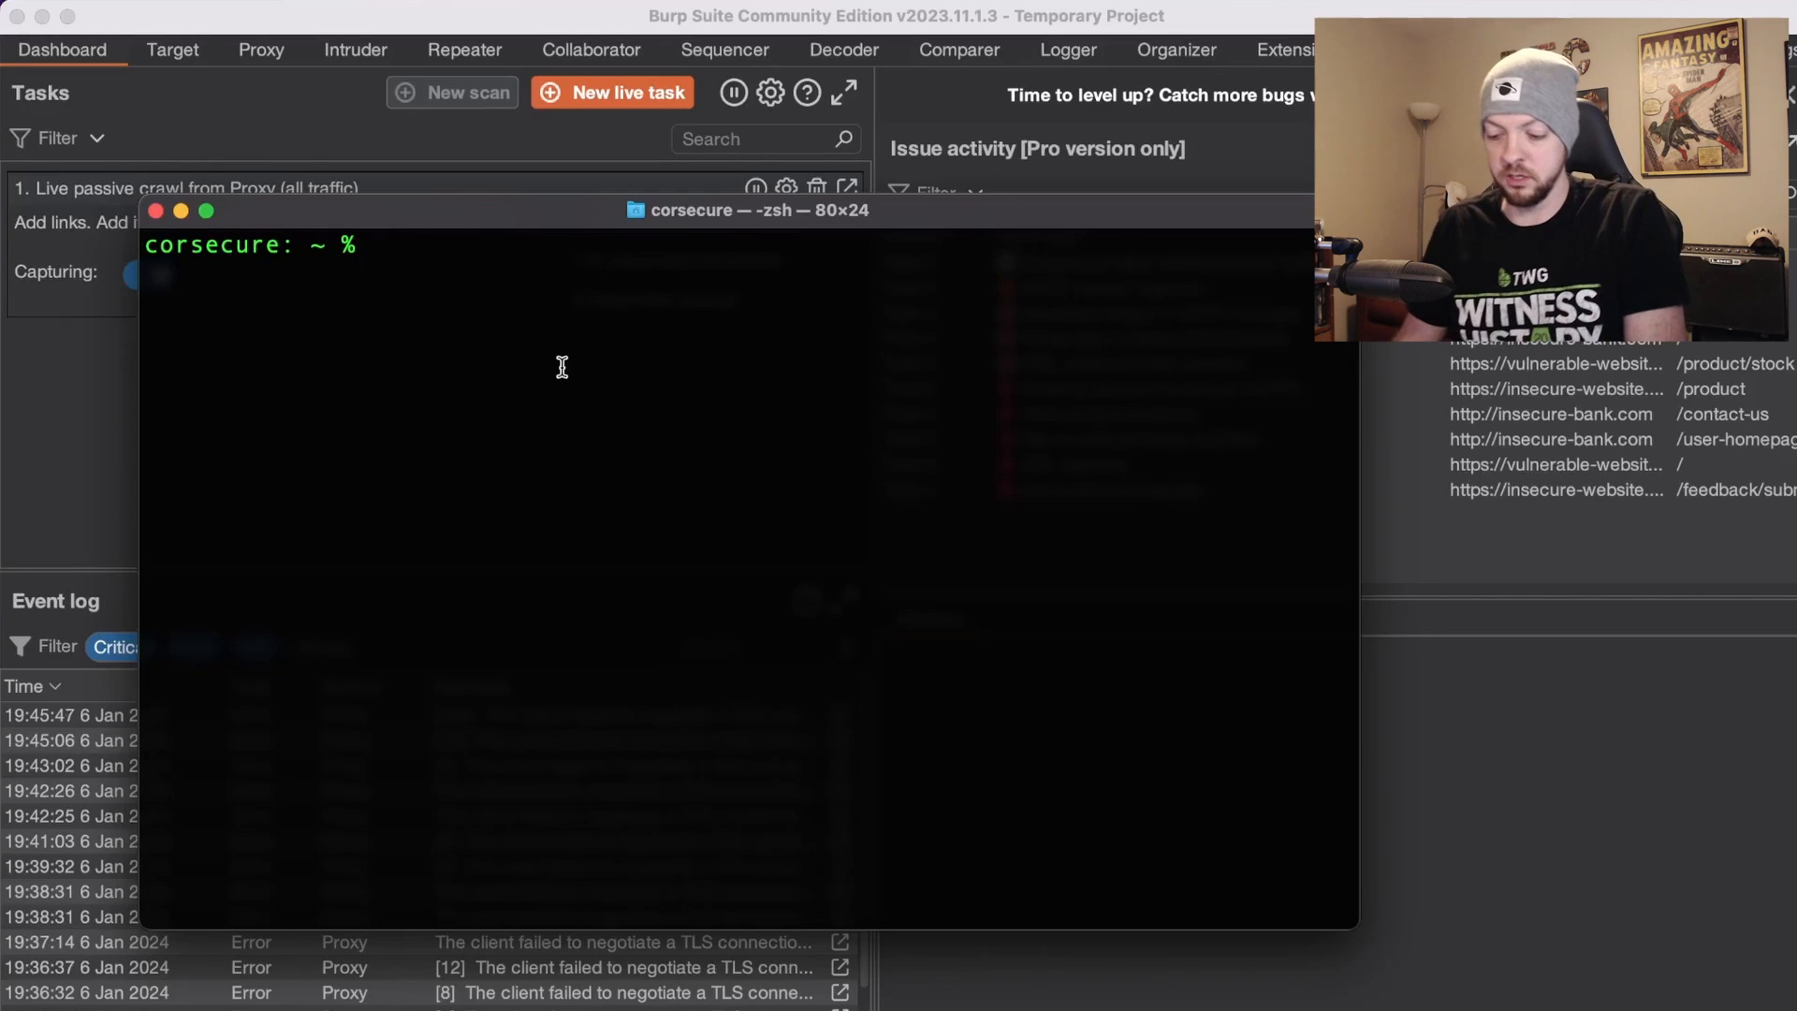
Install frida-tools with pip3 and confirm Frida is version 16.1.10.
text(pip3 install frida-tools)
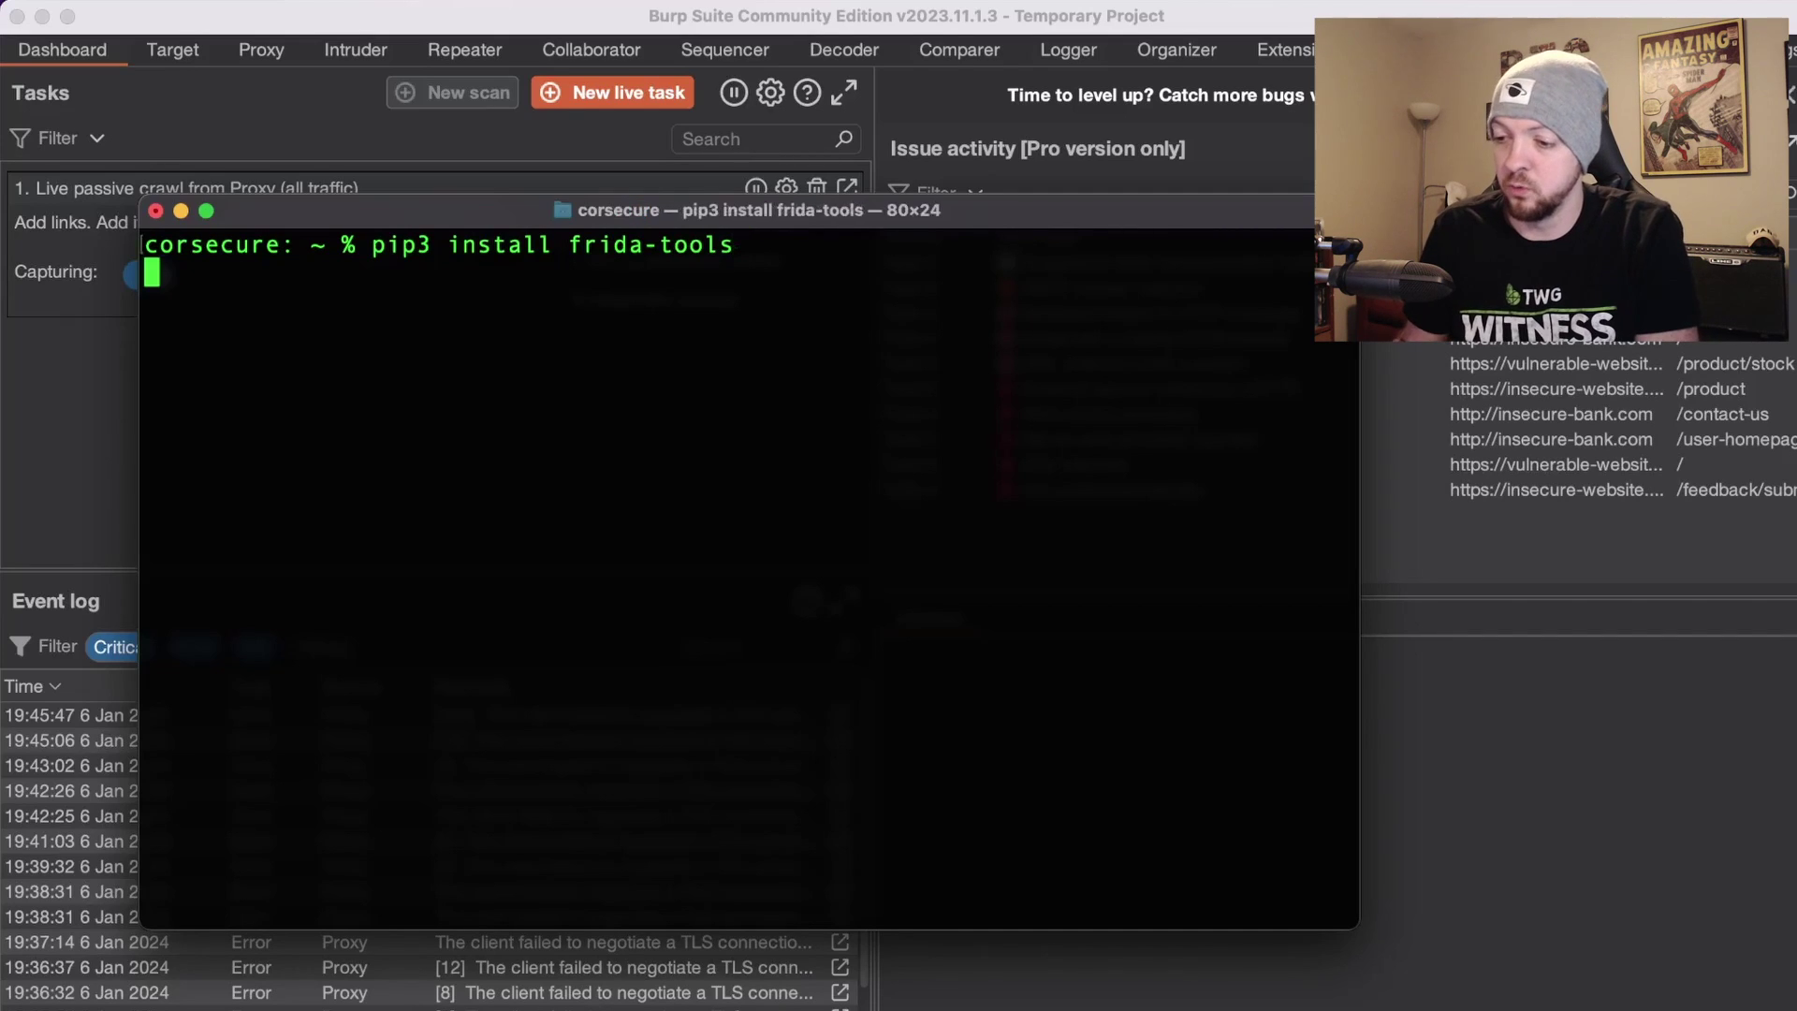
key(Return)
text(frida --version)
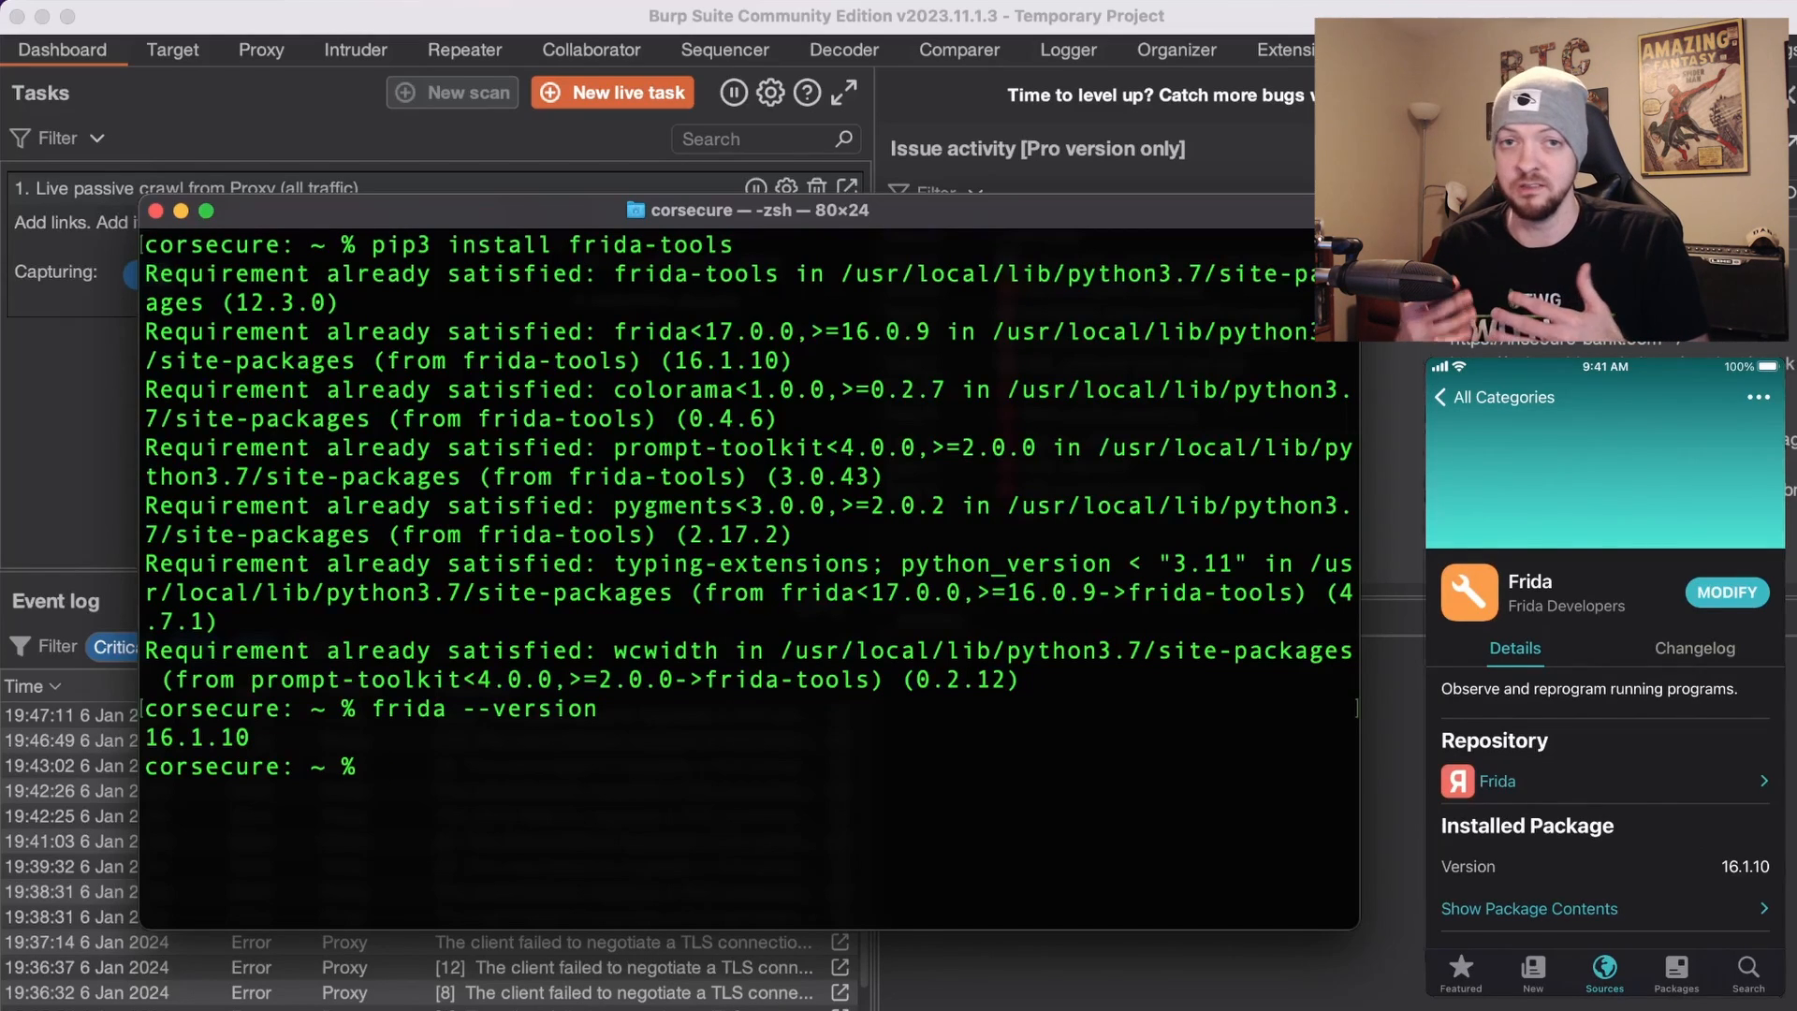
Install Objection with pip3, then list the iPhone's apps with frida-ps -Uia.
text(pip3 install objection)
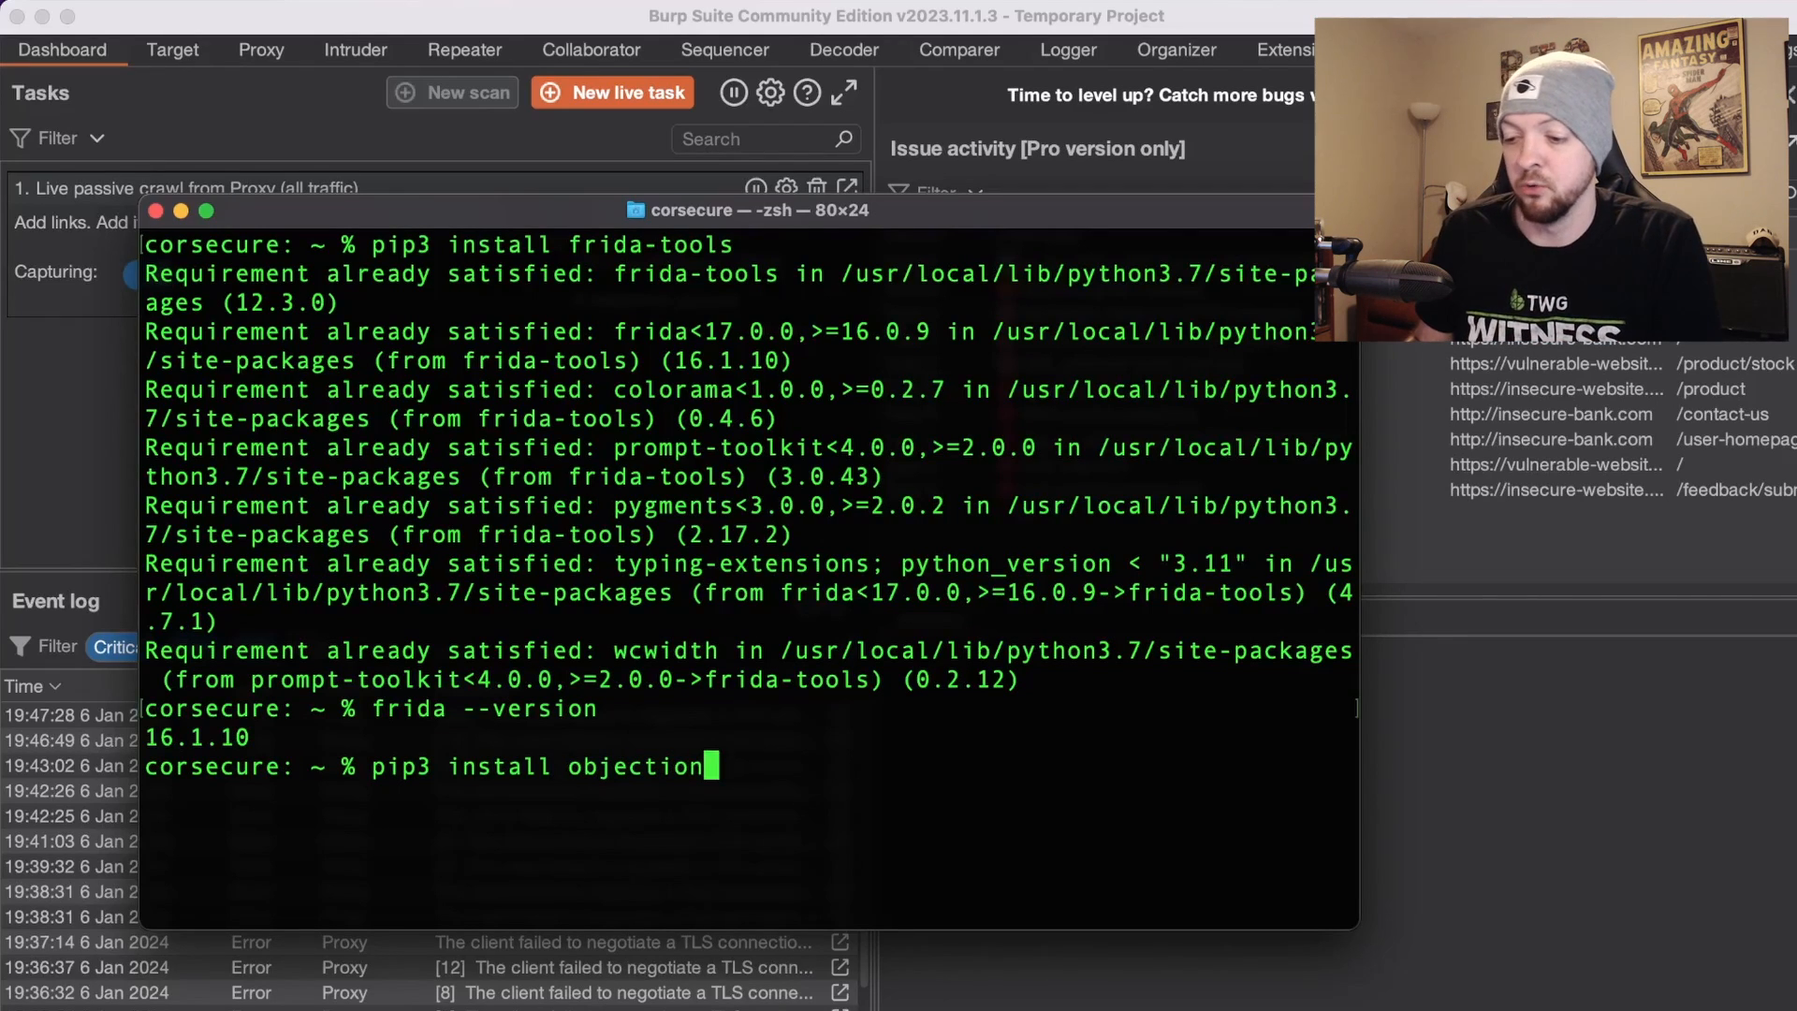
key(Return)
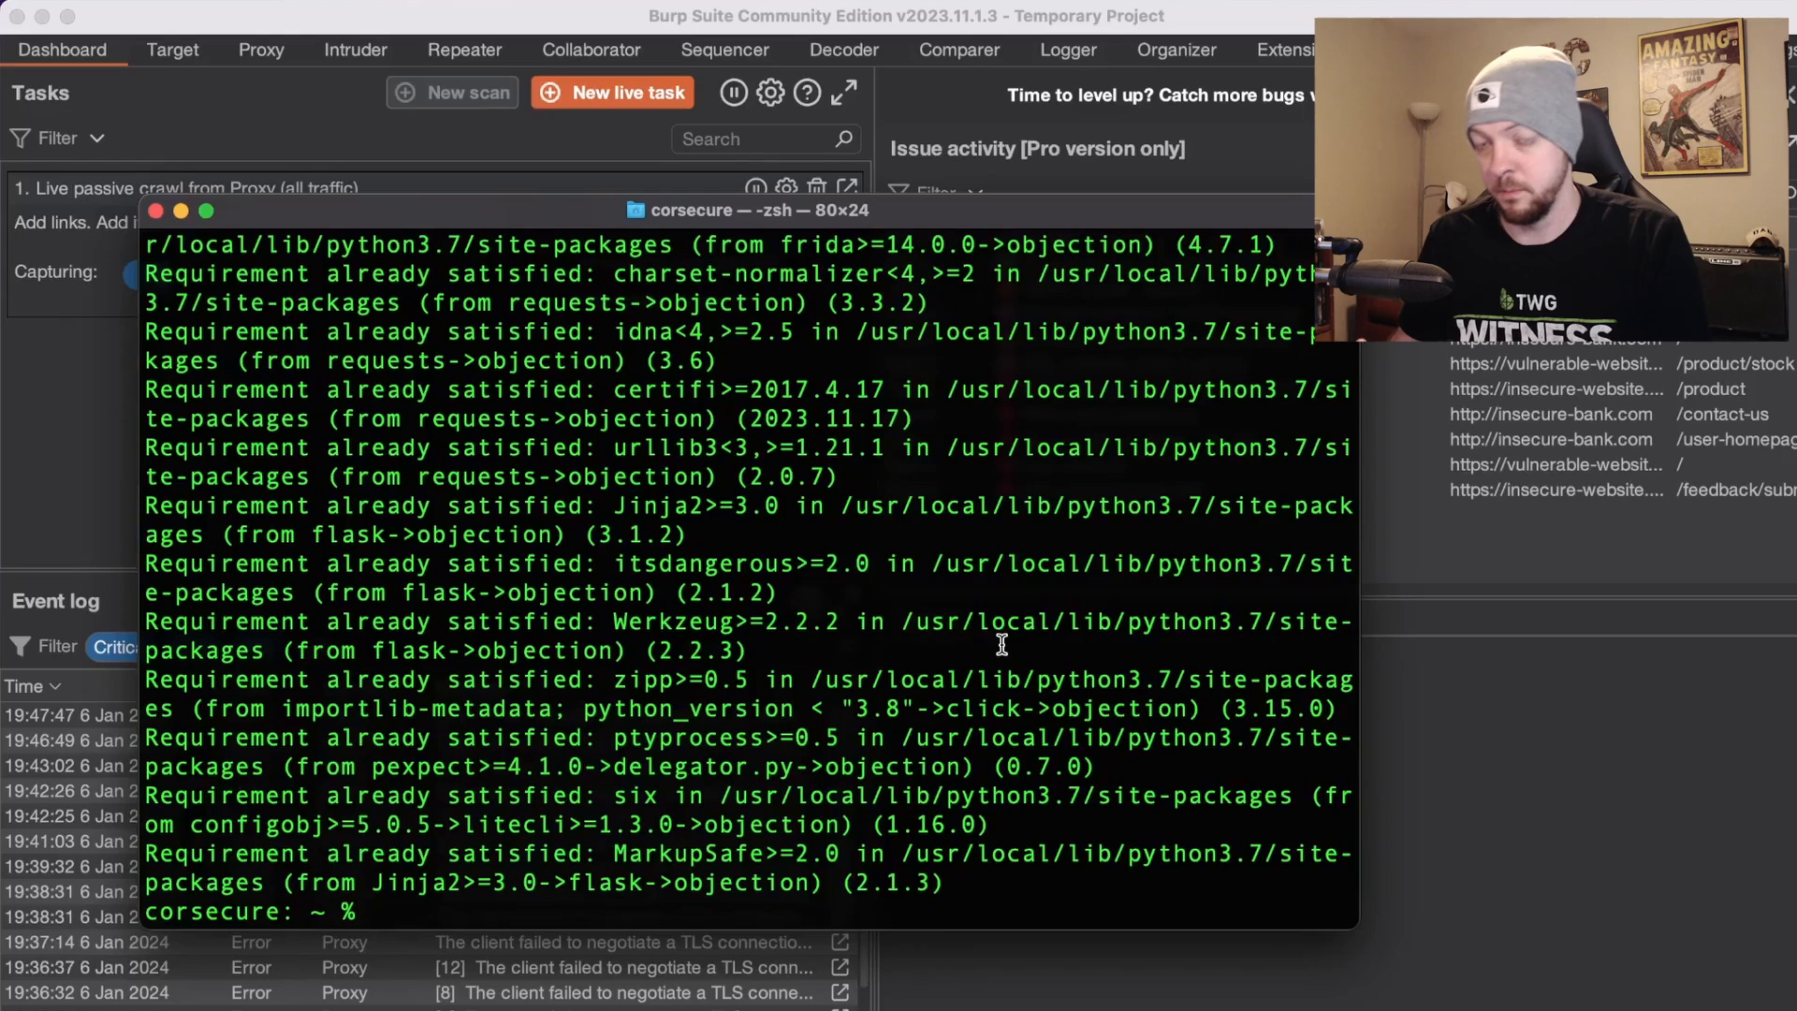
text(frida-ps -Uia)
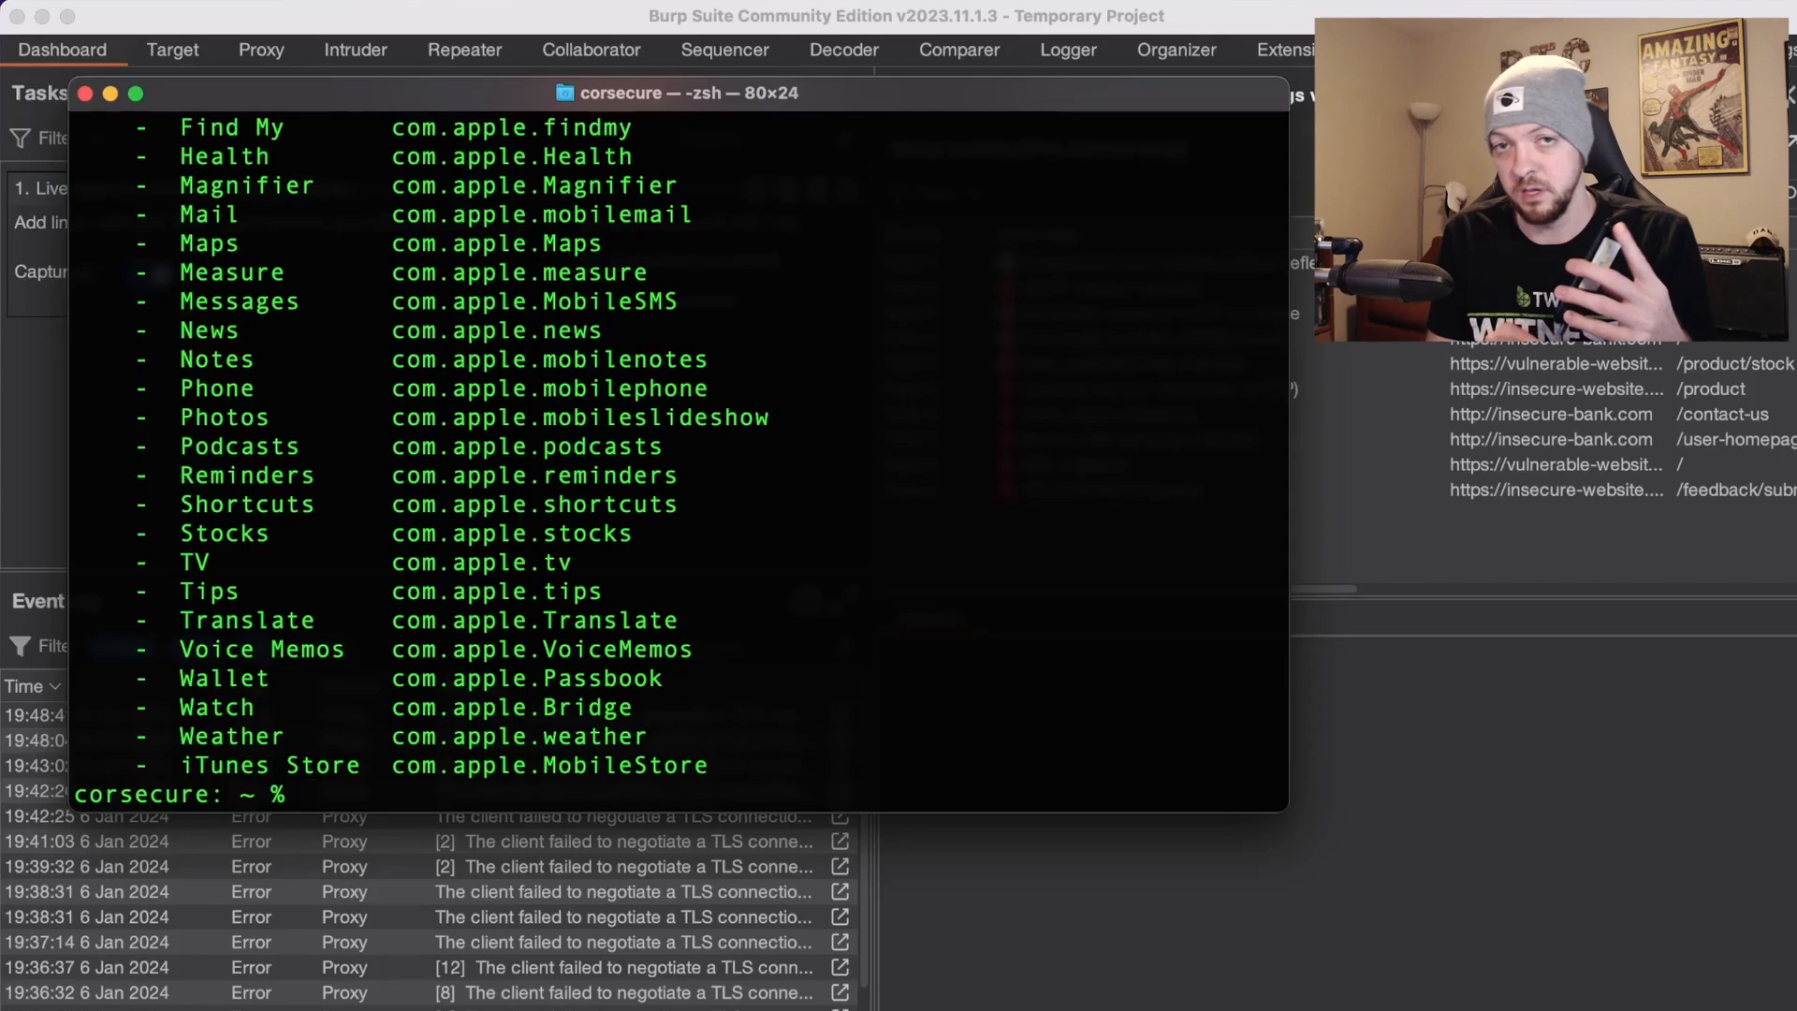
List the iPhone's apps with frida-ps -Uia and grab the PayPal identifier com.yourcompany.PPClient.
text(frida-ps -Uia)
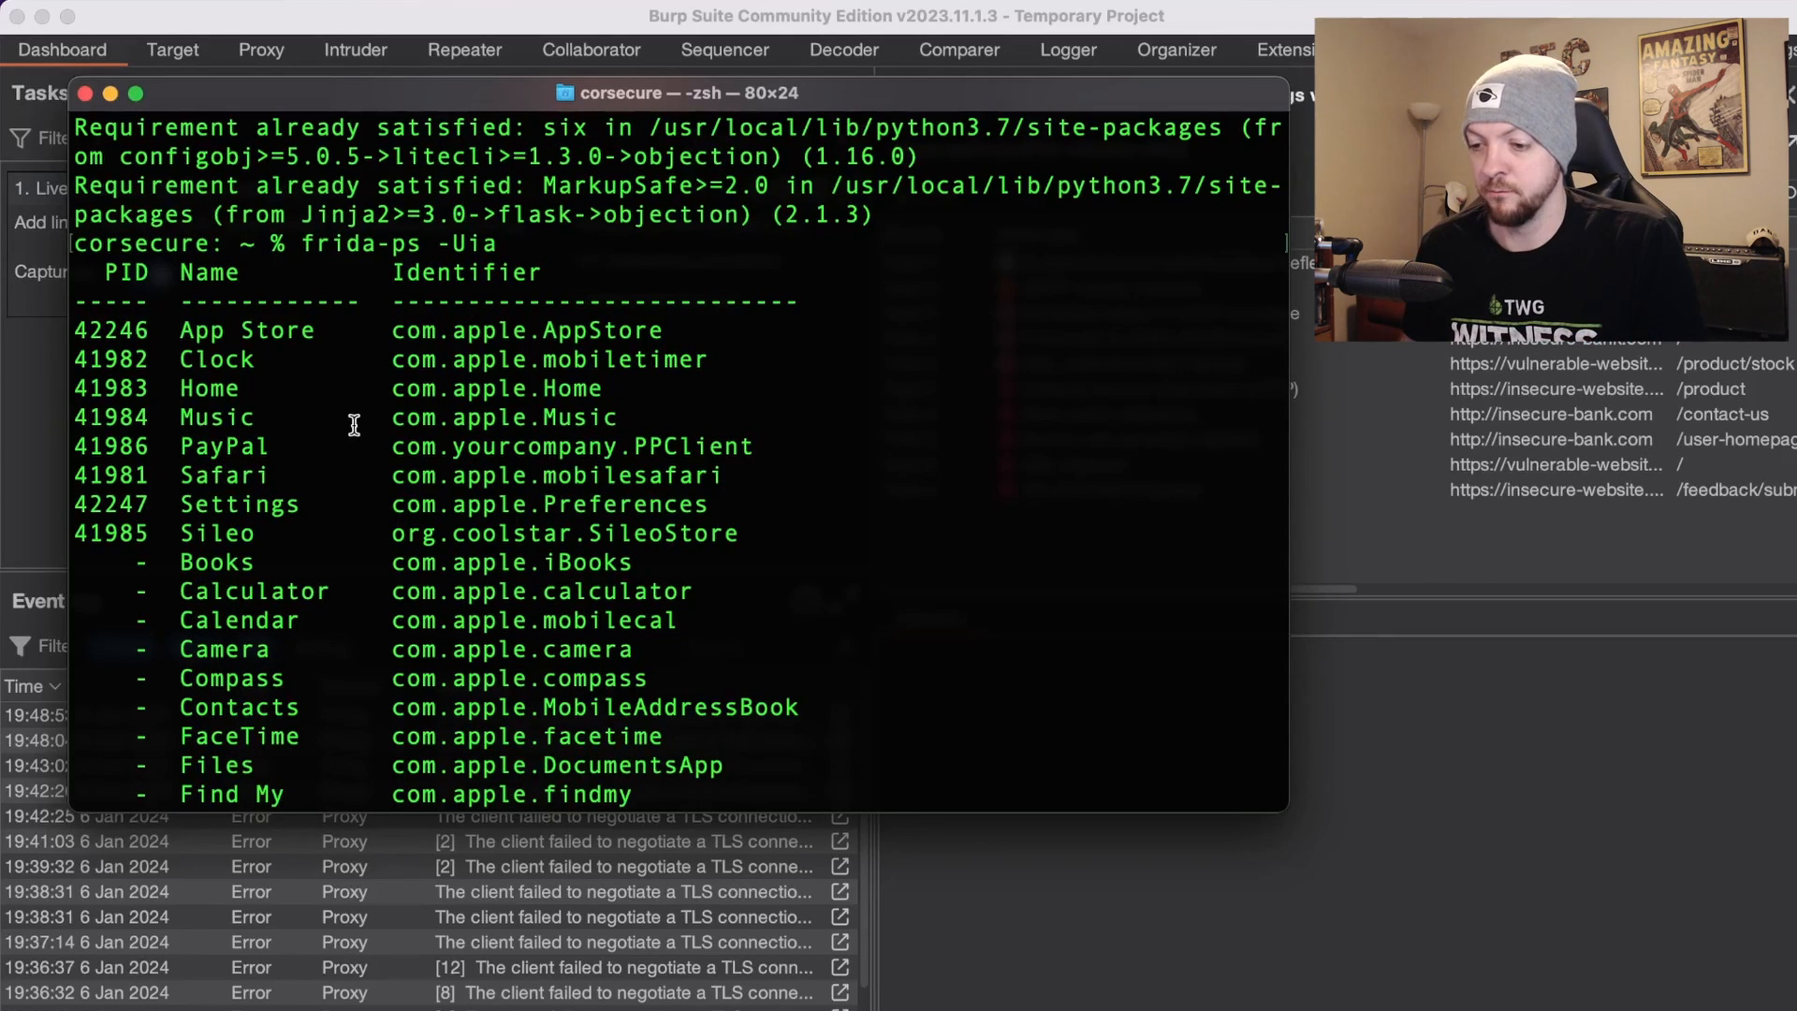
double_click(223, 445)
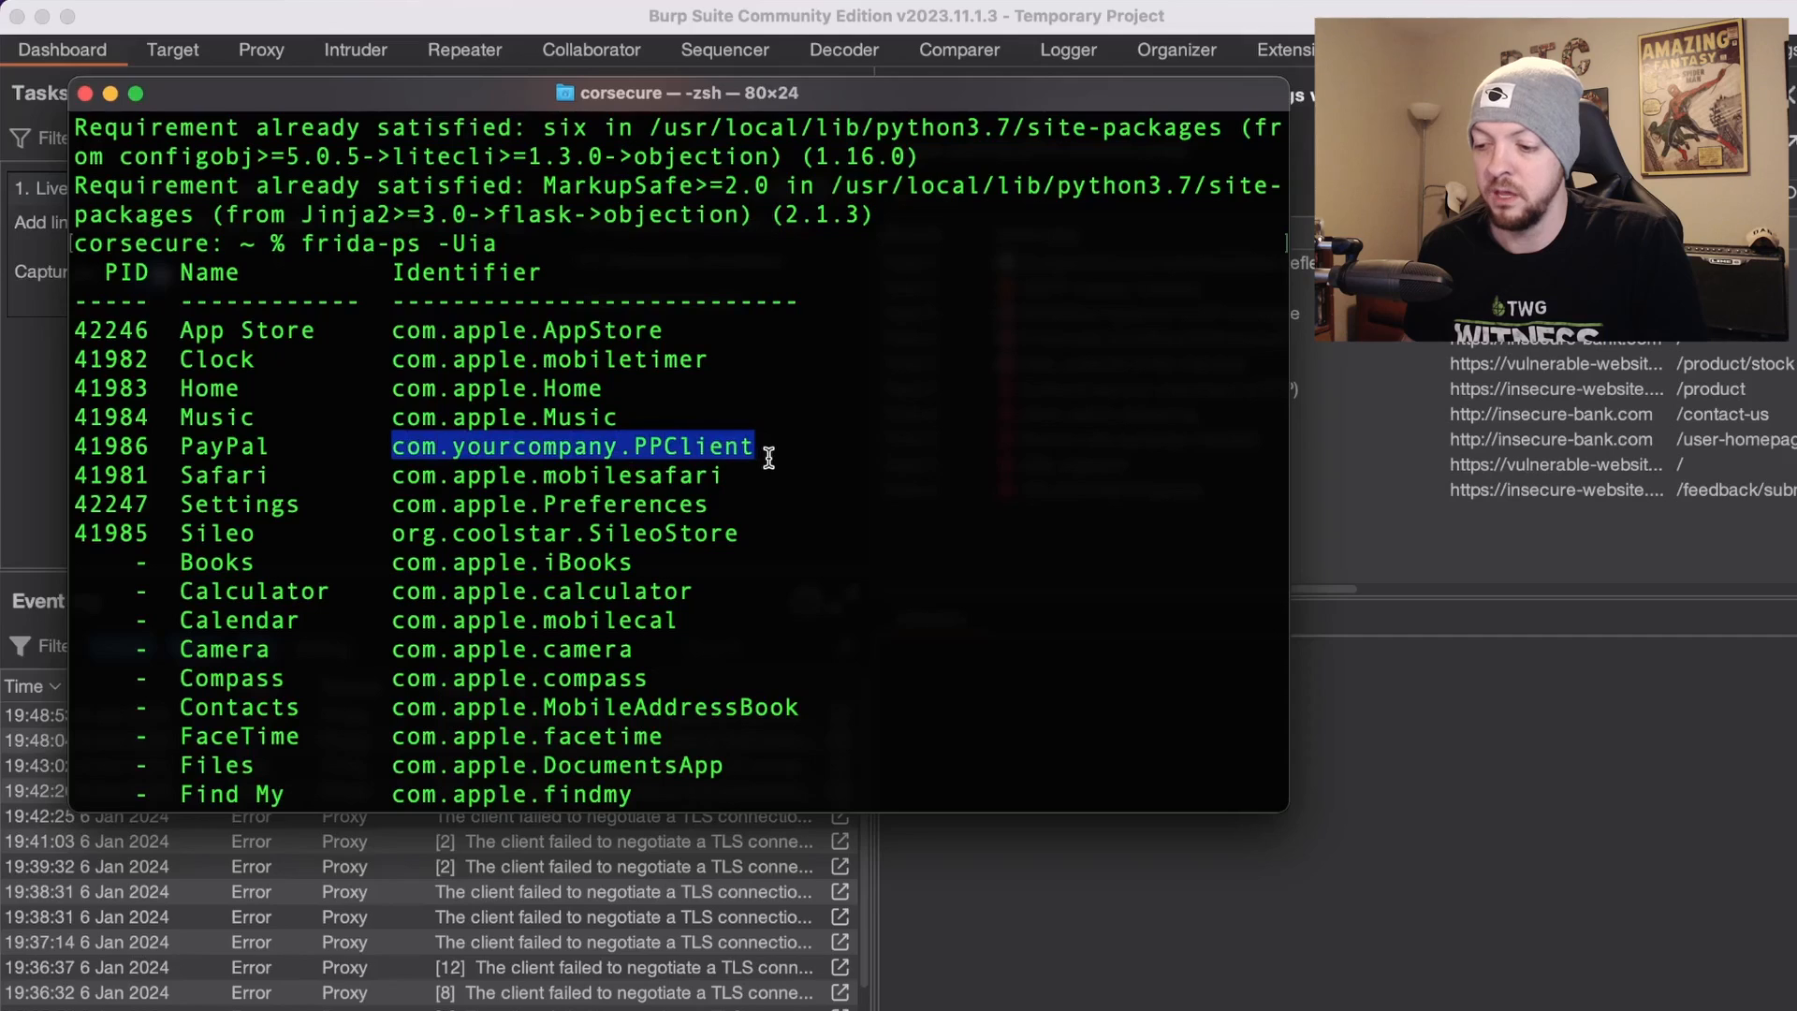
scroll(down, 3)
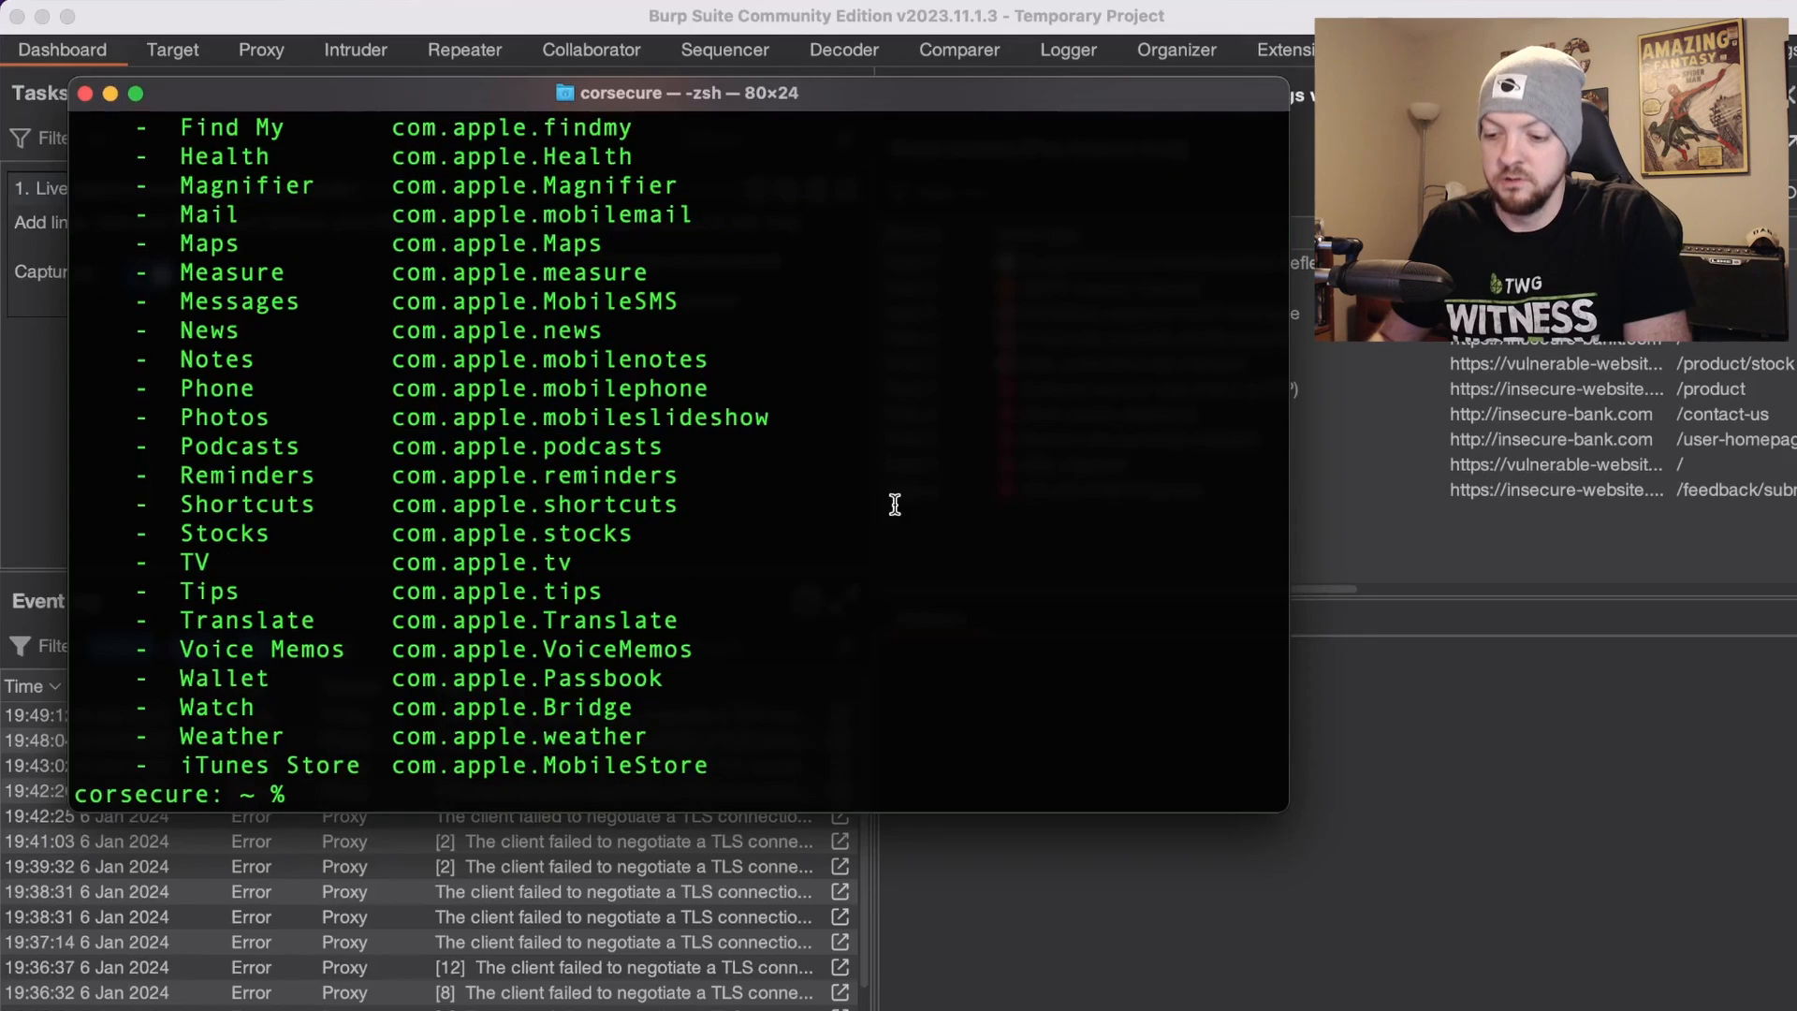
Compose the command objection -g com.yourcompany.PPClient explore to inject into the PayPal app.
text(objection)
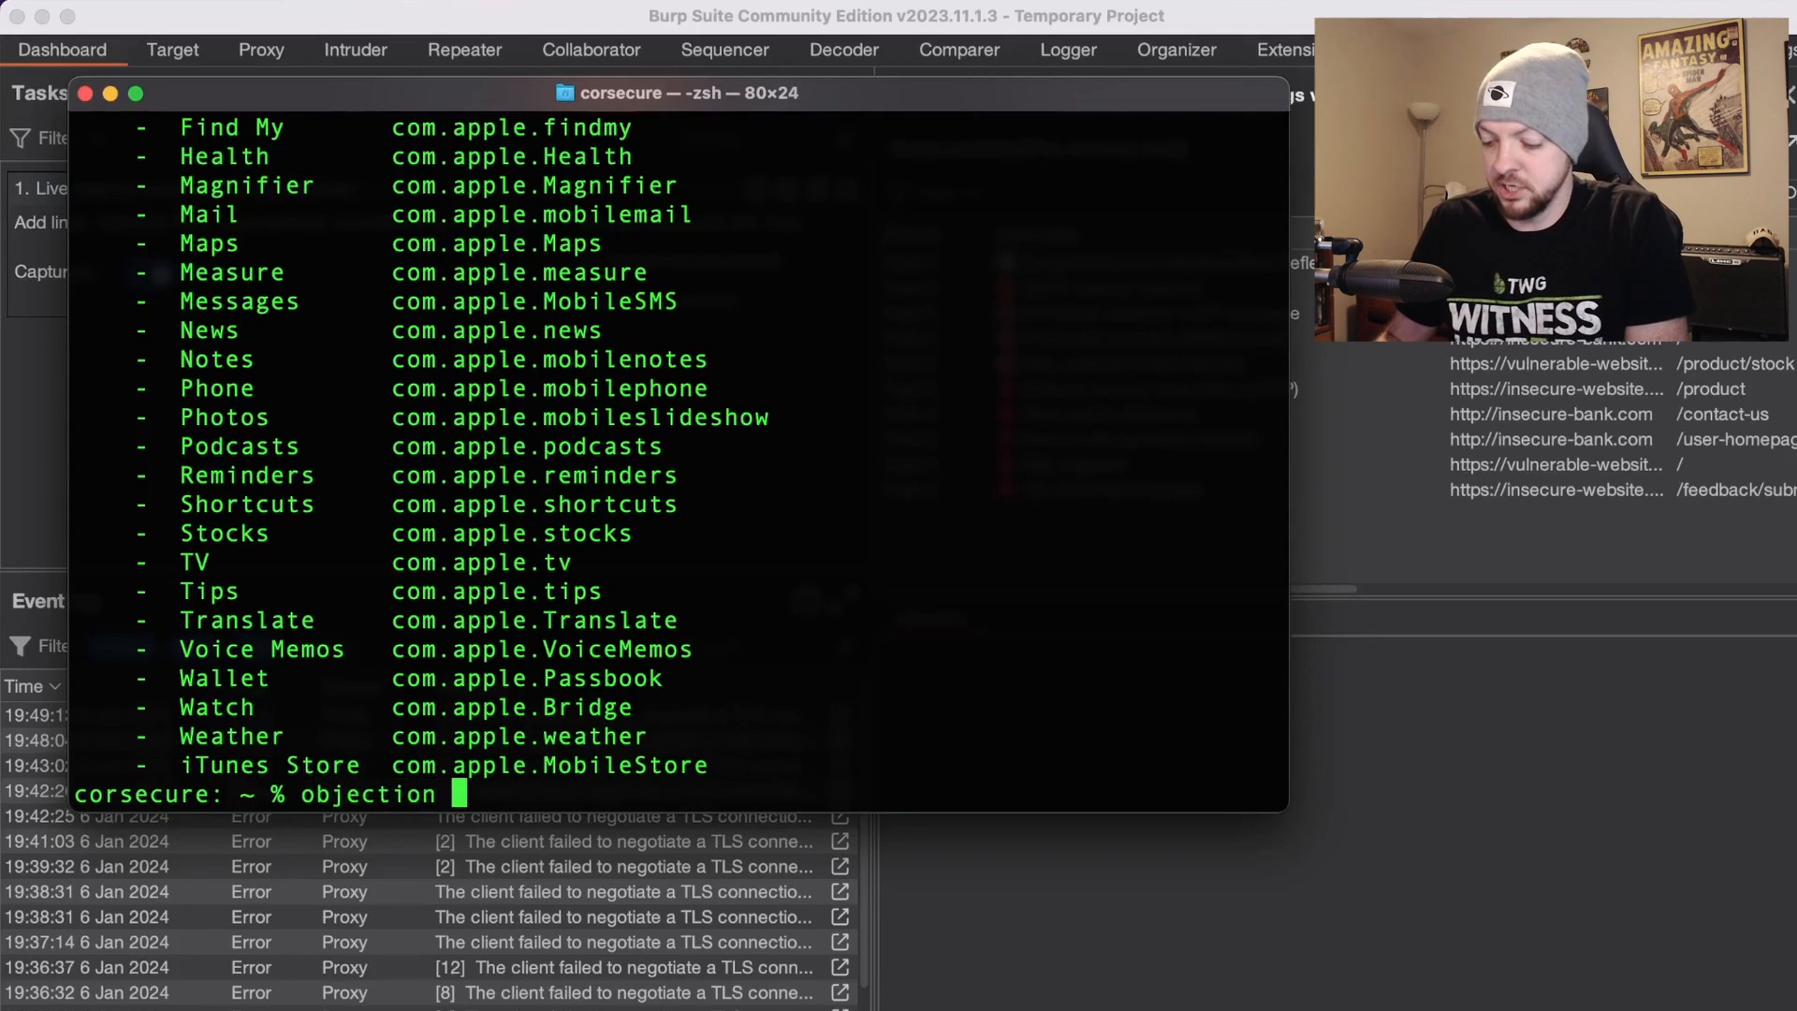
text(-g)
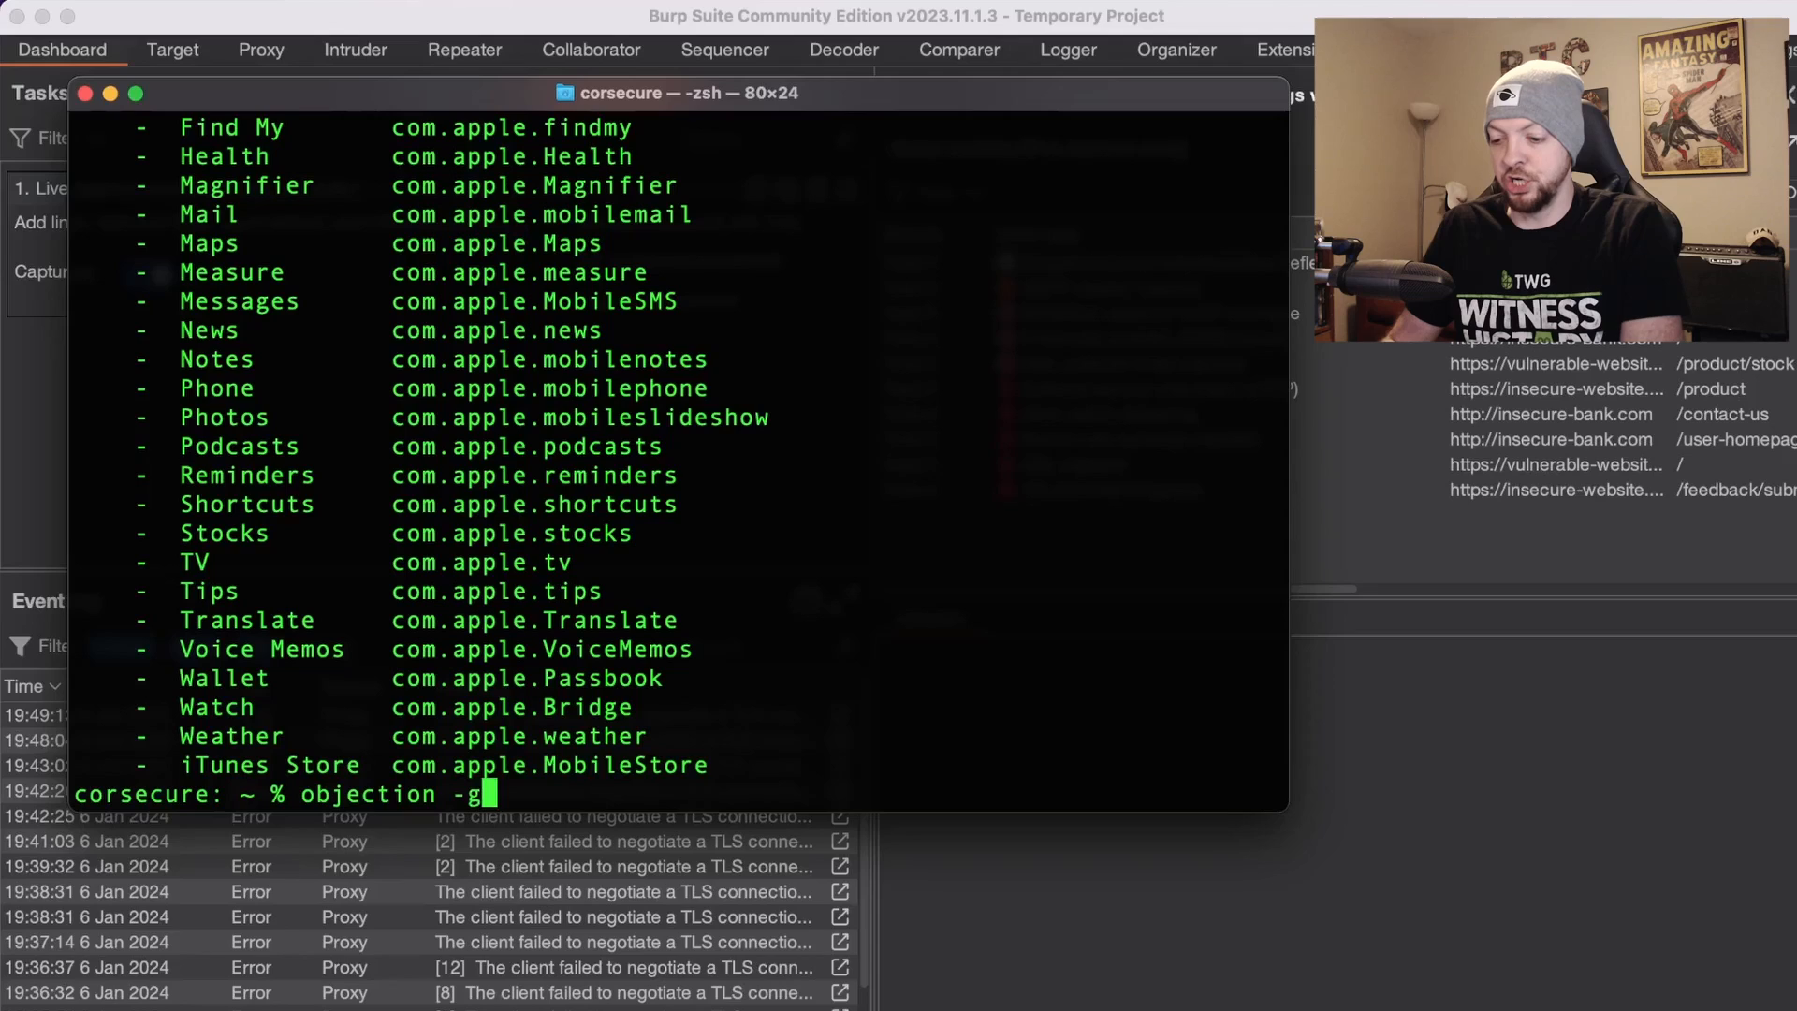
text(com.y)
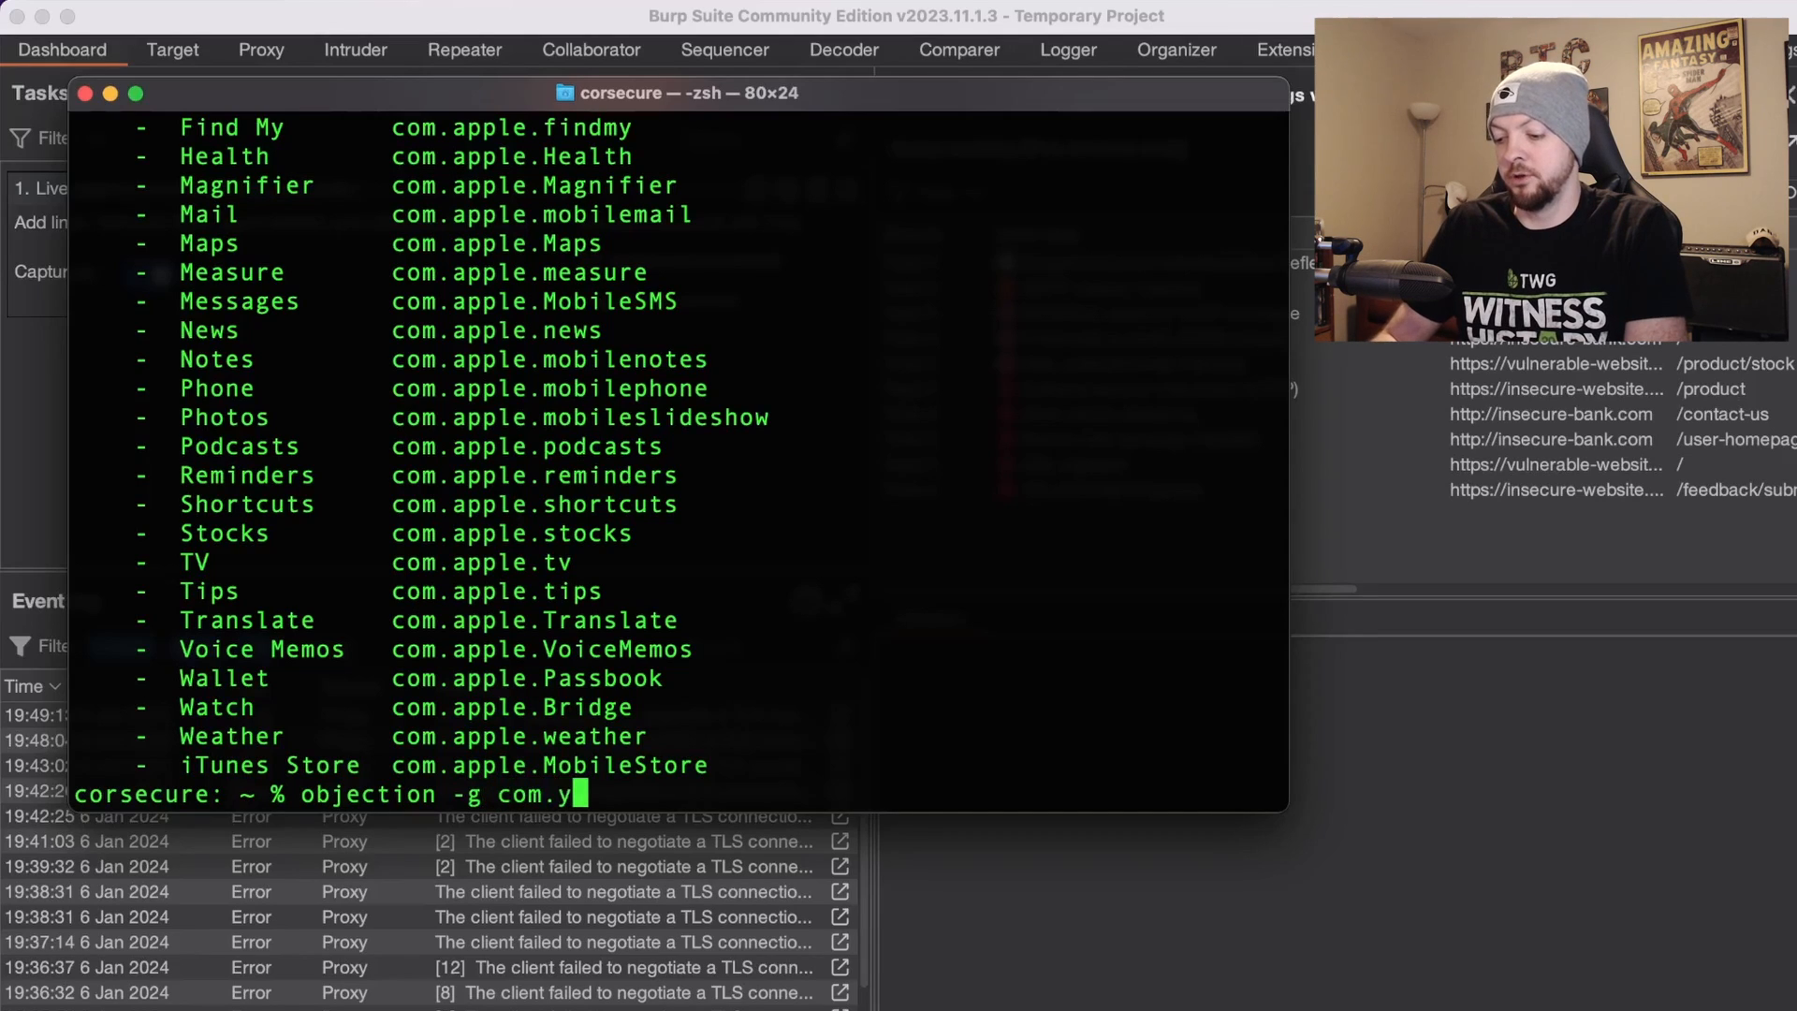
text(ourcompany.)
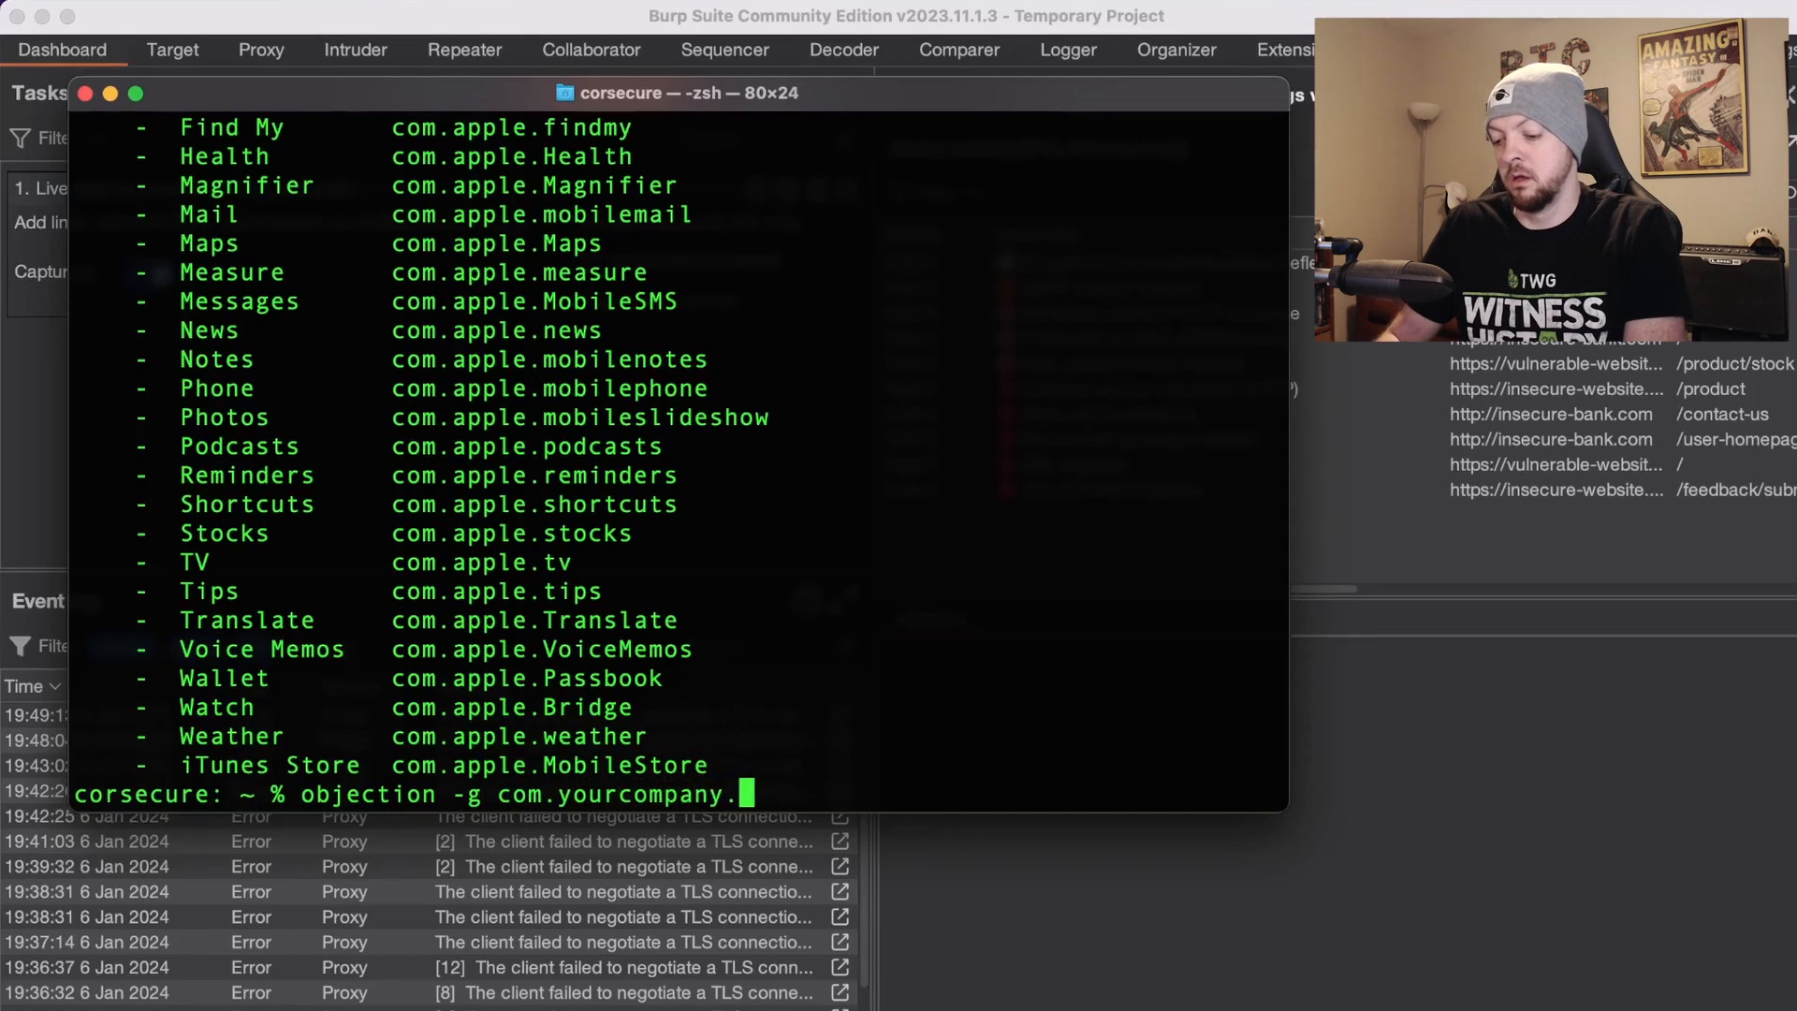
text(PPCL)
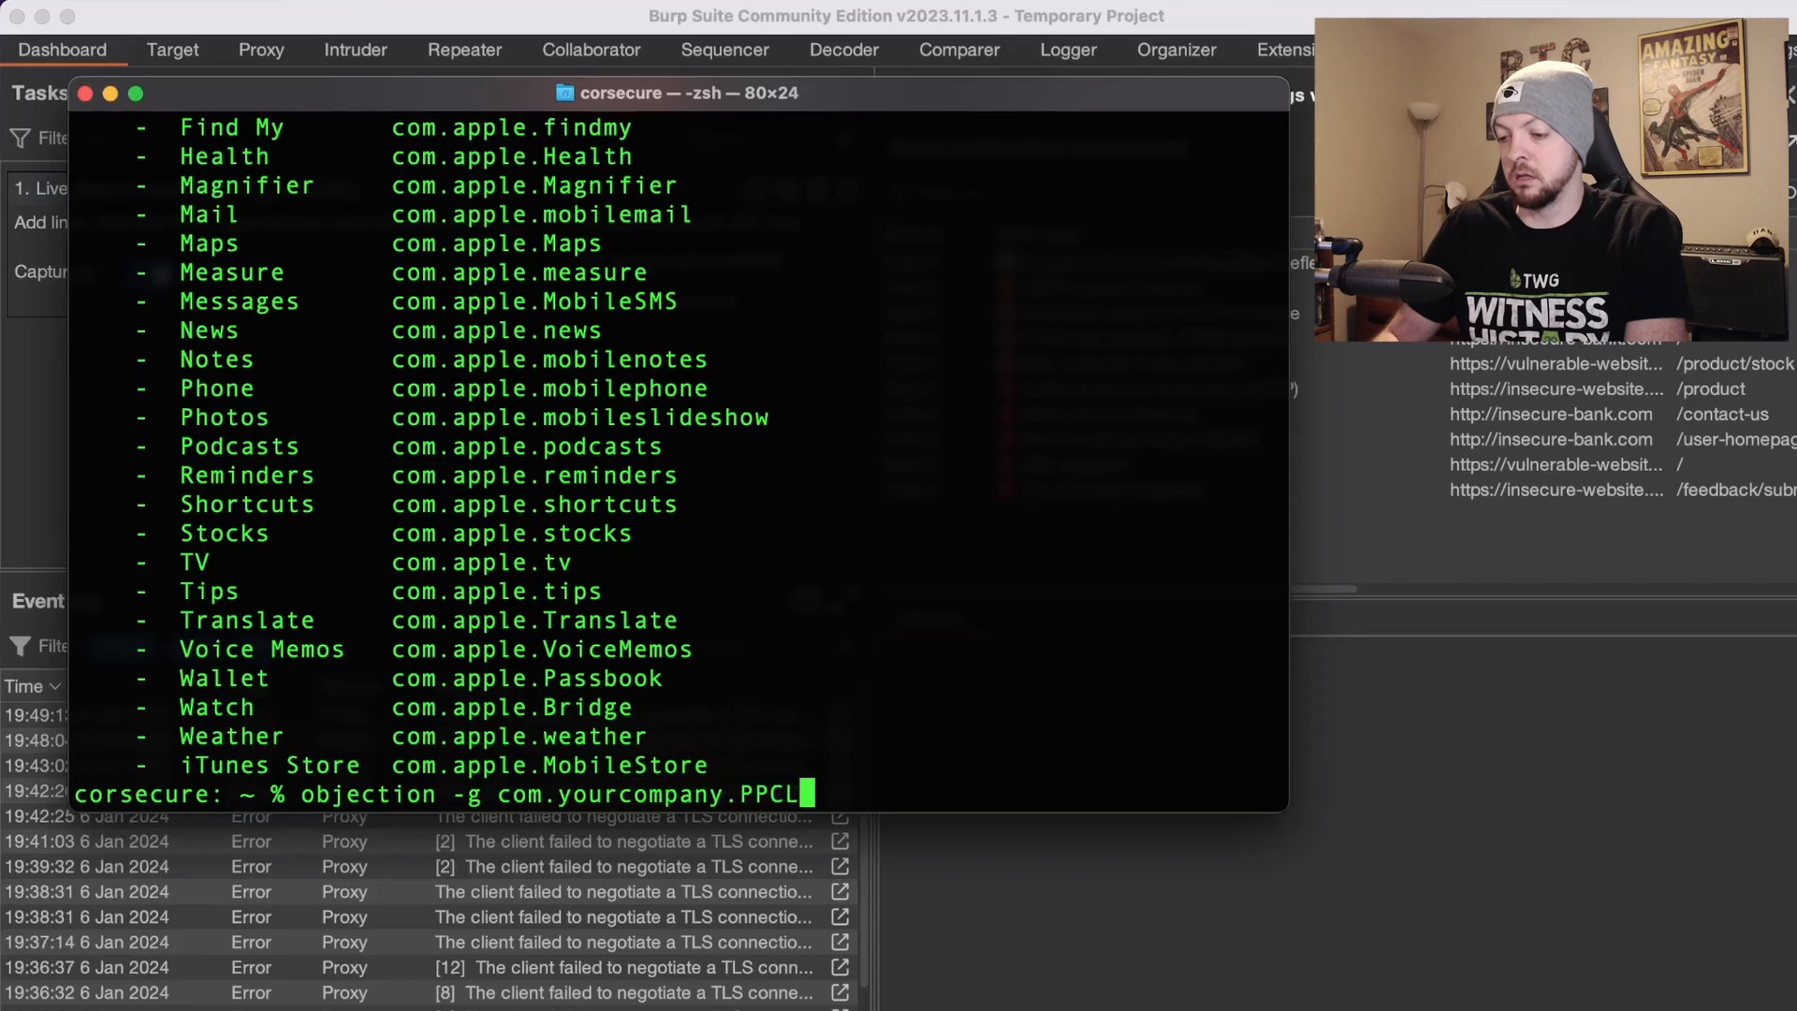
text(ient)
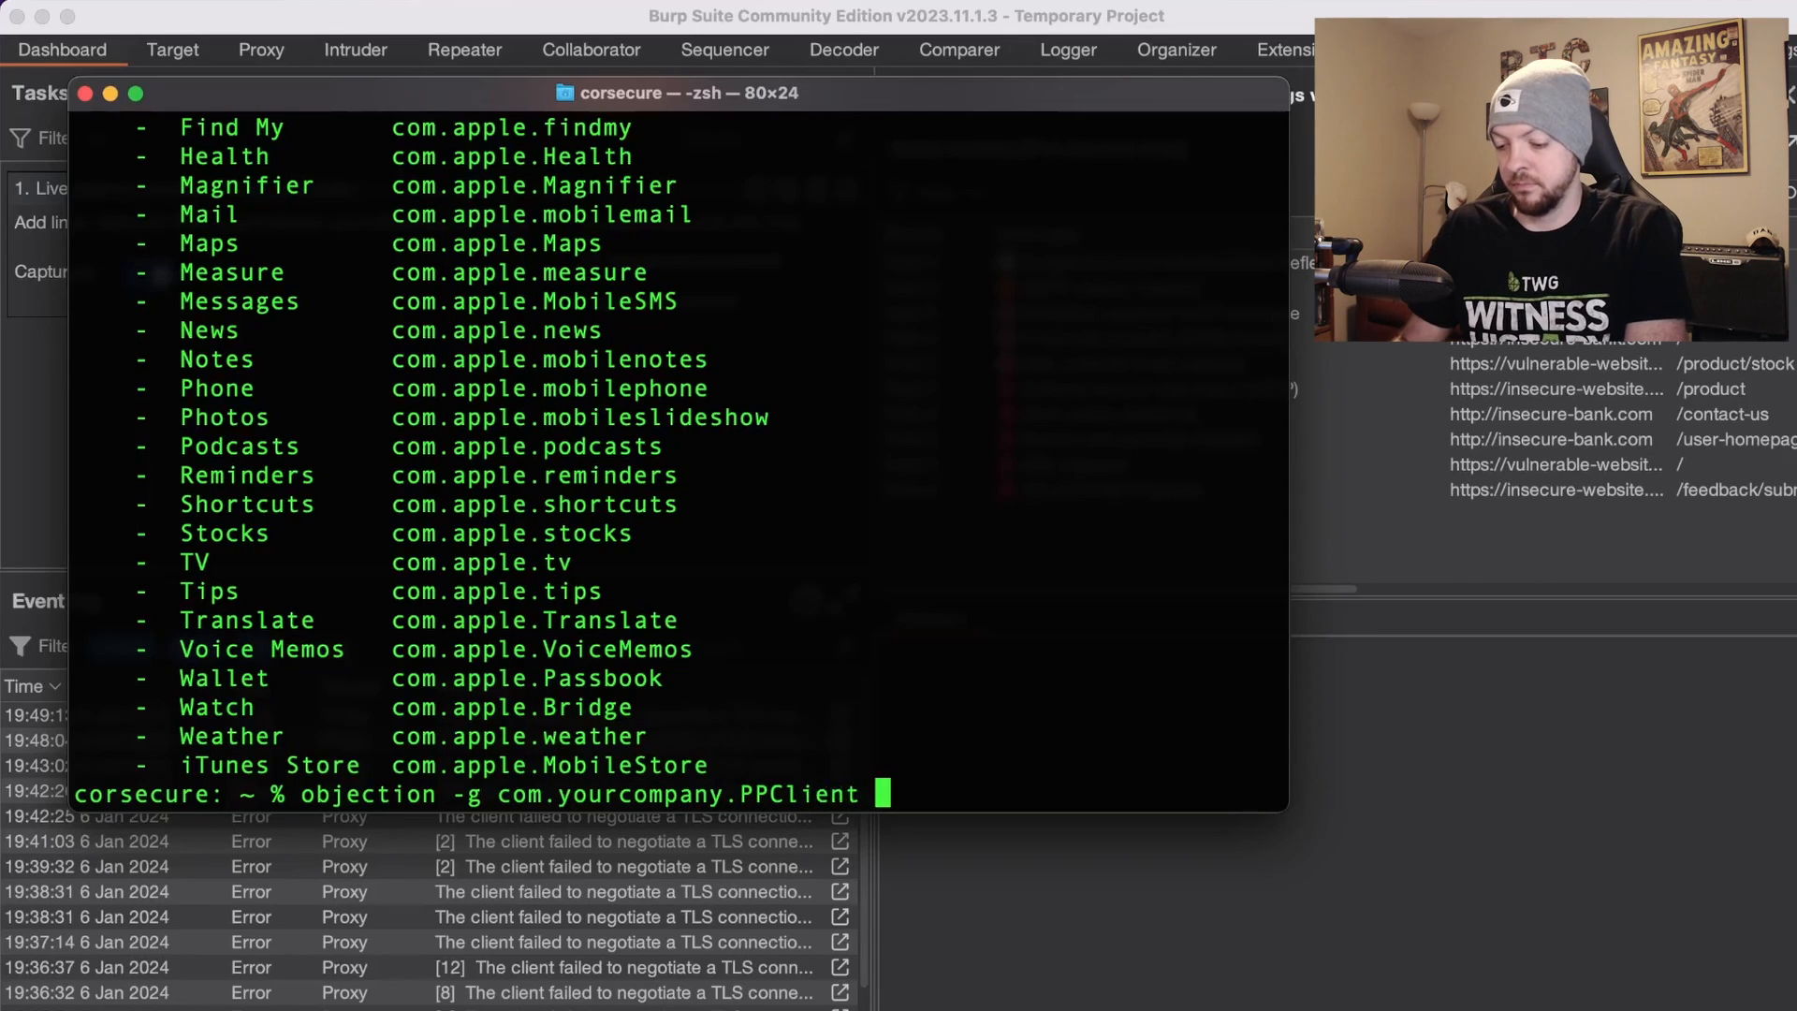
text(explore)
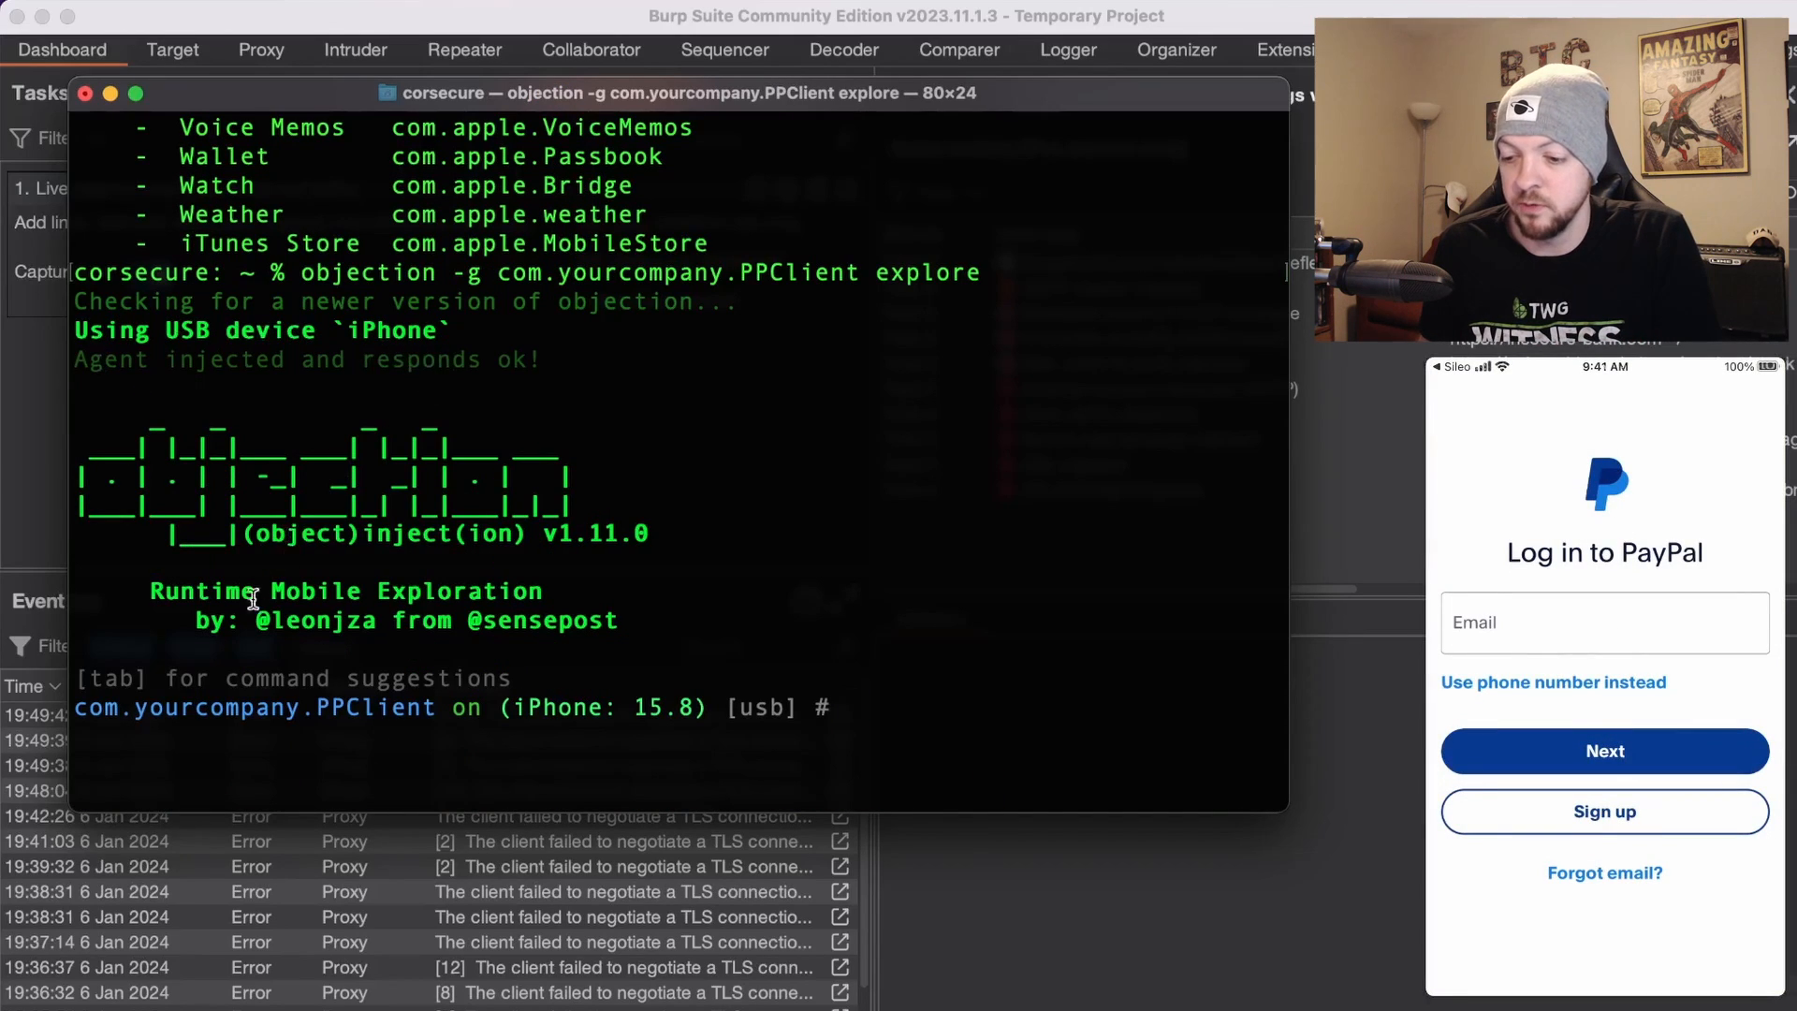
mouse_move(378, 702)
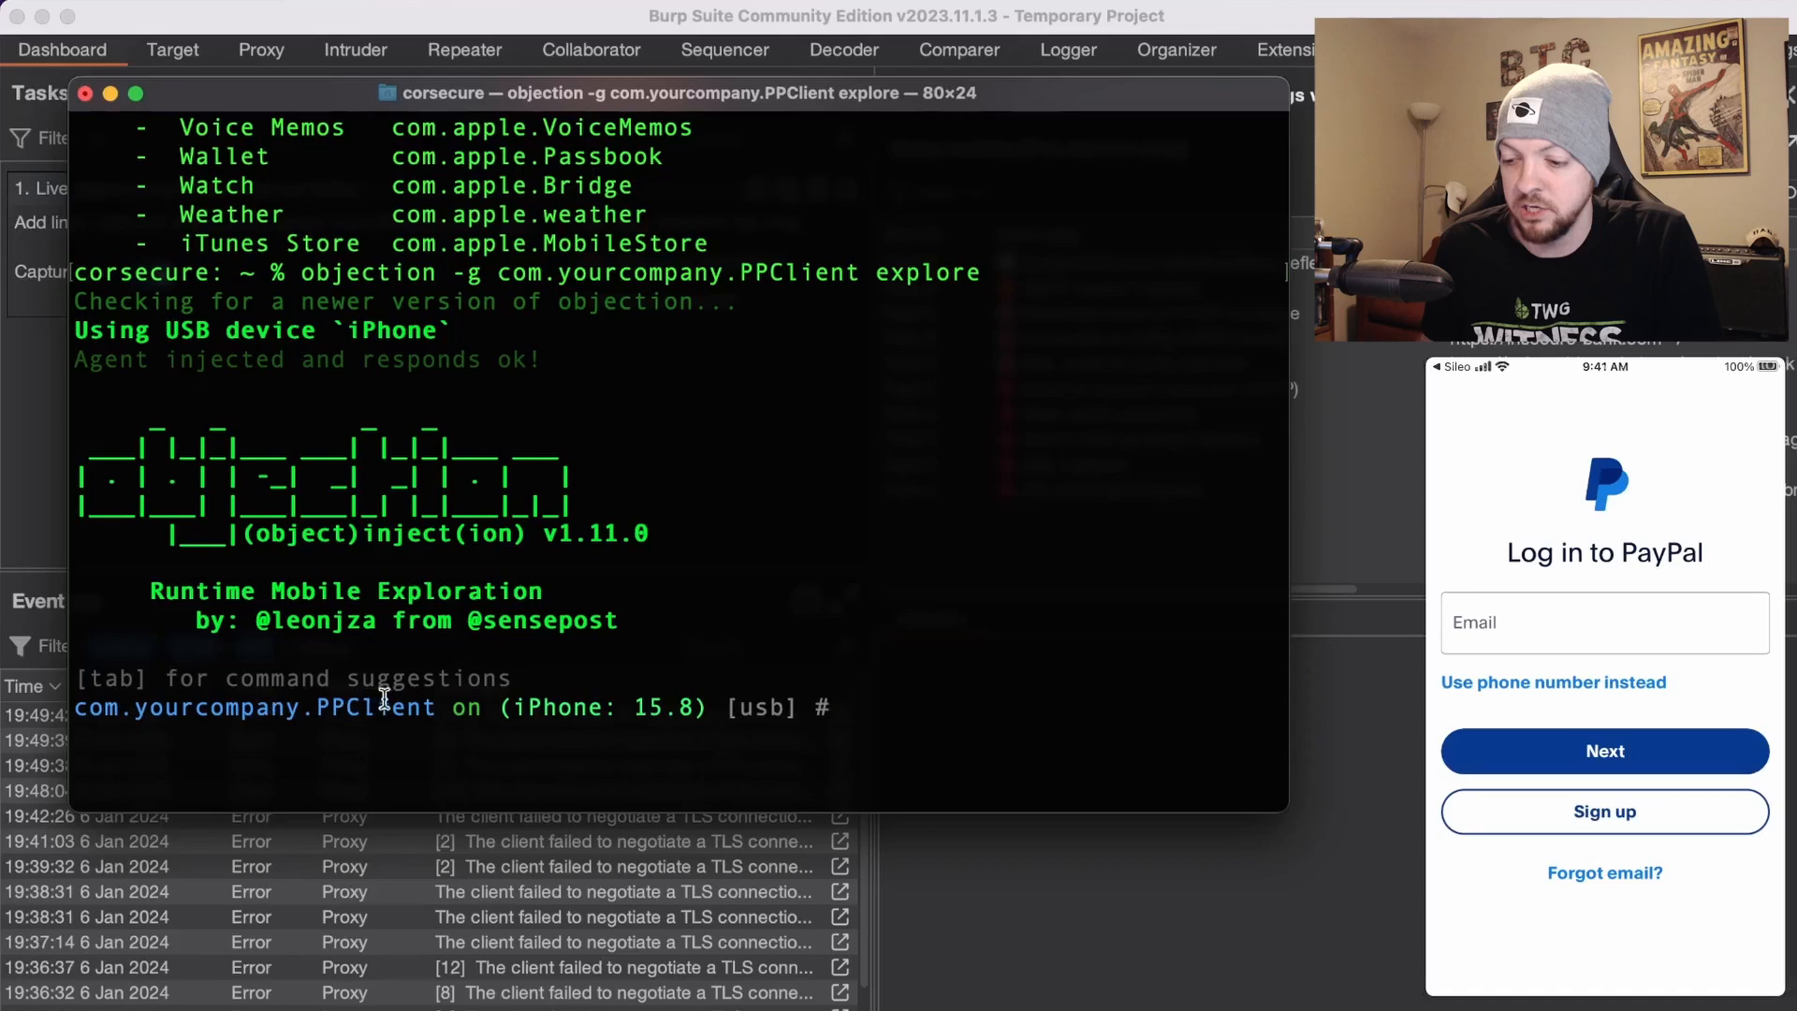
mouse_move(404, 756)
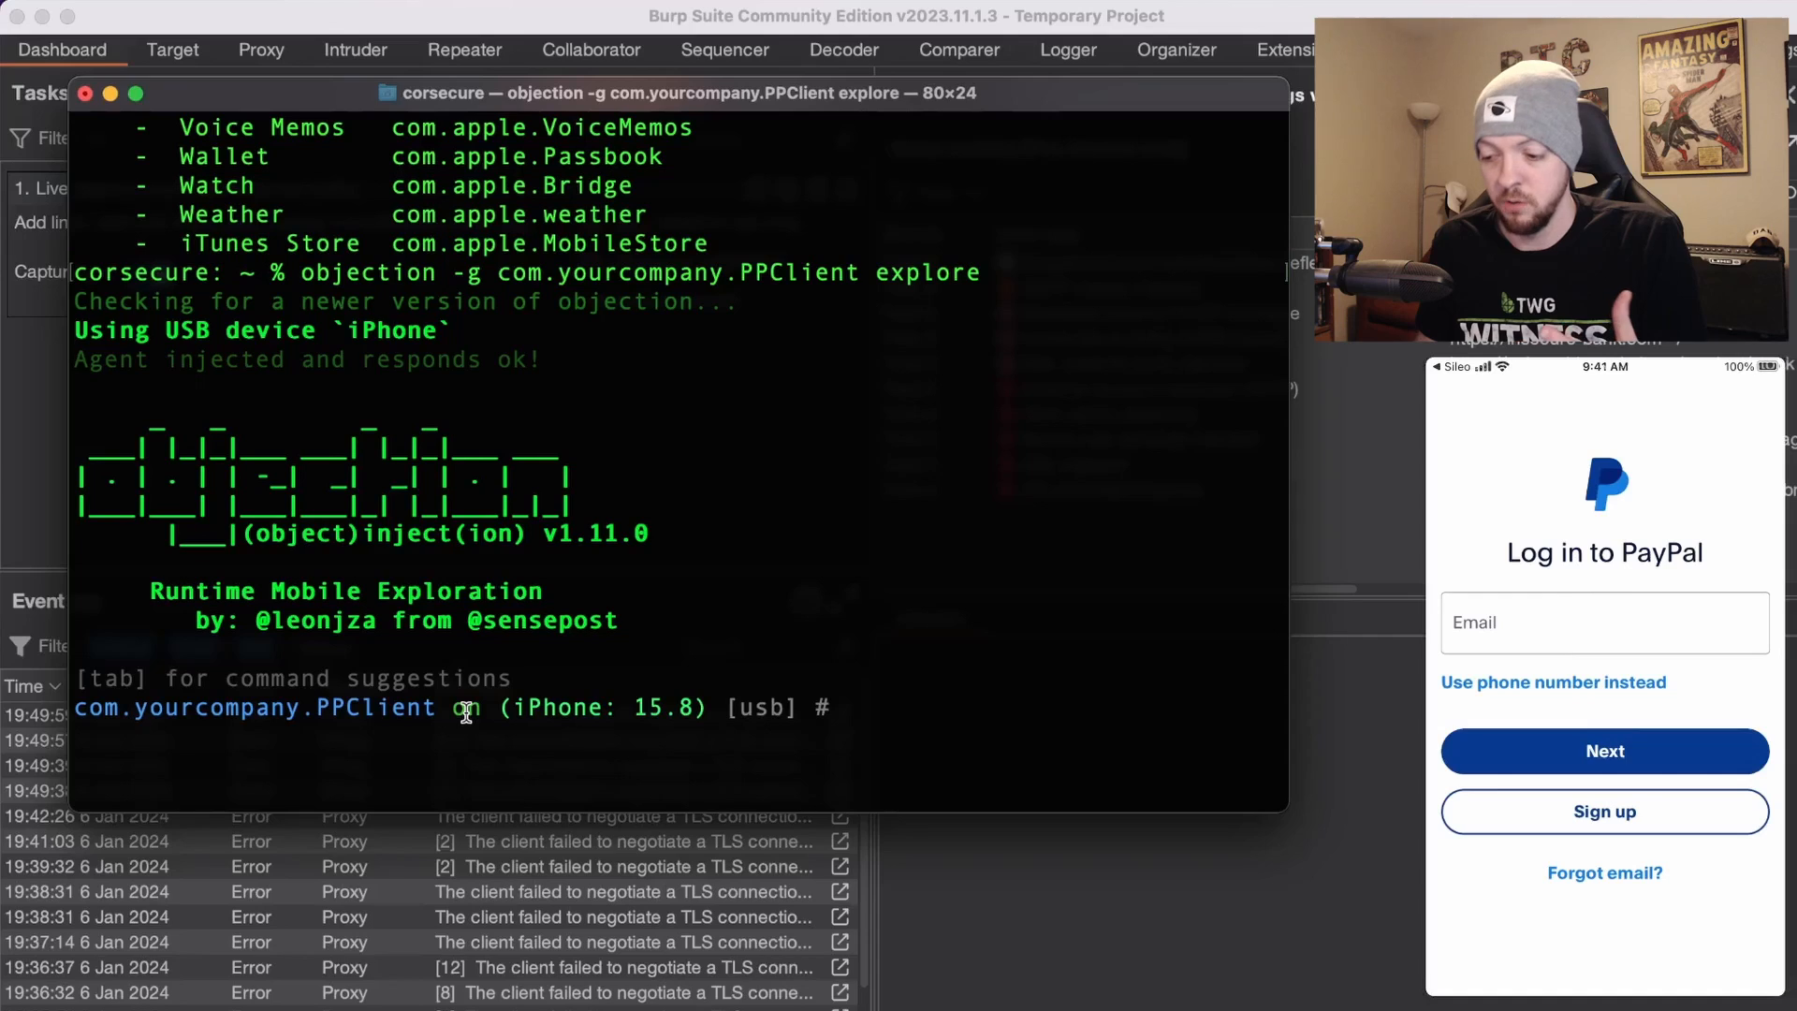
Run ios sslpinning disable to hook the PayPal app's SSL verification calls.
text(ios sslpinning disable)
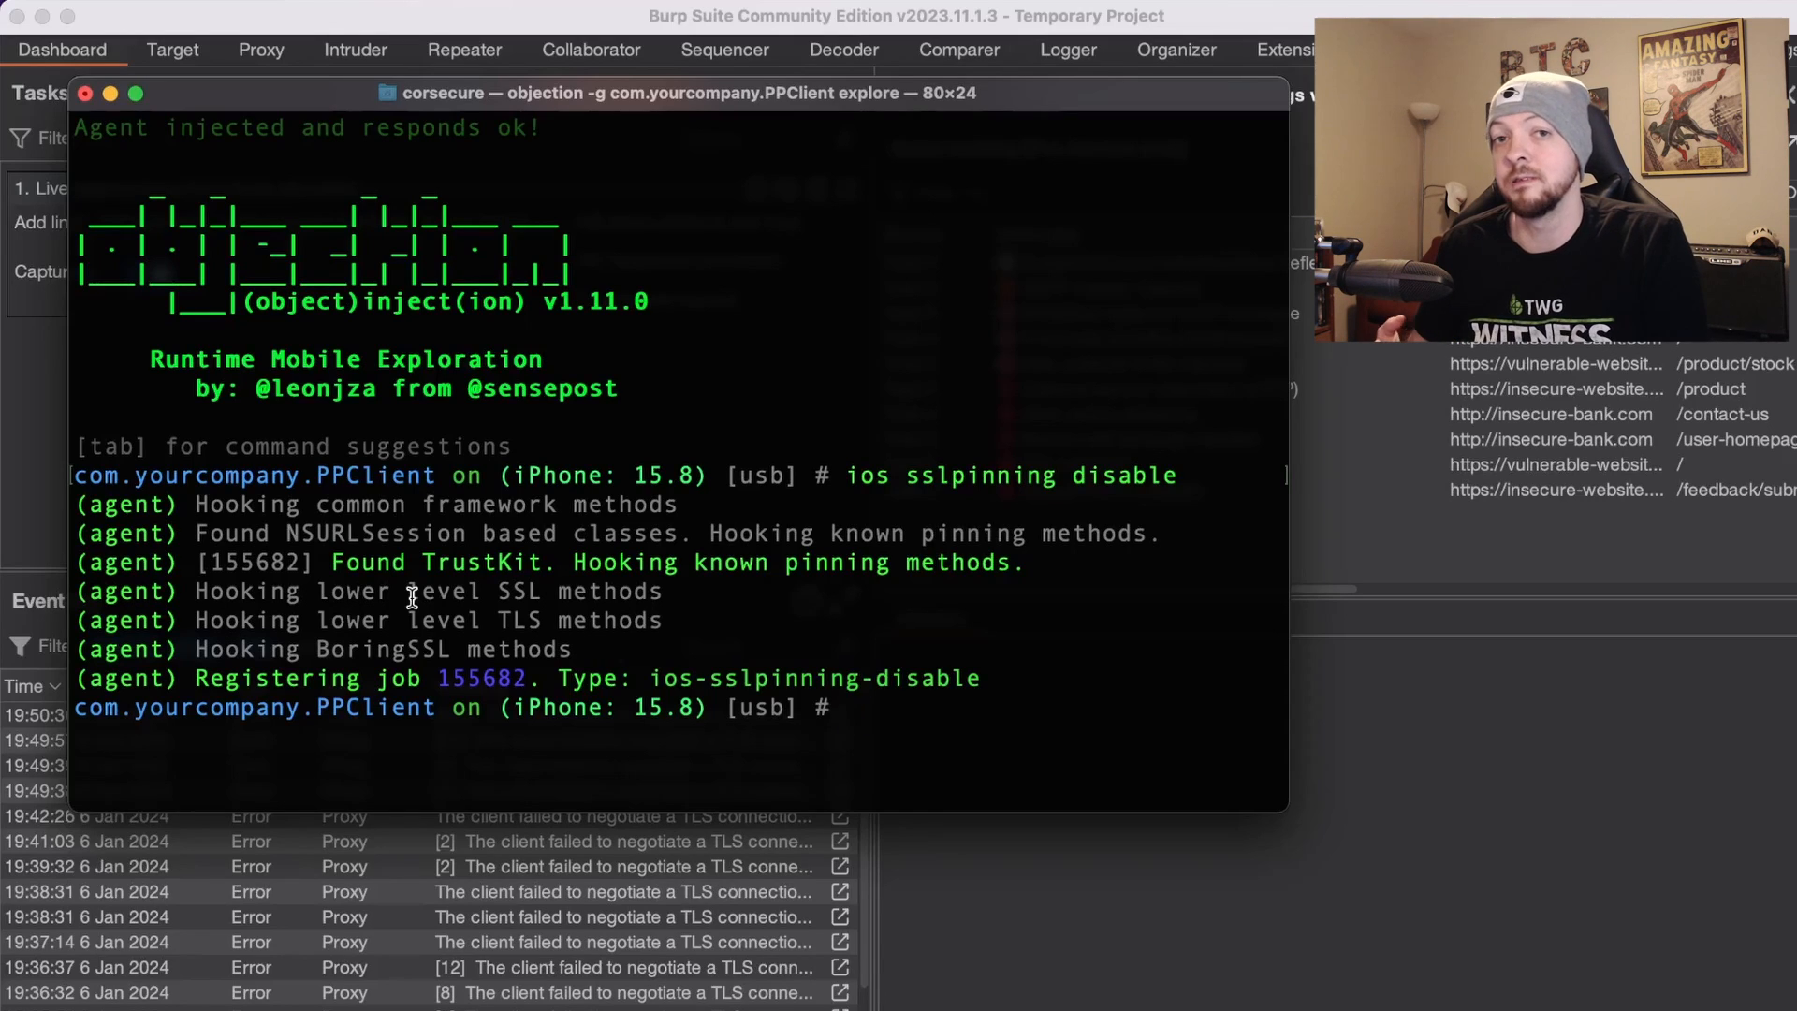
mouse_move(1336, 741)
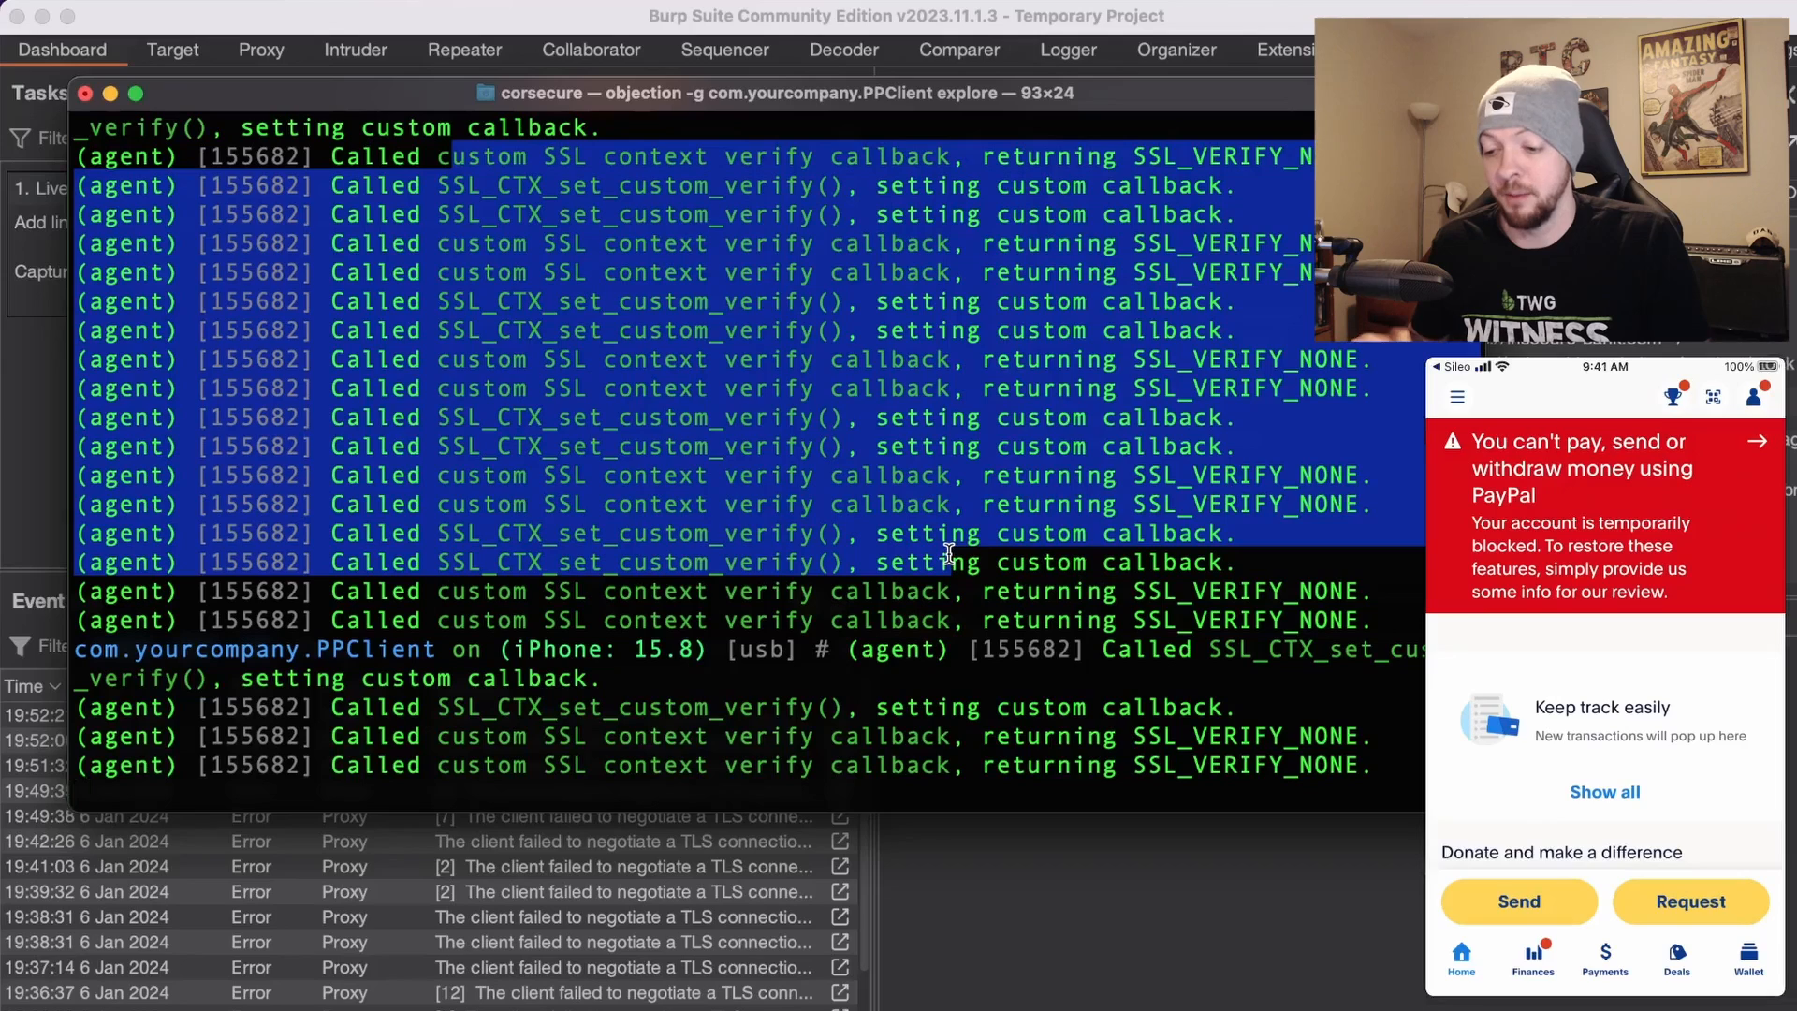
View request 274 to api-m.paypal.com in HTTP history with its decrypted 200 OK response.
click(260, 49)
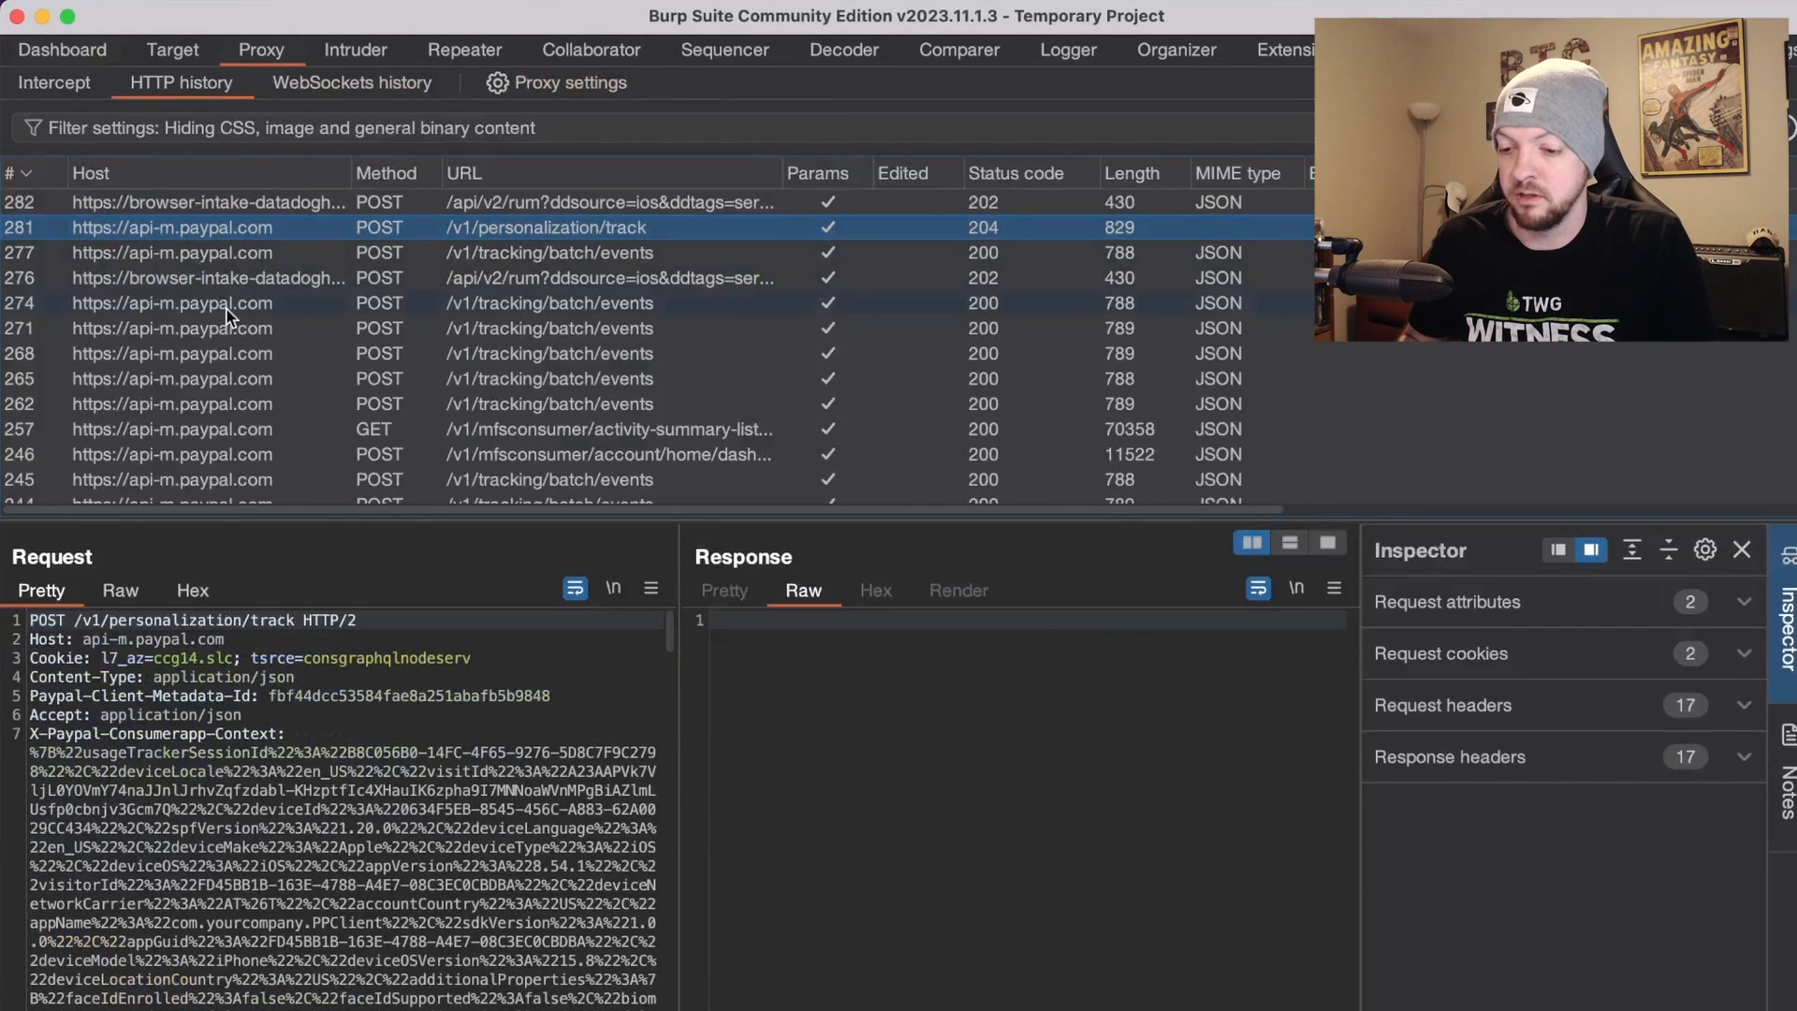
click(173, 304)
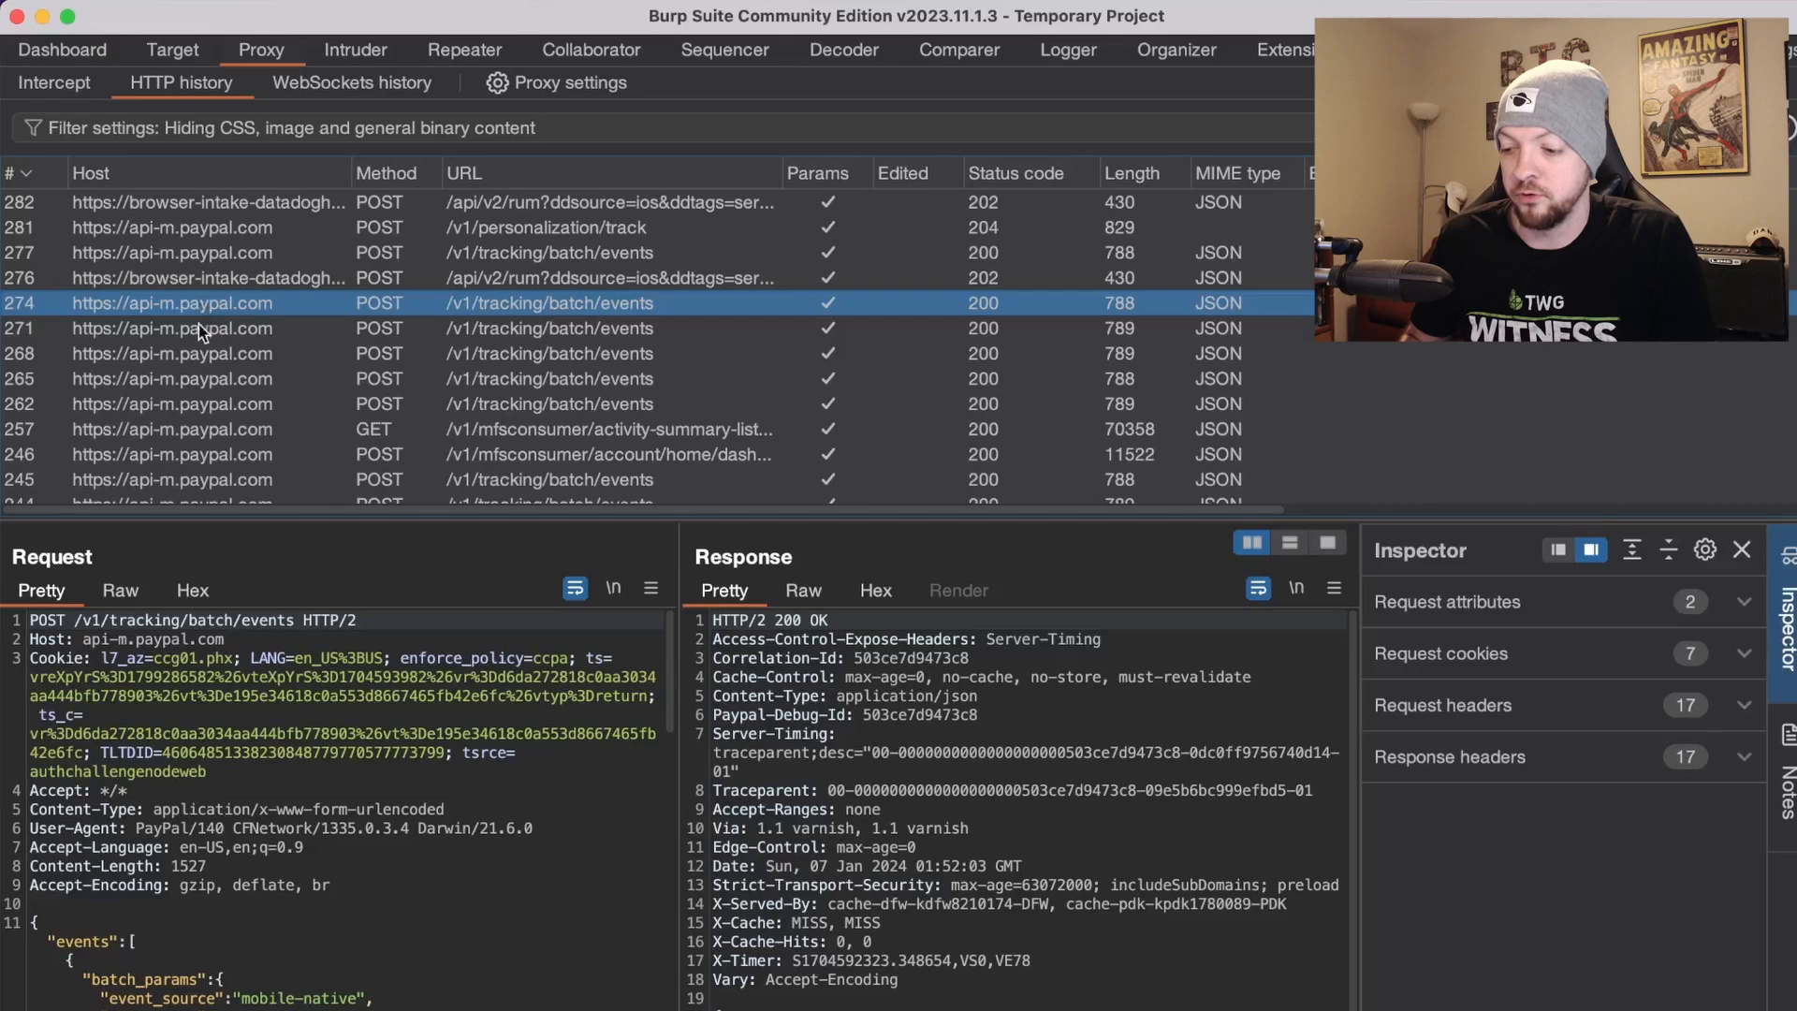